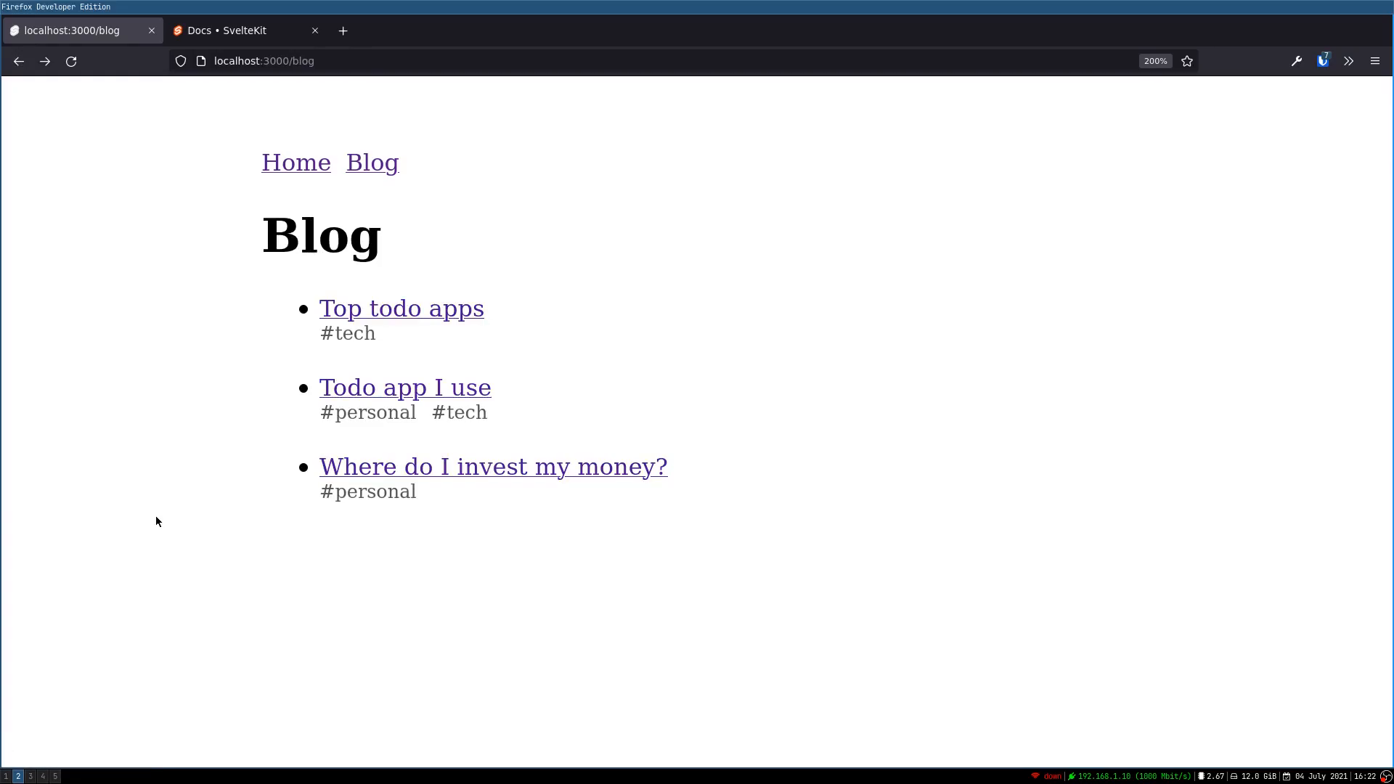
mouse_move(368, 411)
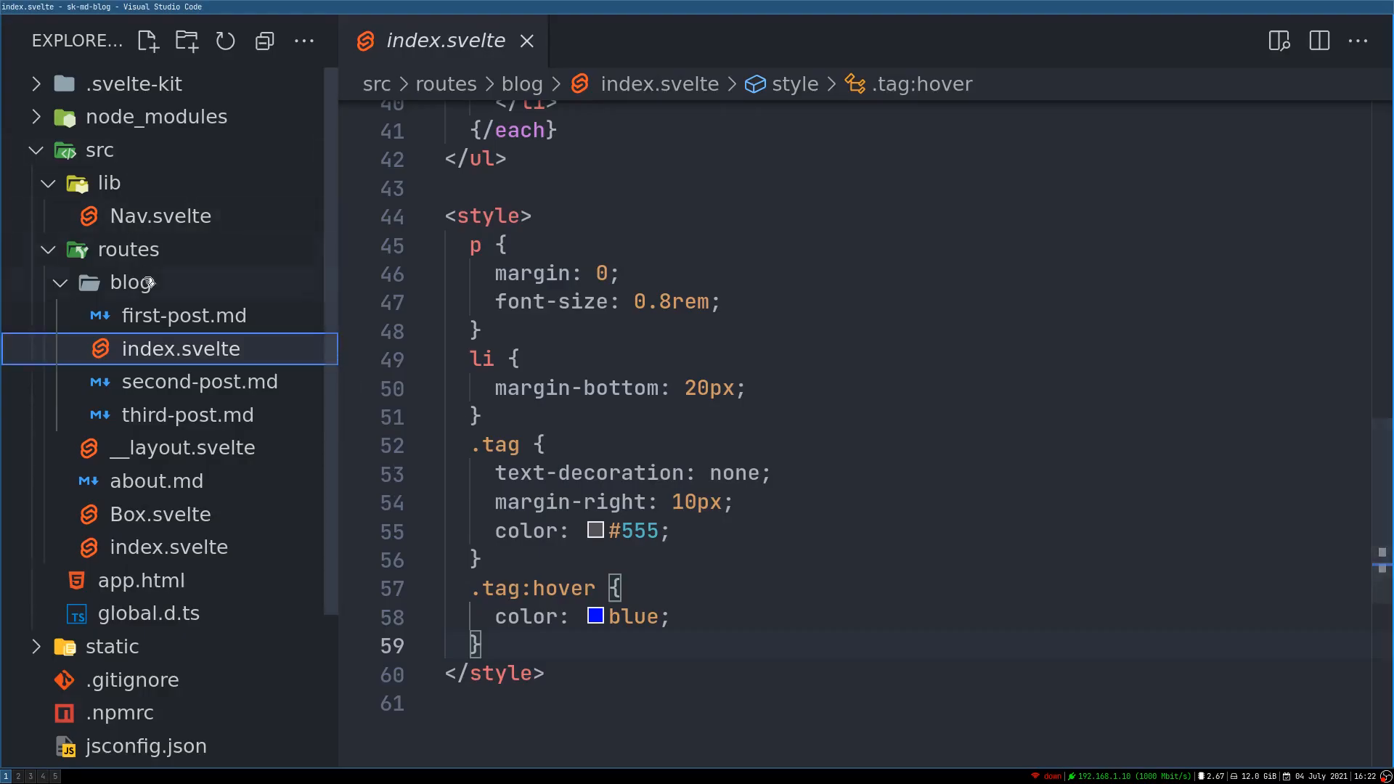
Follow the #personal tag link from the Blog page and select the missing /tags/personal path in the 404.
click(185, 315)
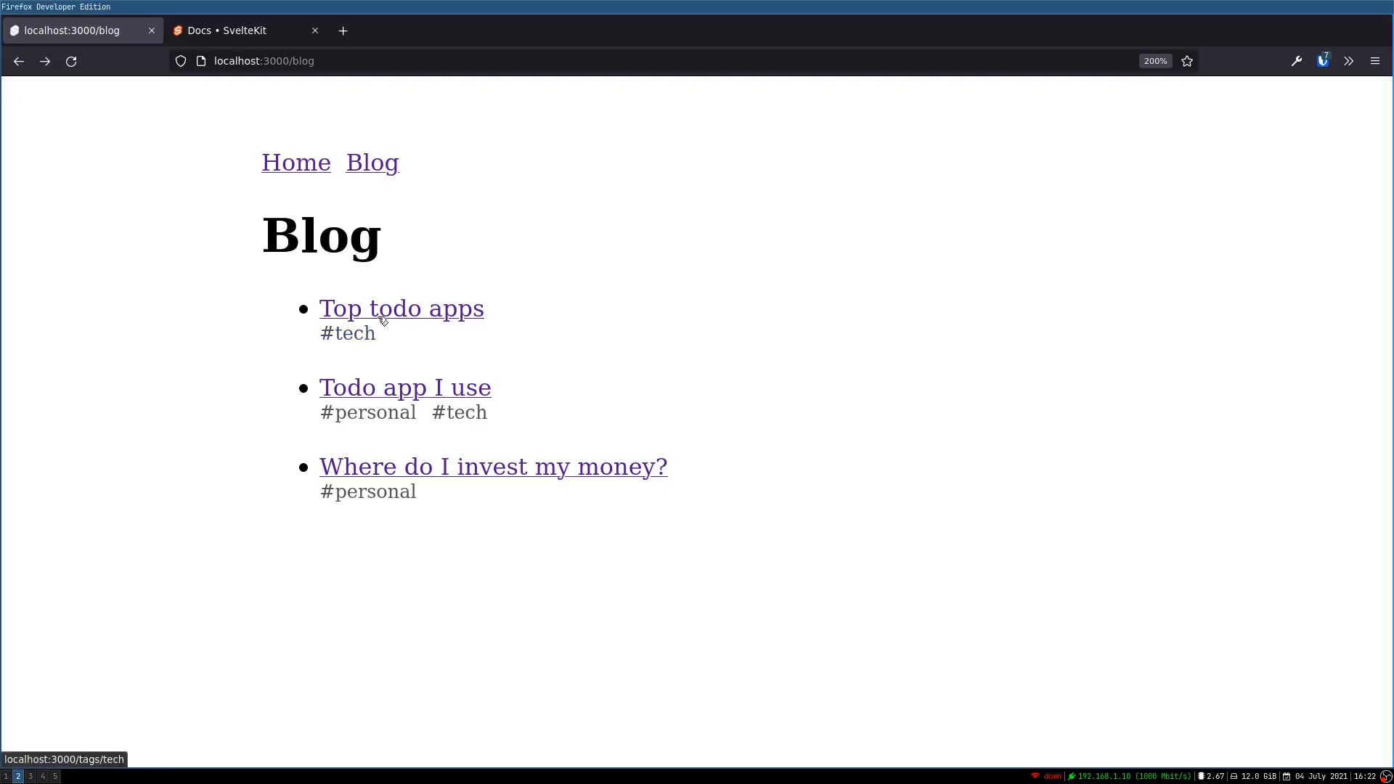
click(367, 411)
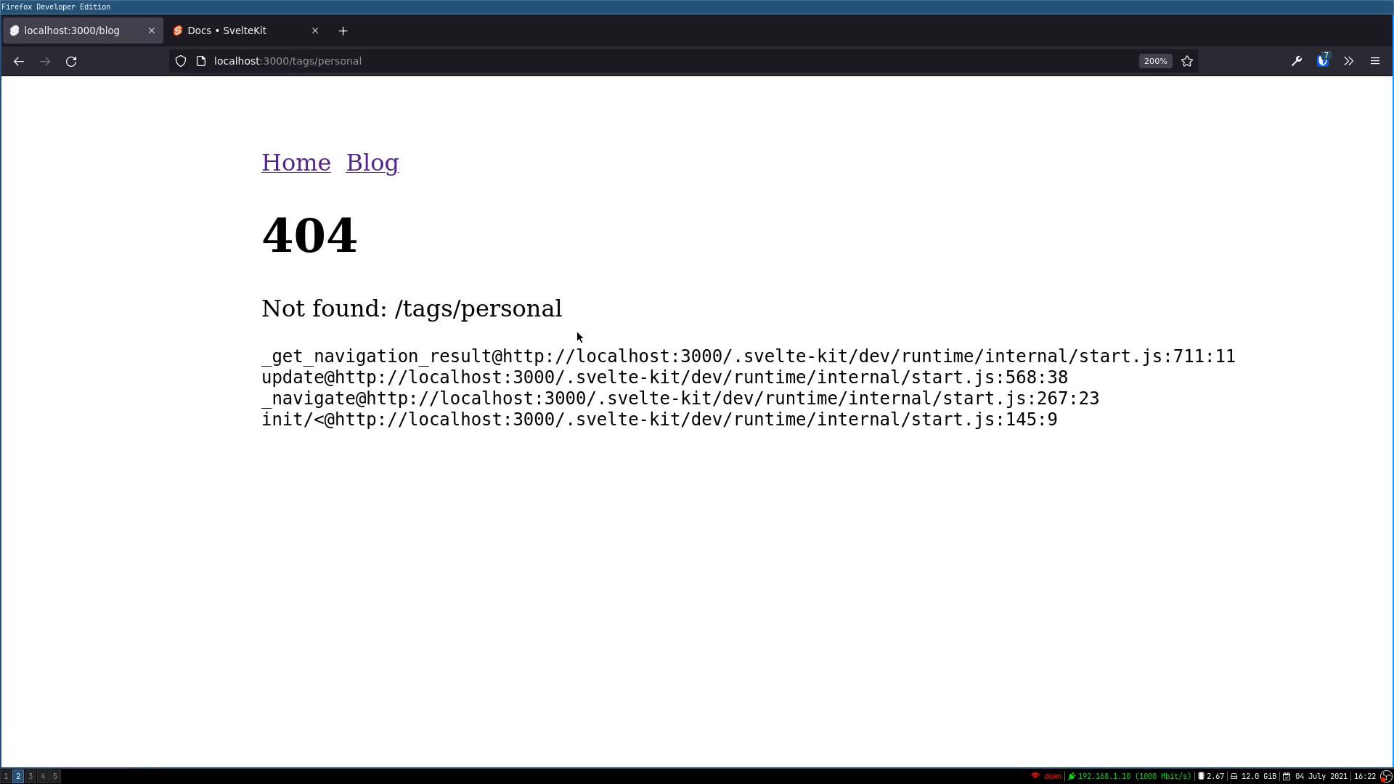
double_click(477, 308)
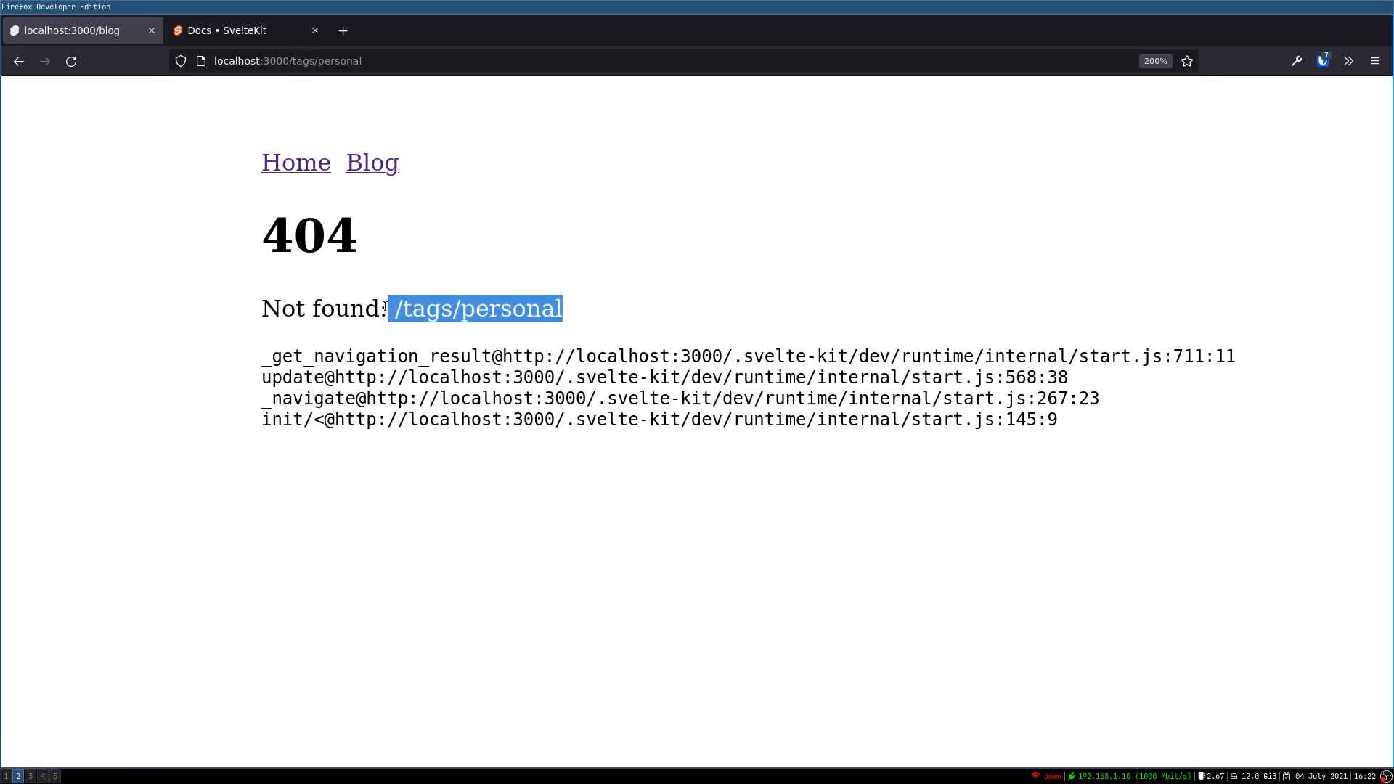
click(648, 368)
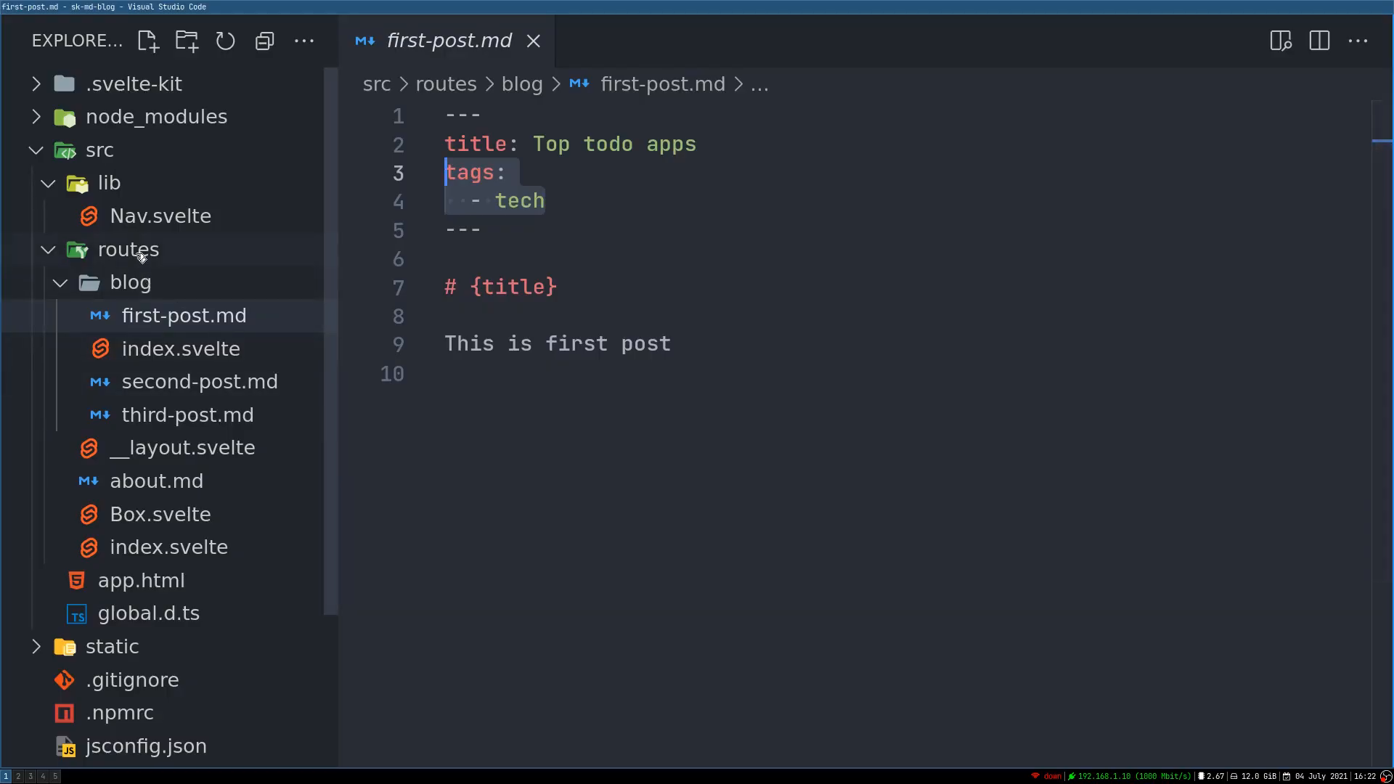
Add tags/[tag].svelte under routes containing the placeholder 'this is tags page'.
right_click(128, 248)
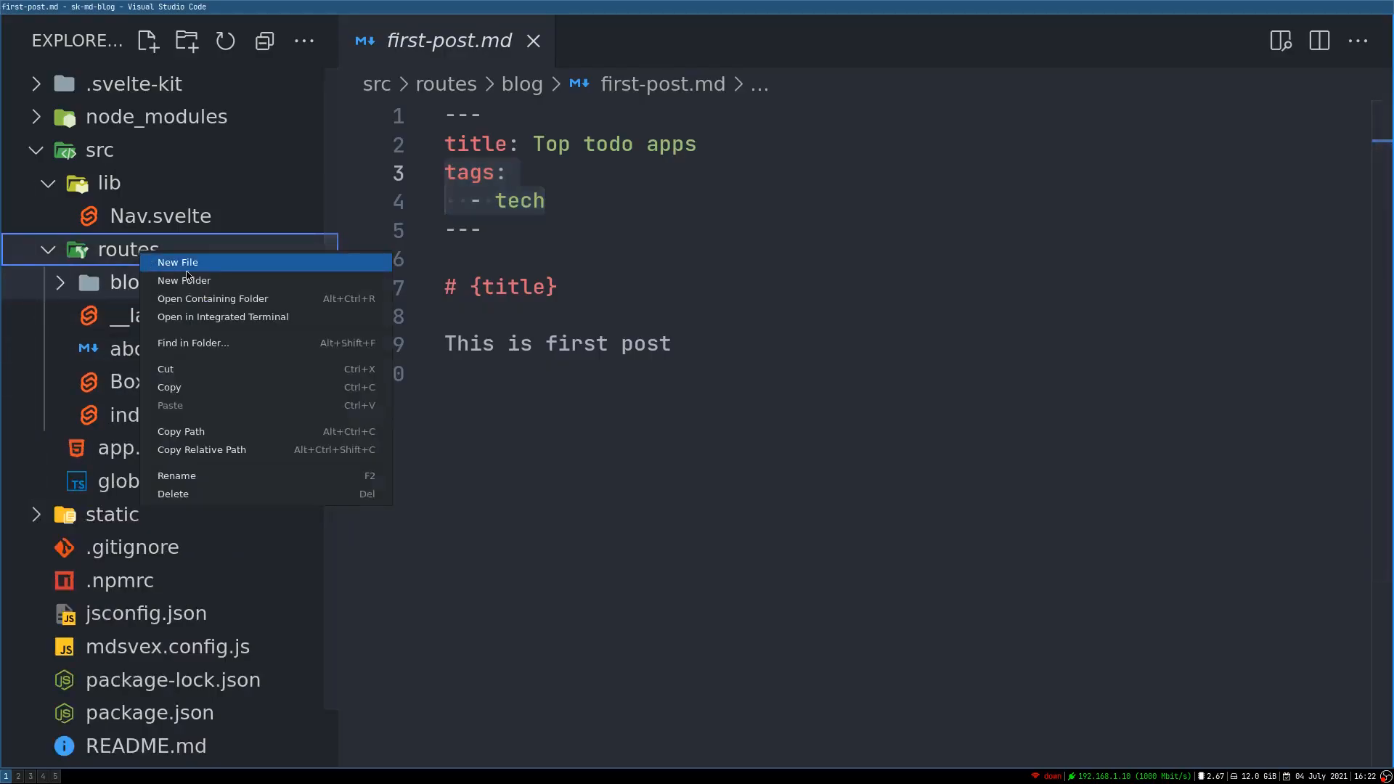
click(183, 280)
text(tags)
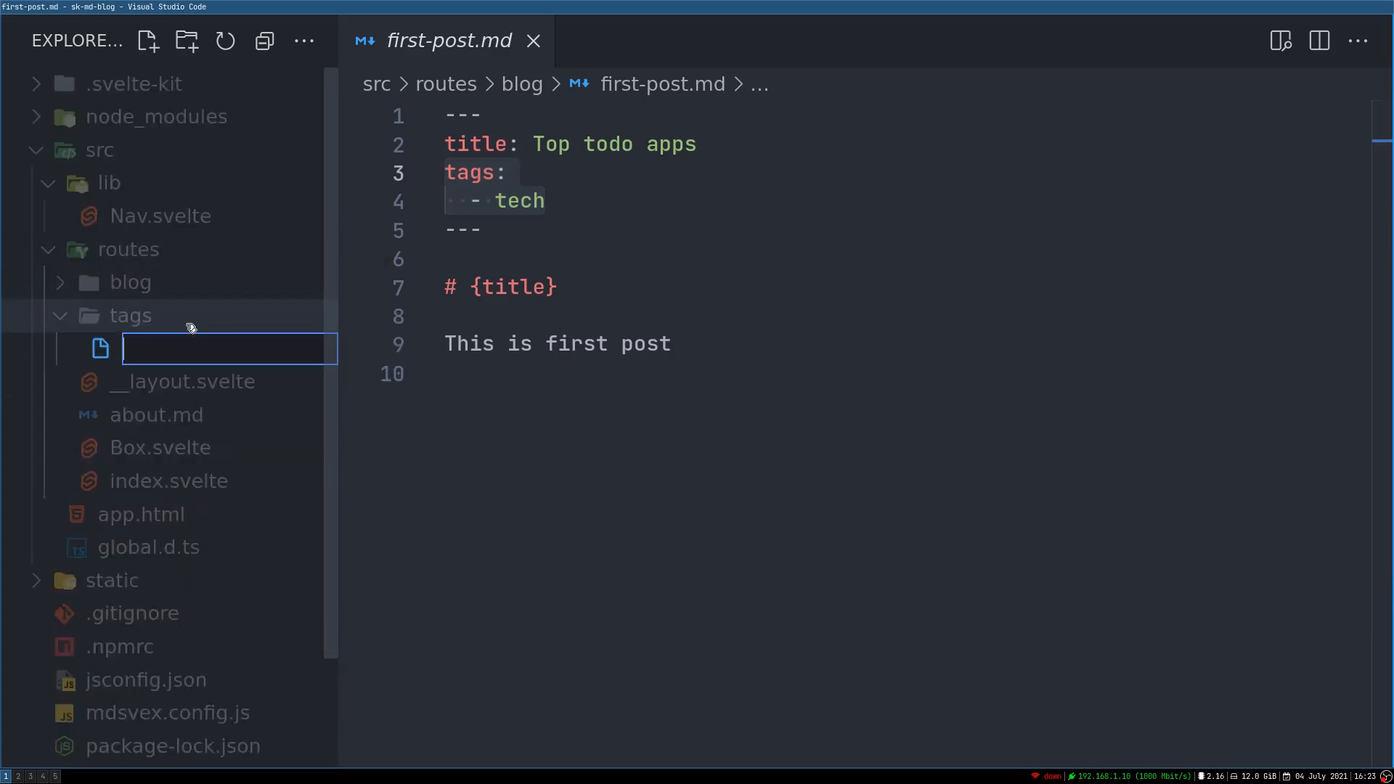
text([tag].svelte)
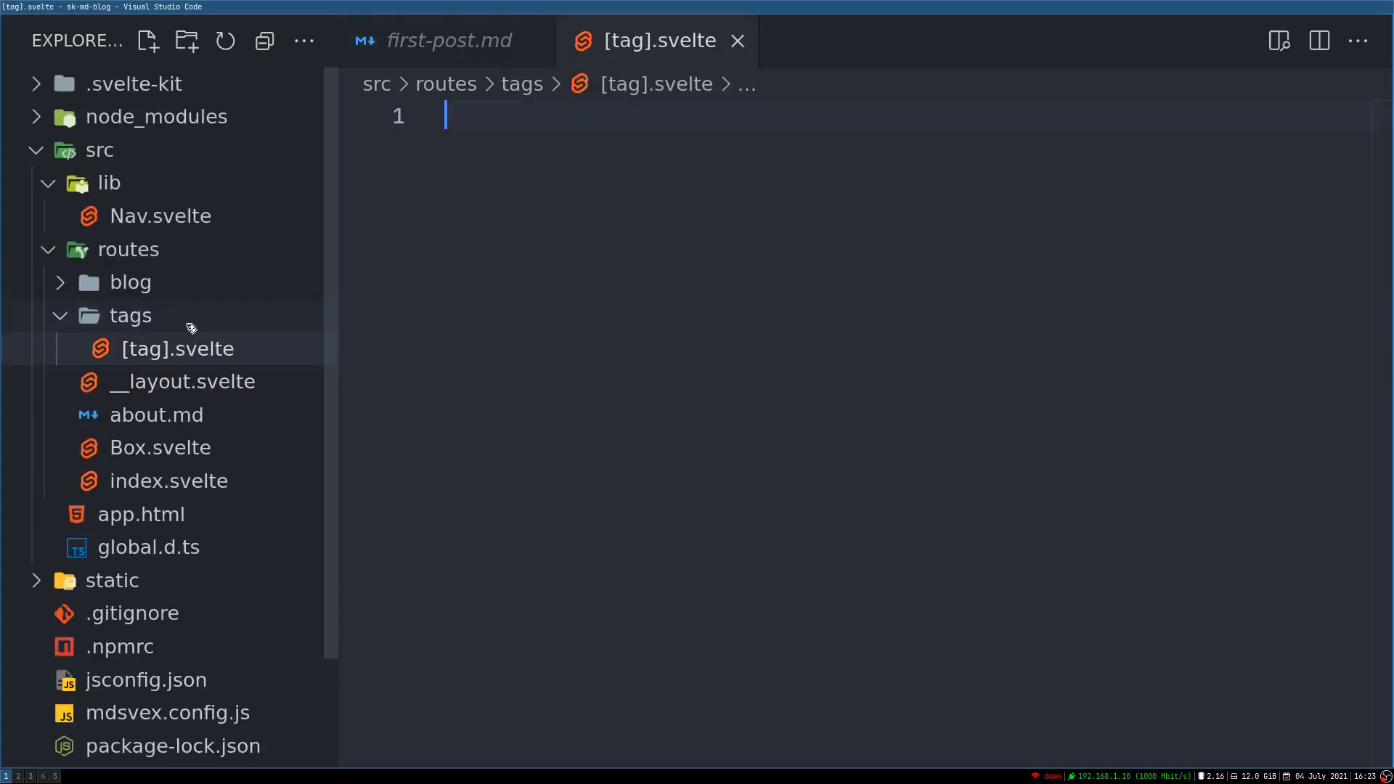
text(this)
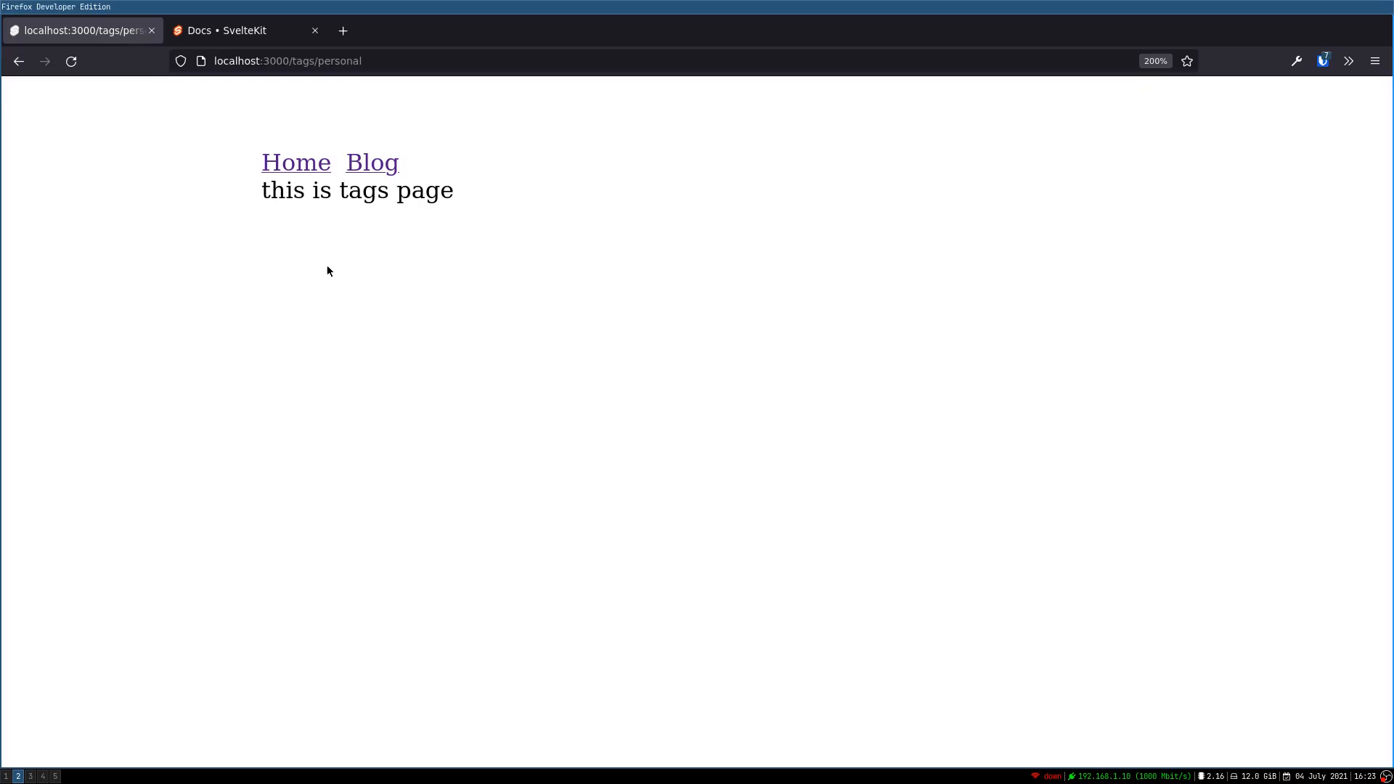
Reload localhost:3000/tags/personal to see the placeholder text instead of the 404.
click(371, 163)
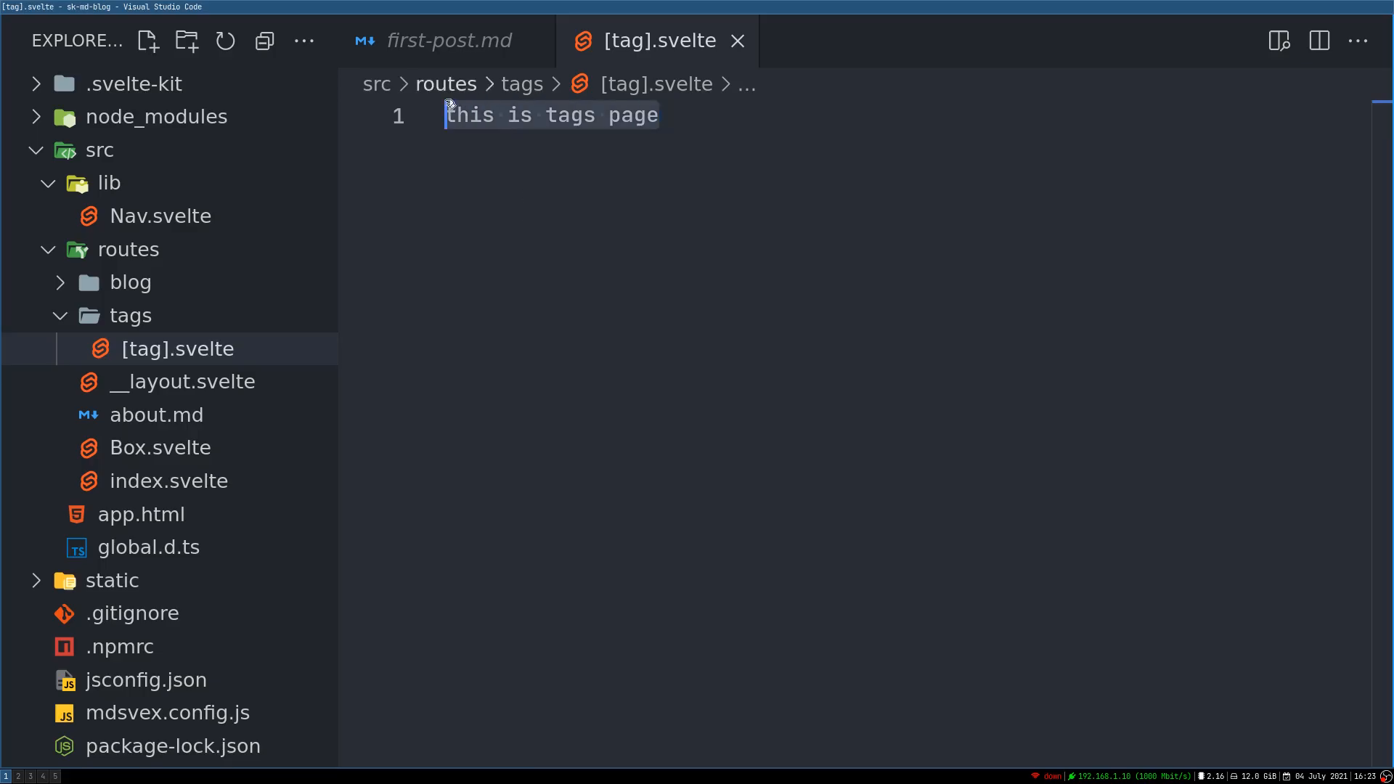
mouse_move(628, 351)
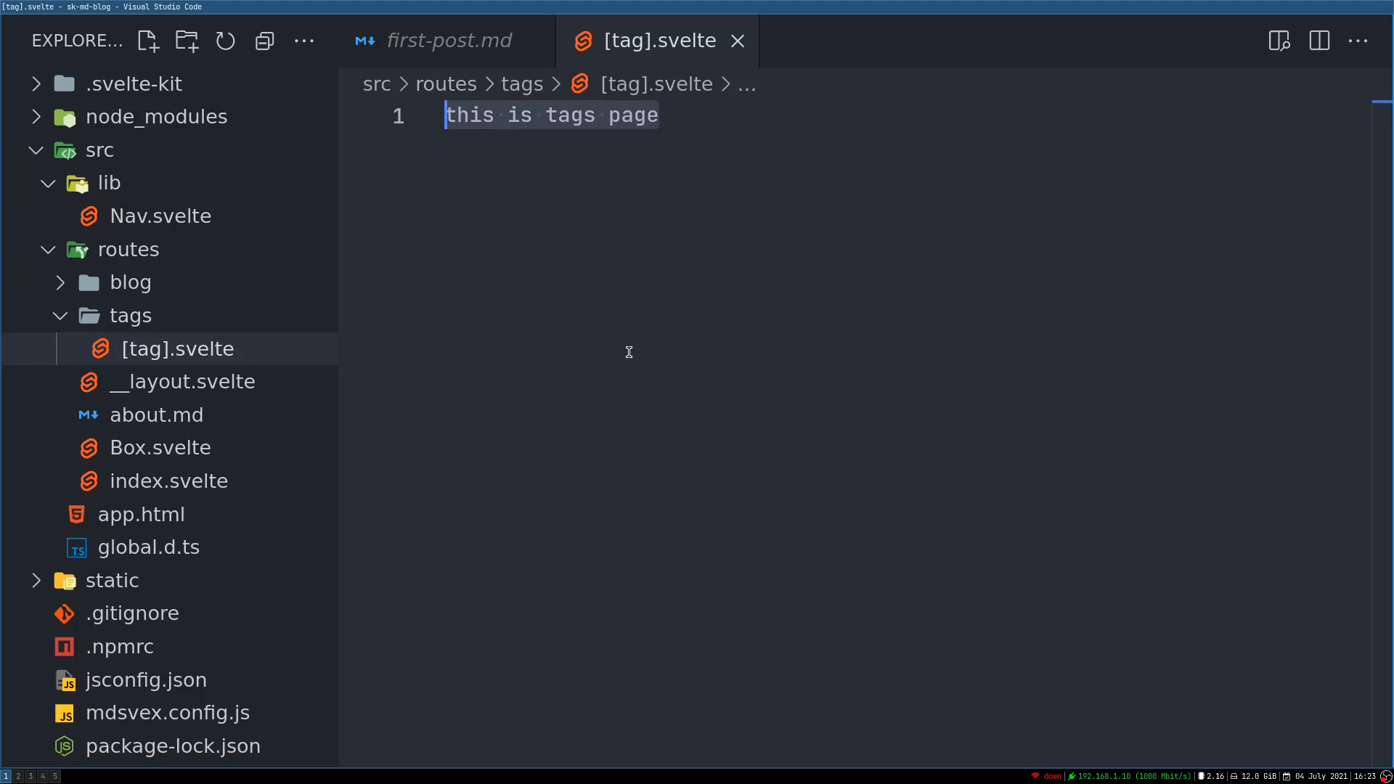
Write an empty <script context="module"> block over the placeholder and expand the blog folder.
text(<script></)
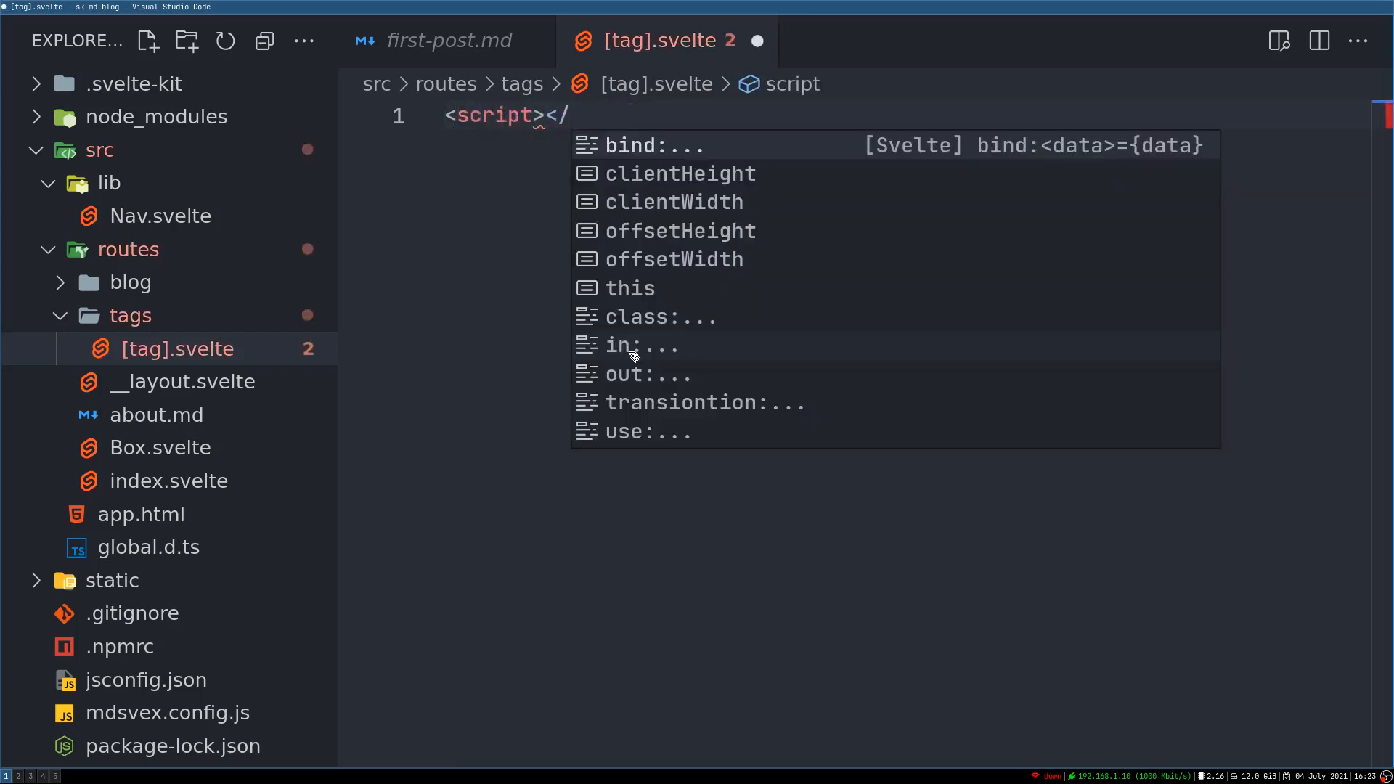
text(script>)
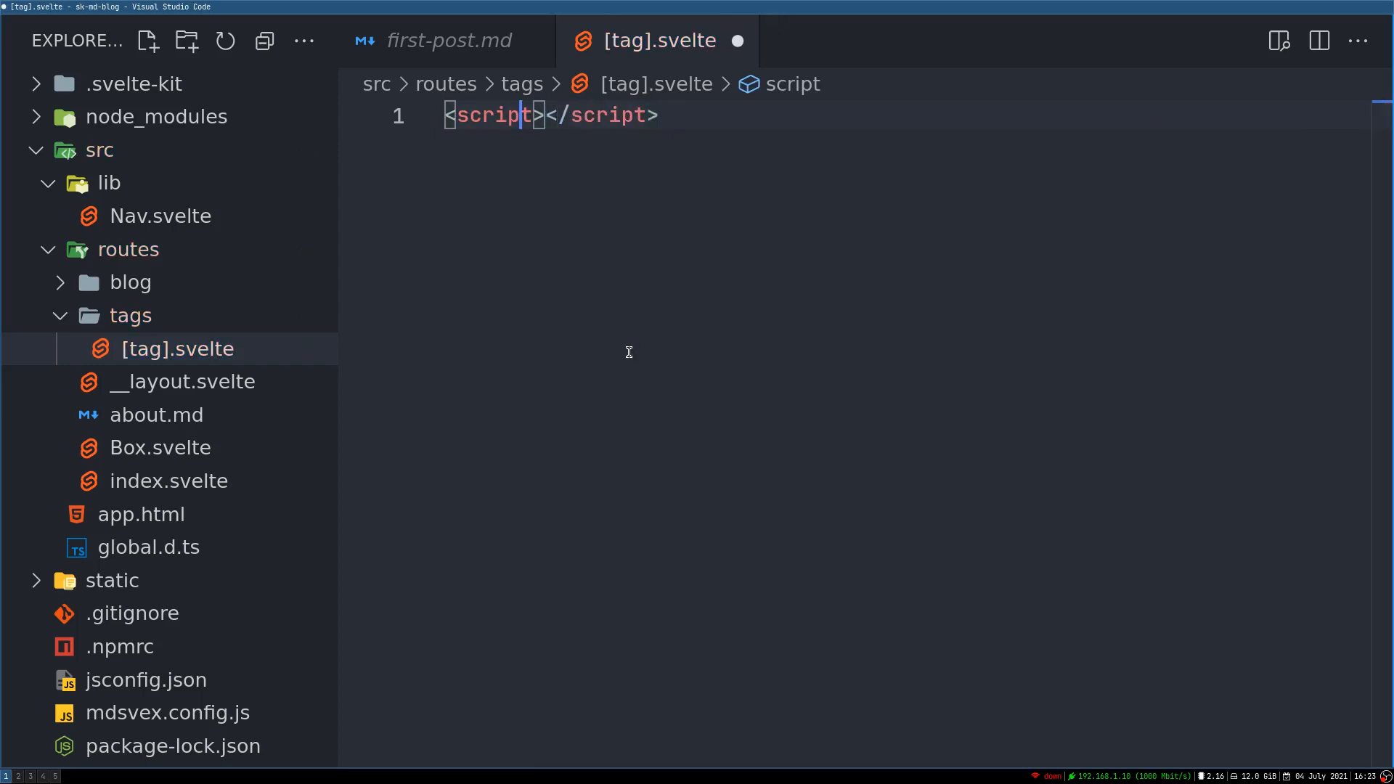
text(context=)
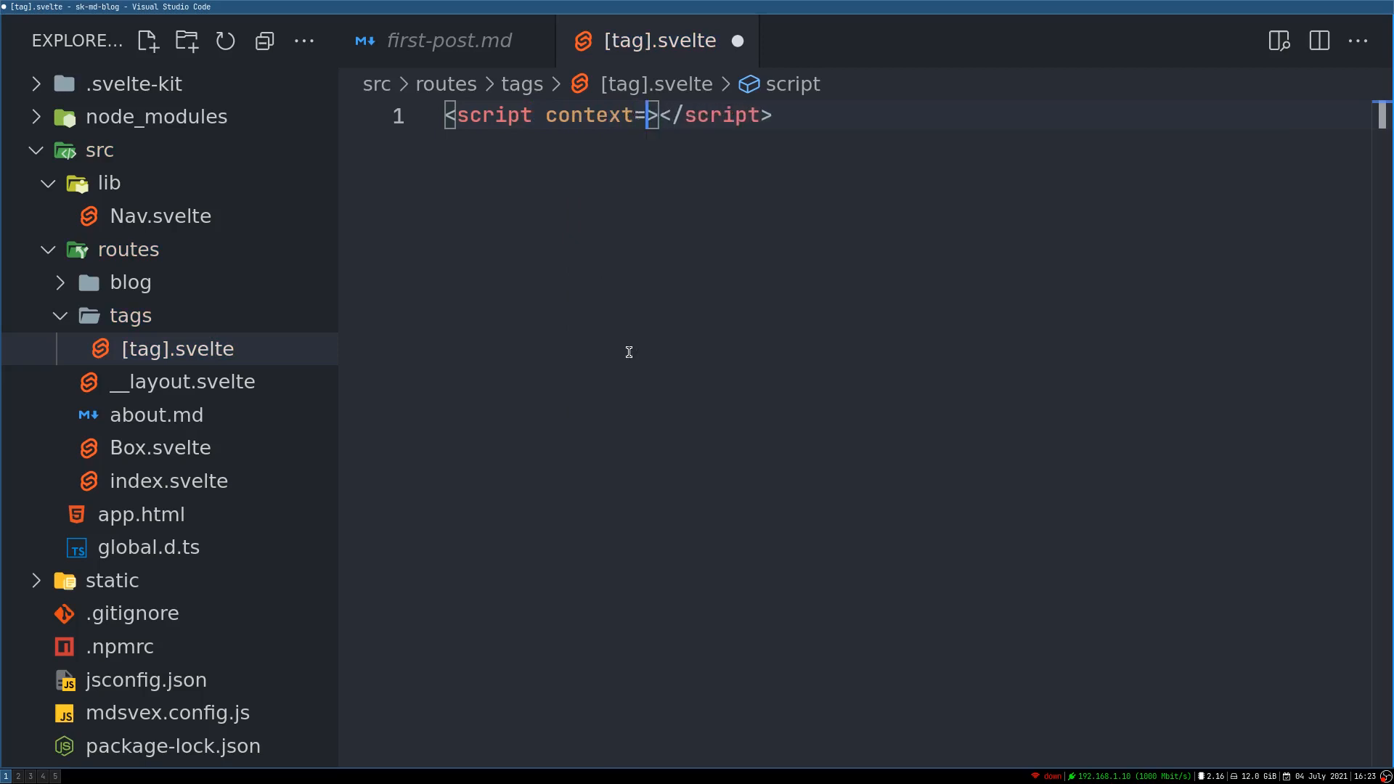
text("module")
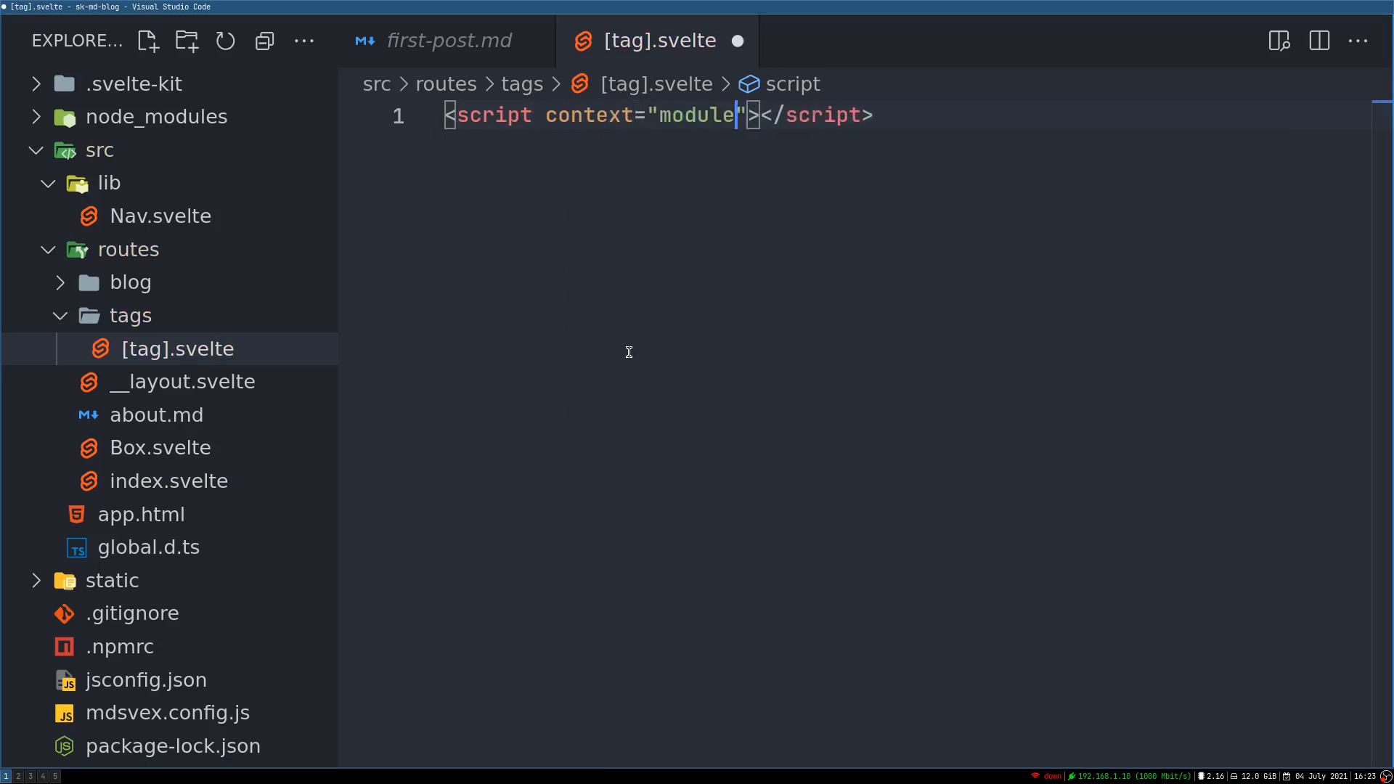
key(Enter)
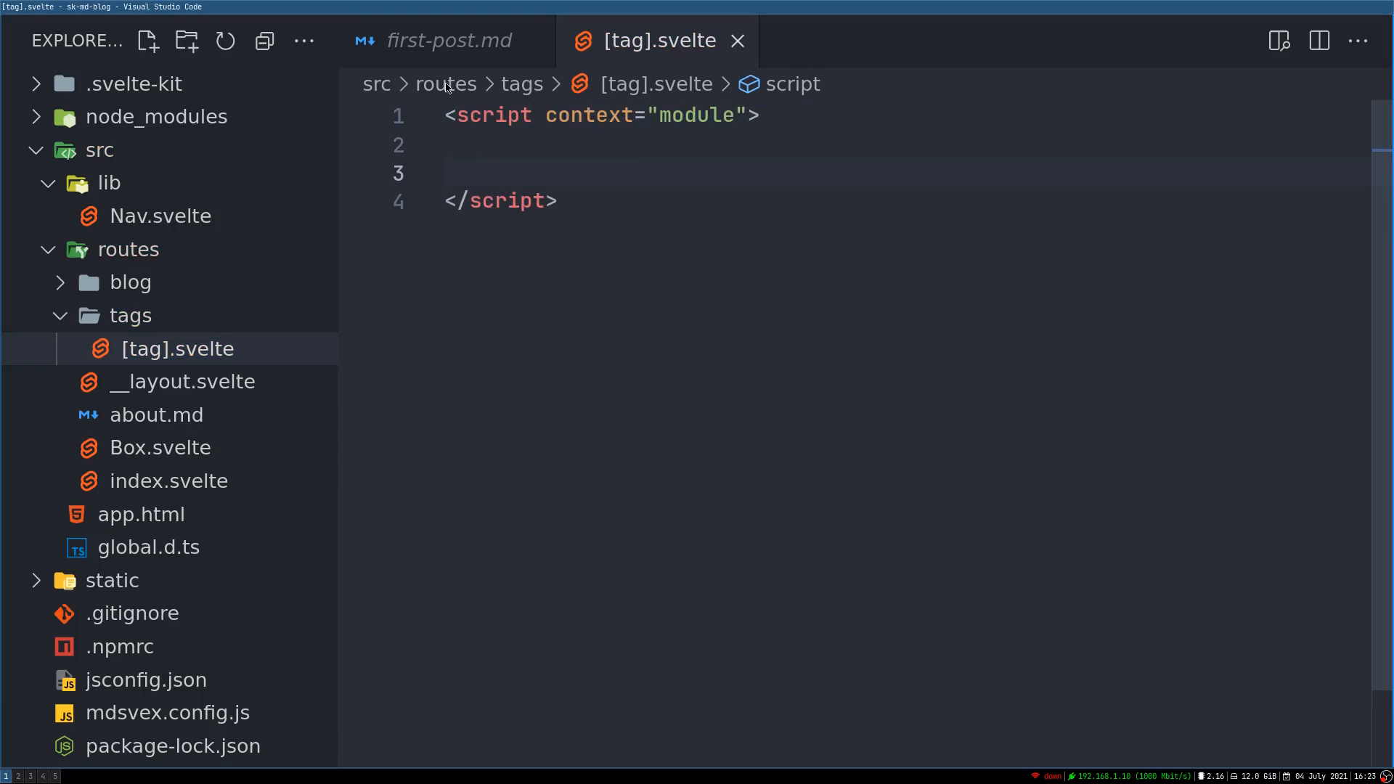
click(130, 282)
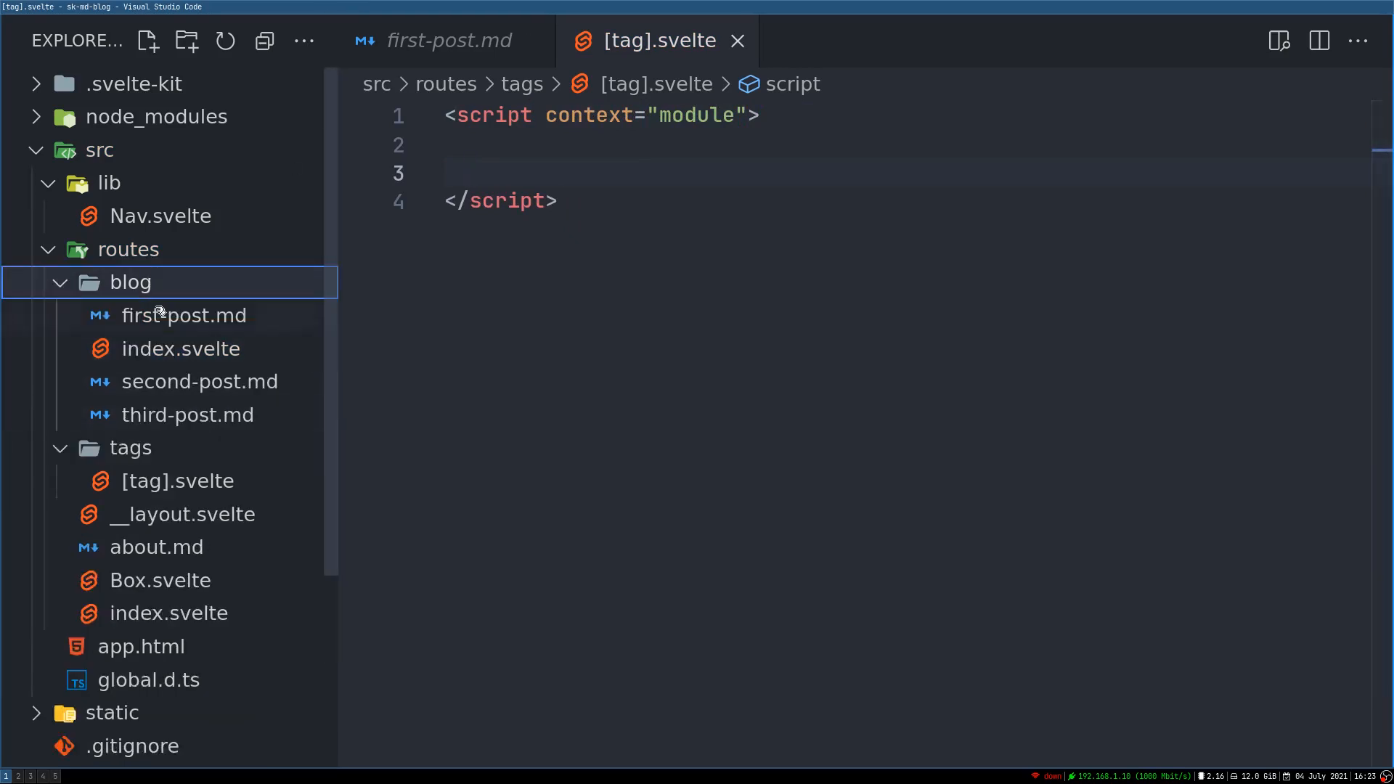
Paste blog/index.svelte's glob-import load script into [tag].svelte and save it.
click(183, 347)
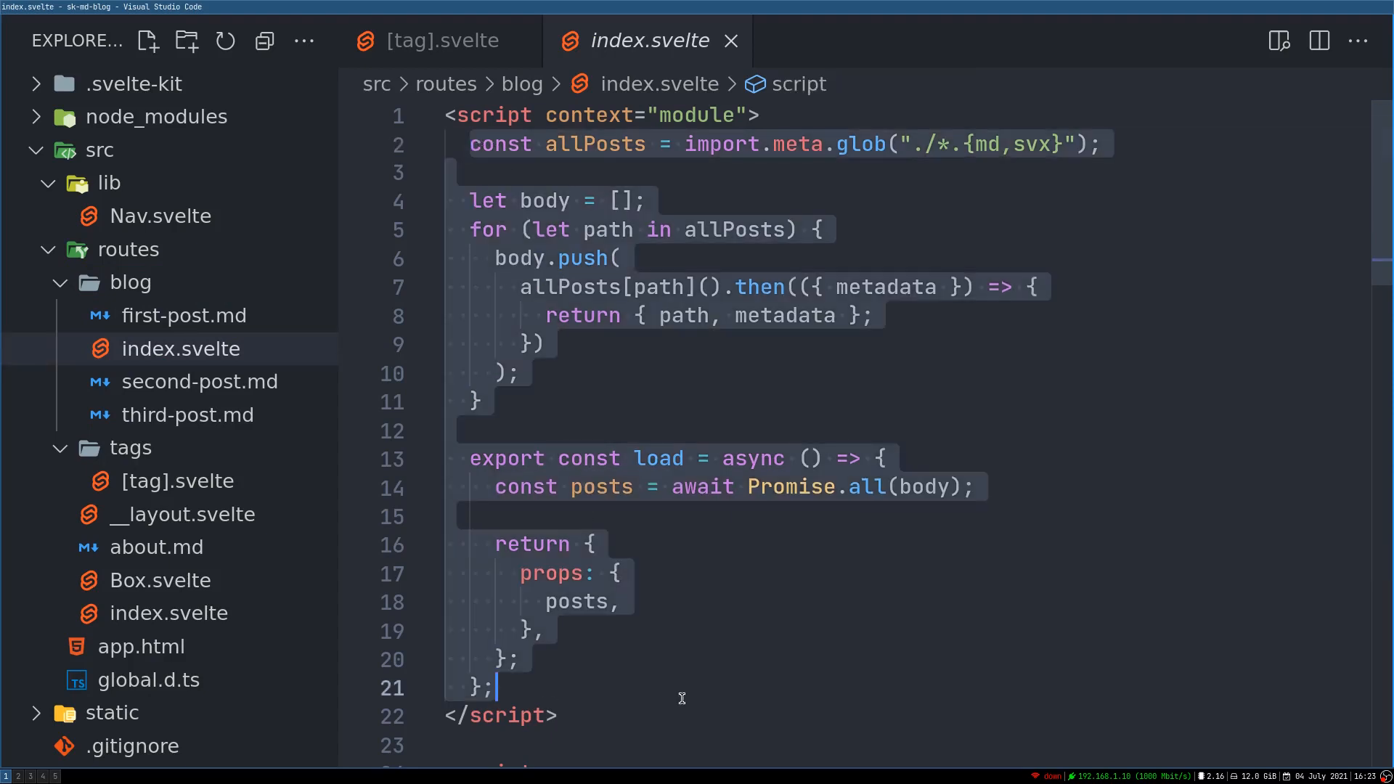
mouse_move(458, 41)
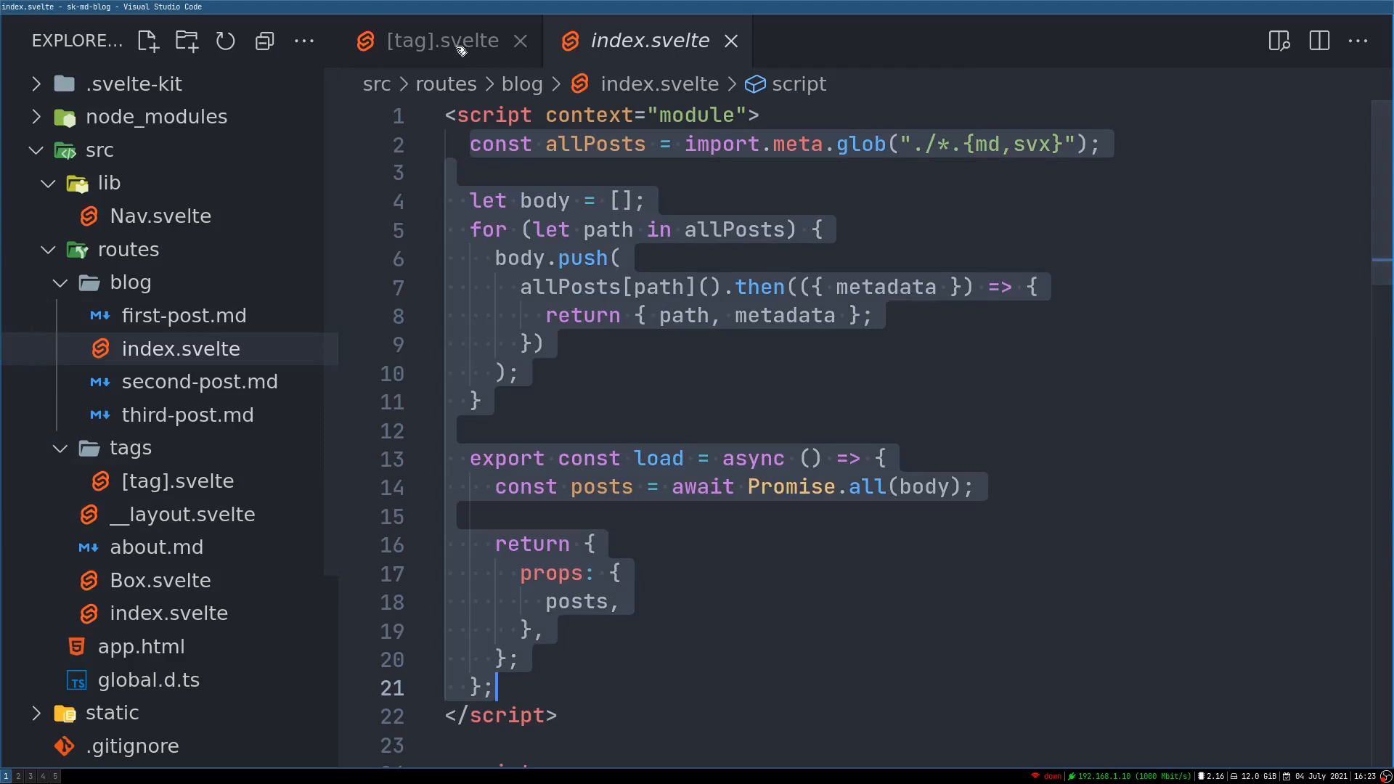
click(438, 40)
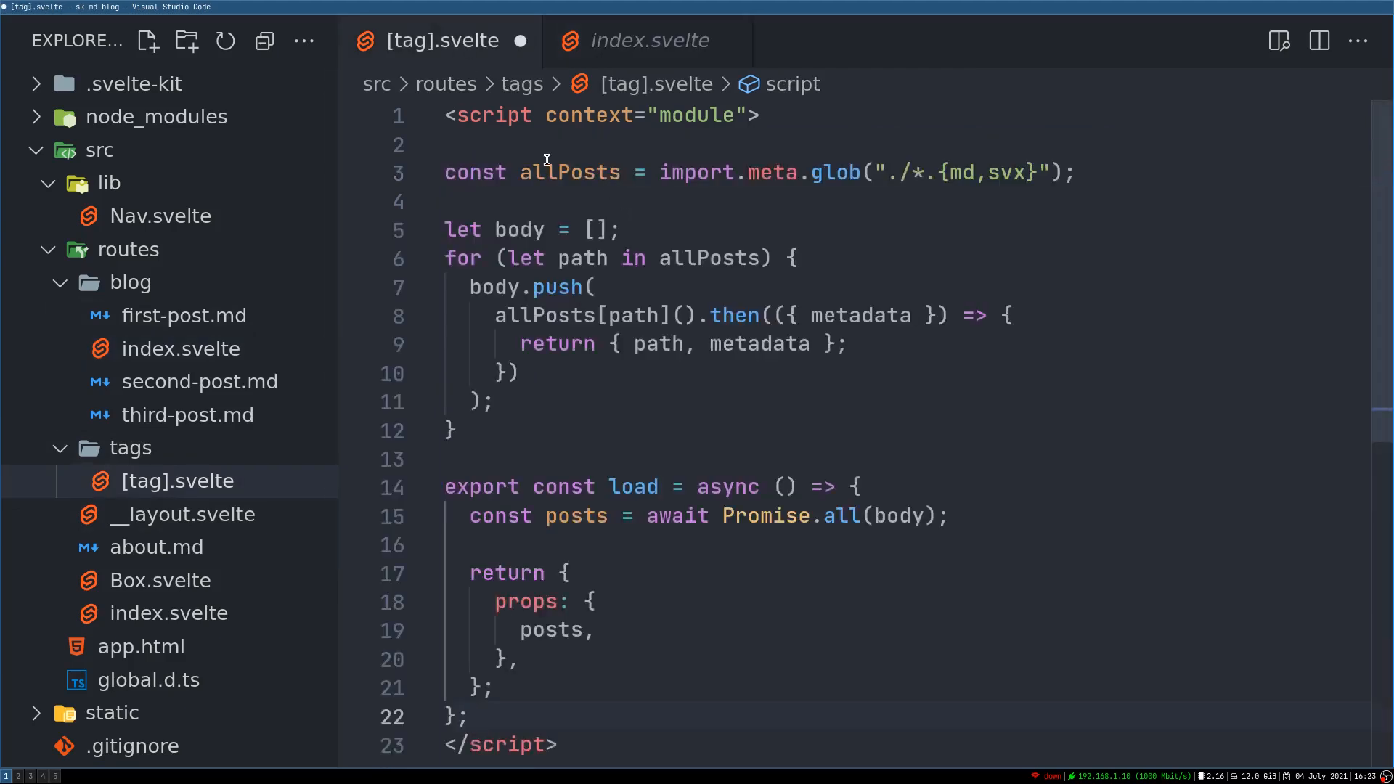
key(Backspace)
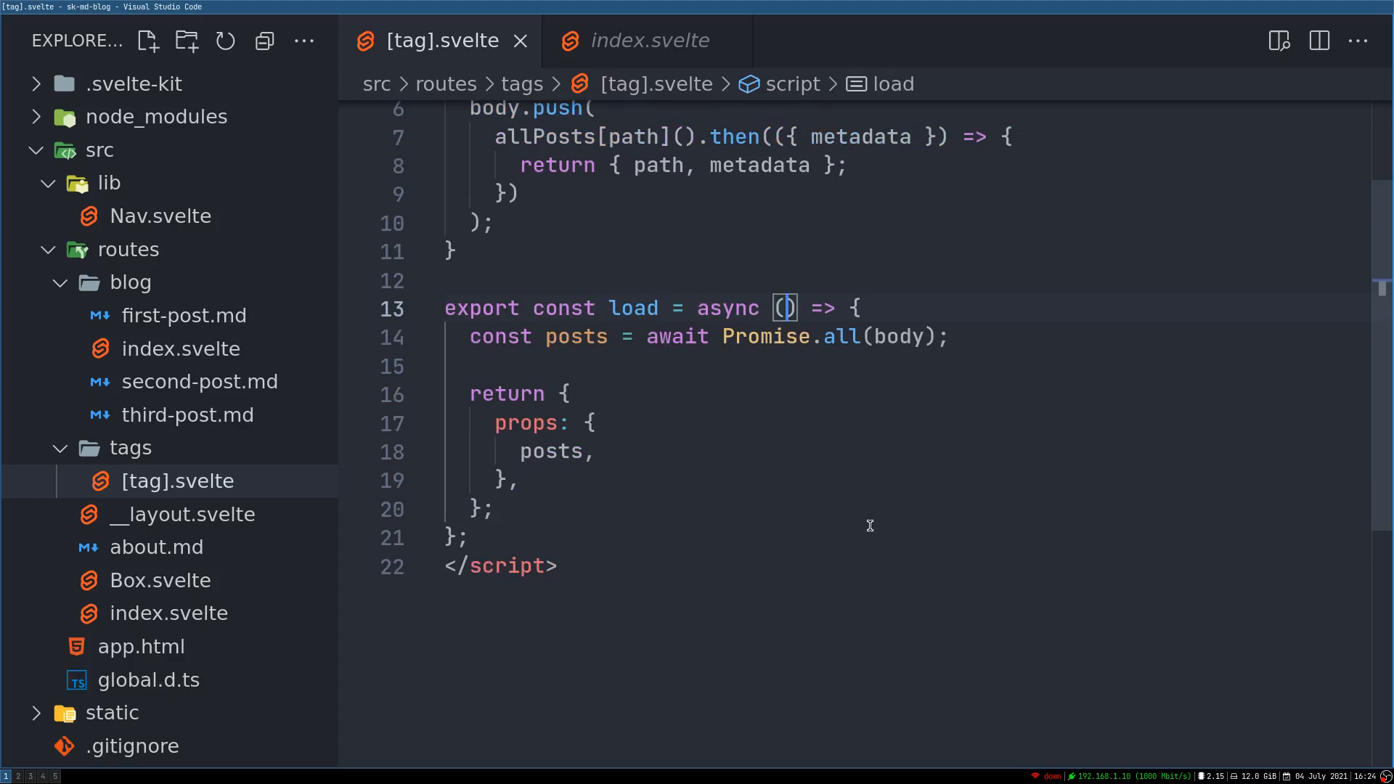
Read const tag = page.params.tag in load and return tag alongside posts in props.
text({page)
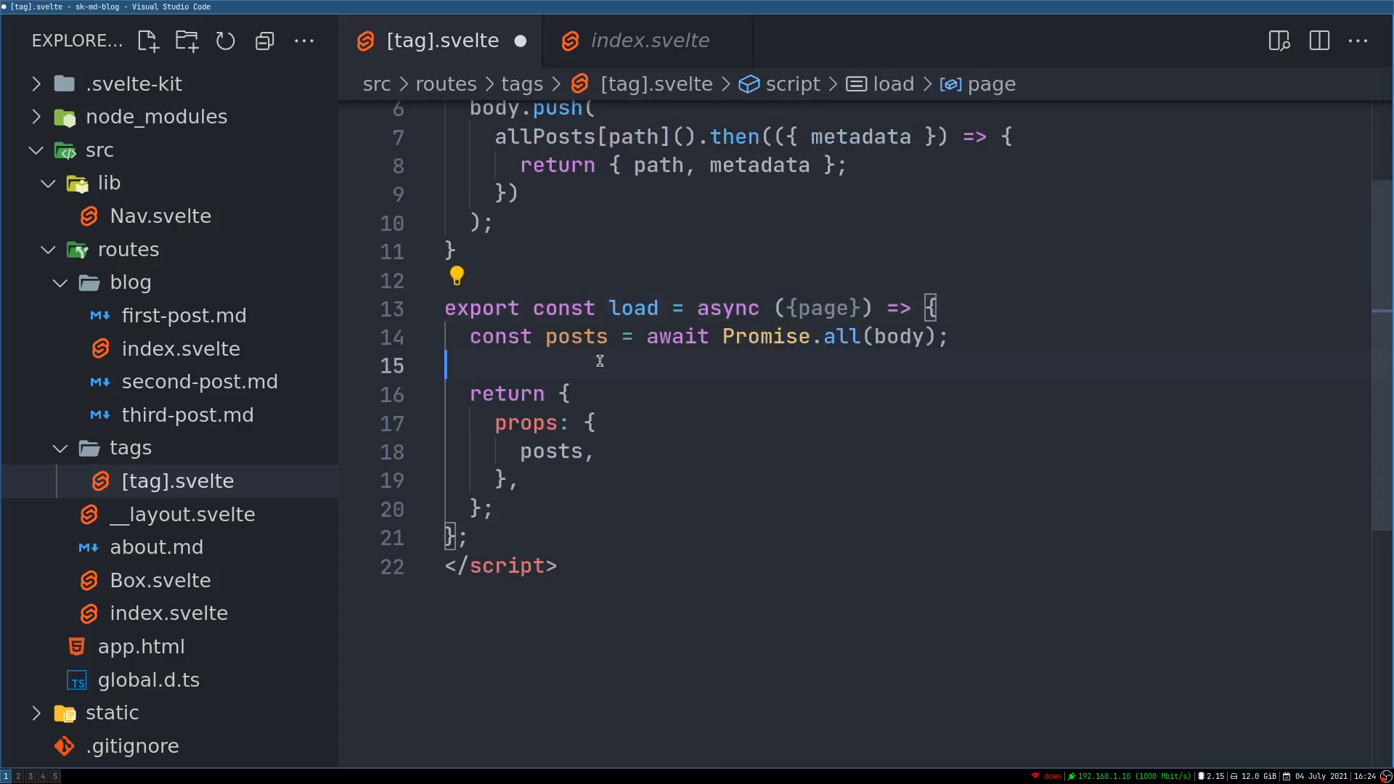
text(const tag =)
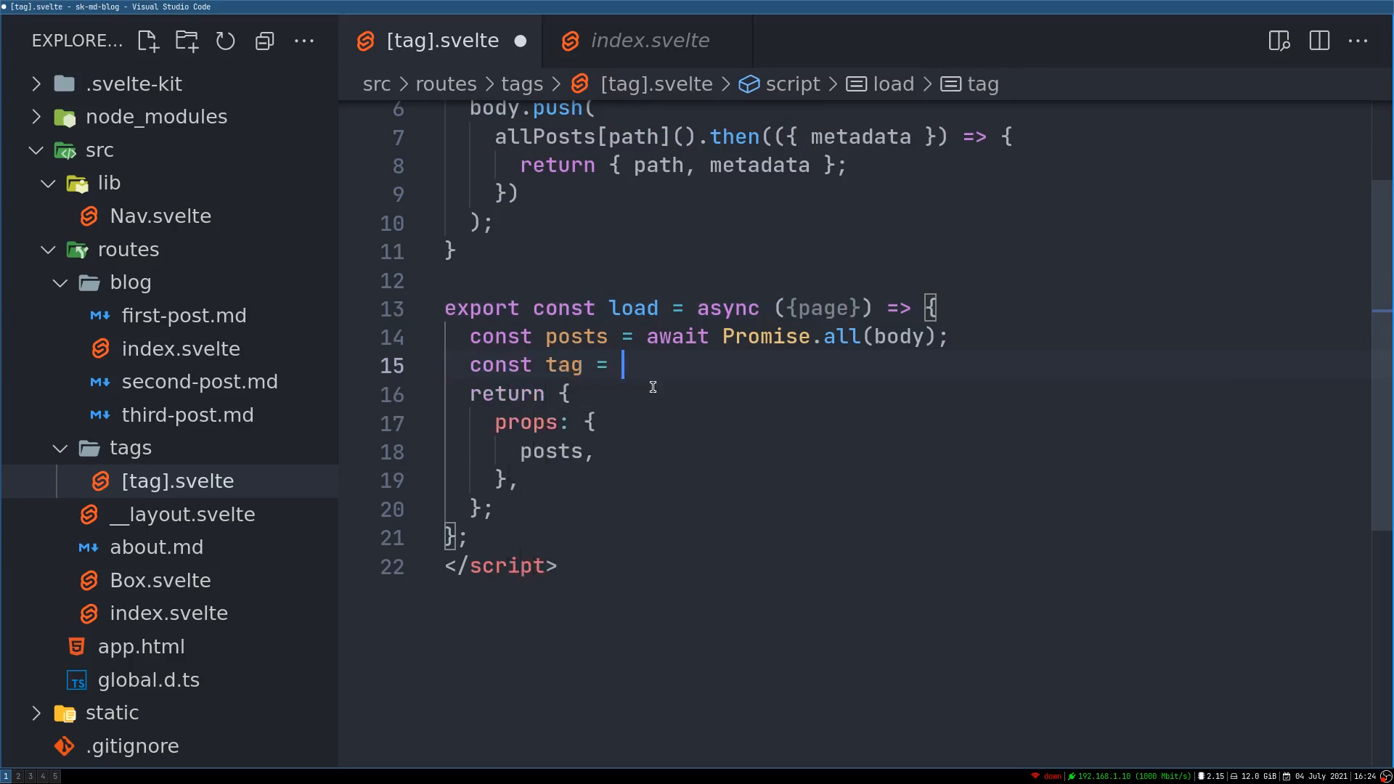
text(page.t)
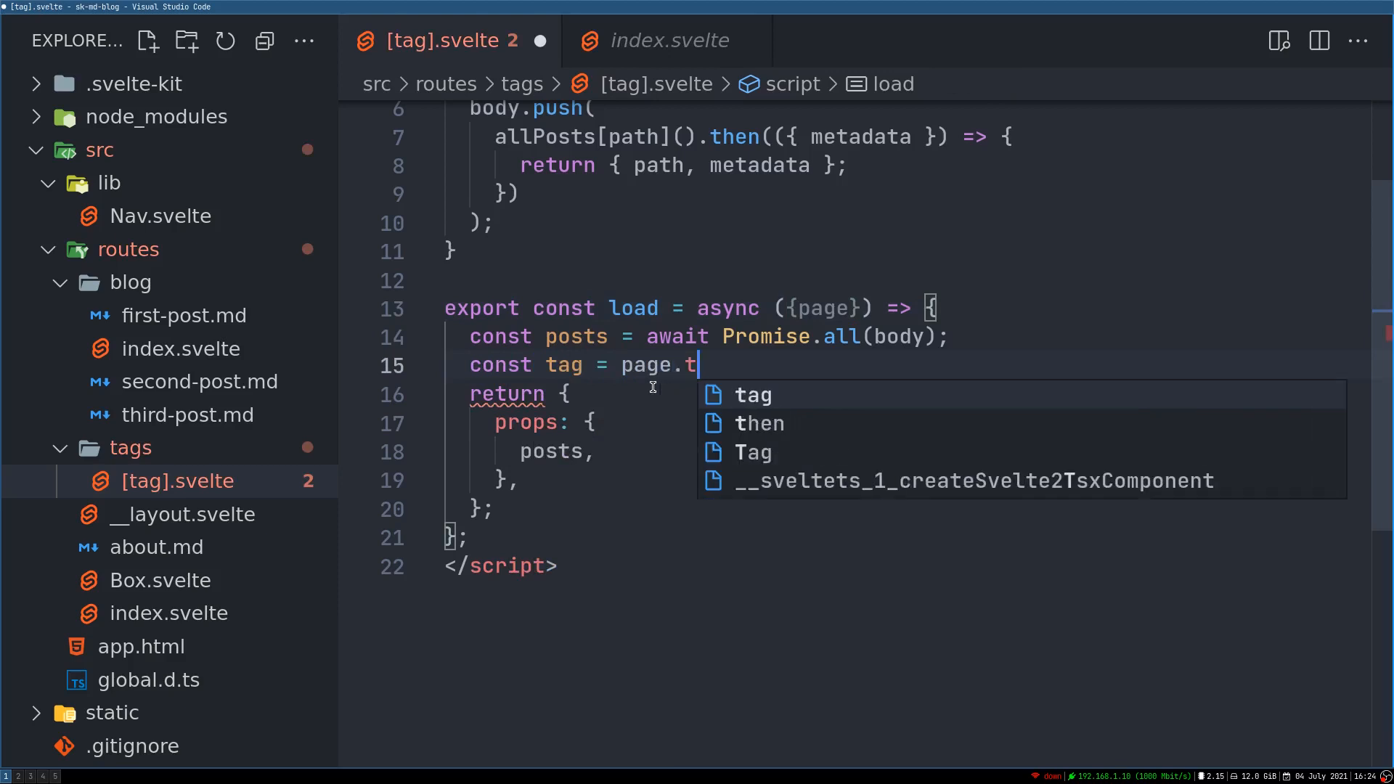
text(aram)
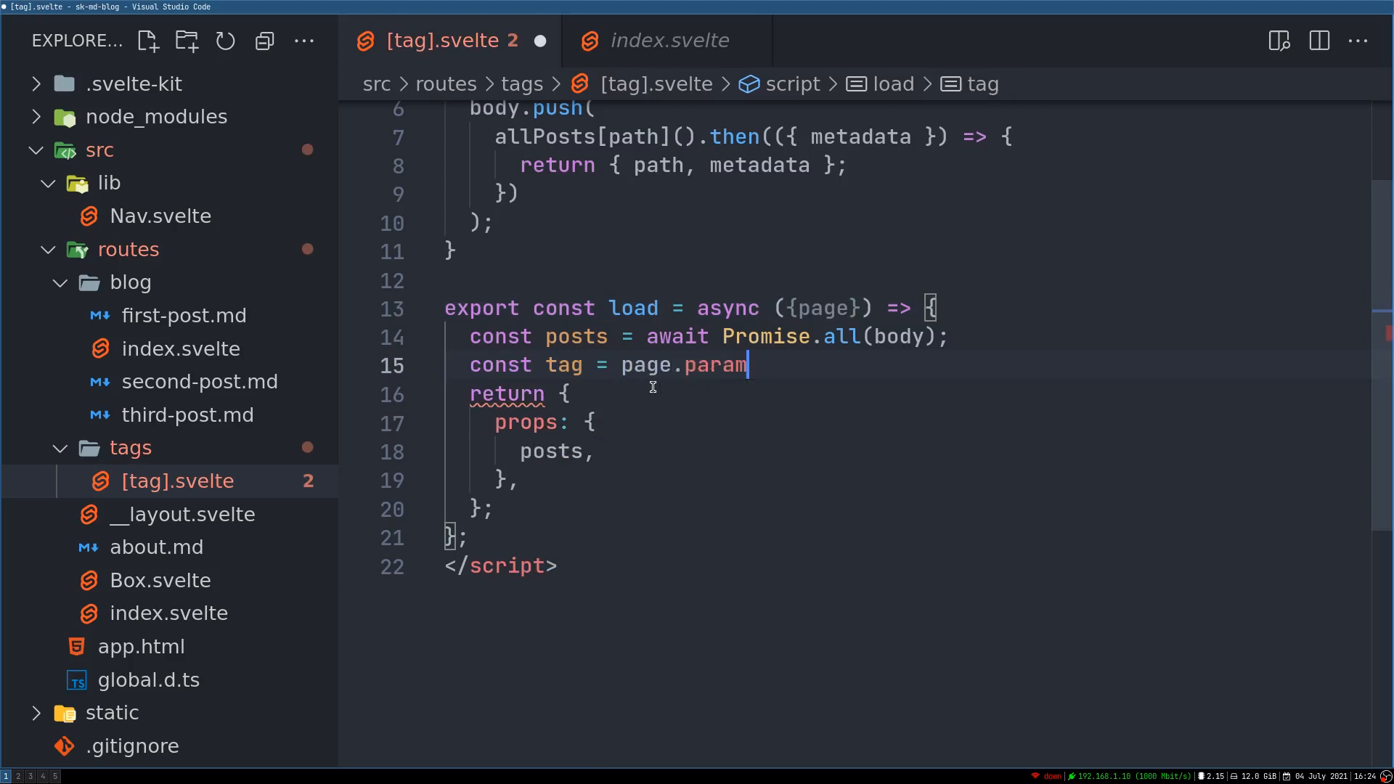
text(s.tag;)
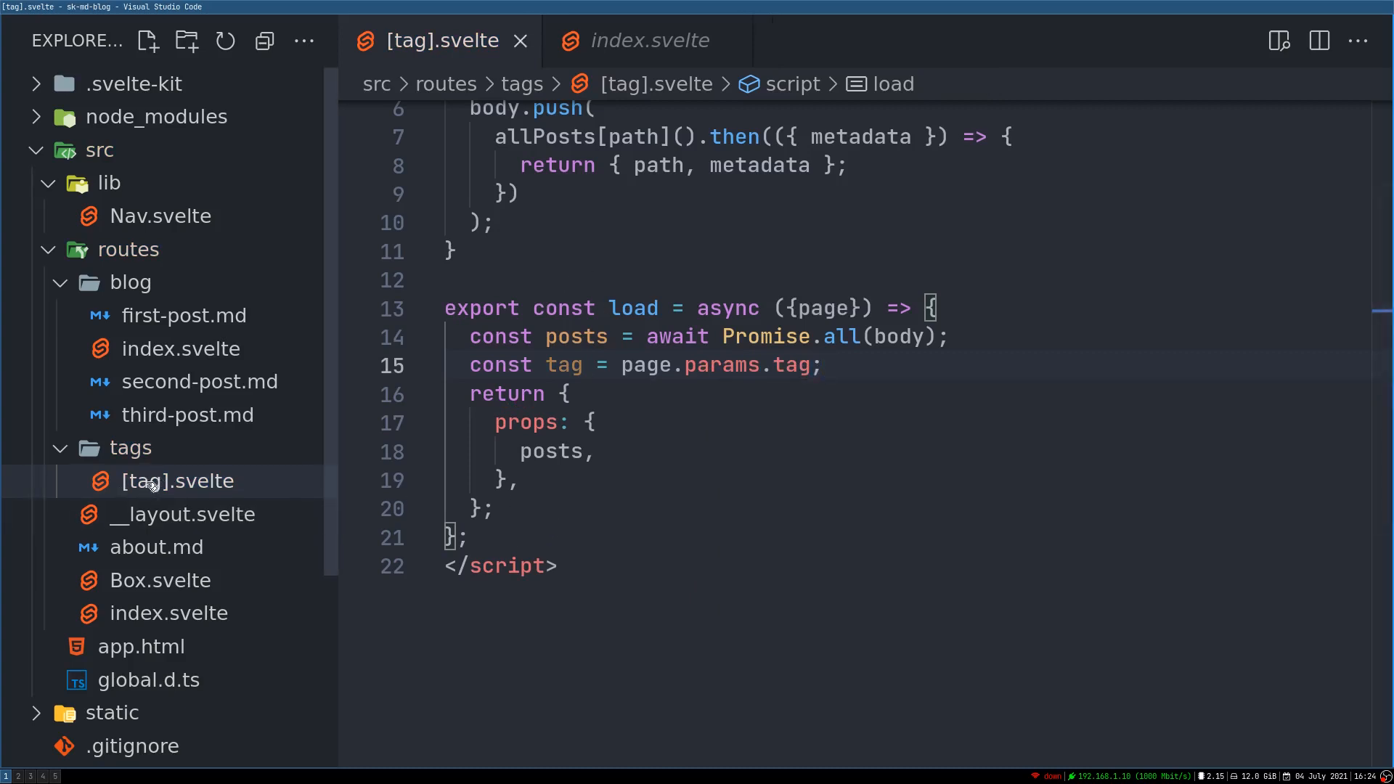
mouse_move(169, 489)
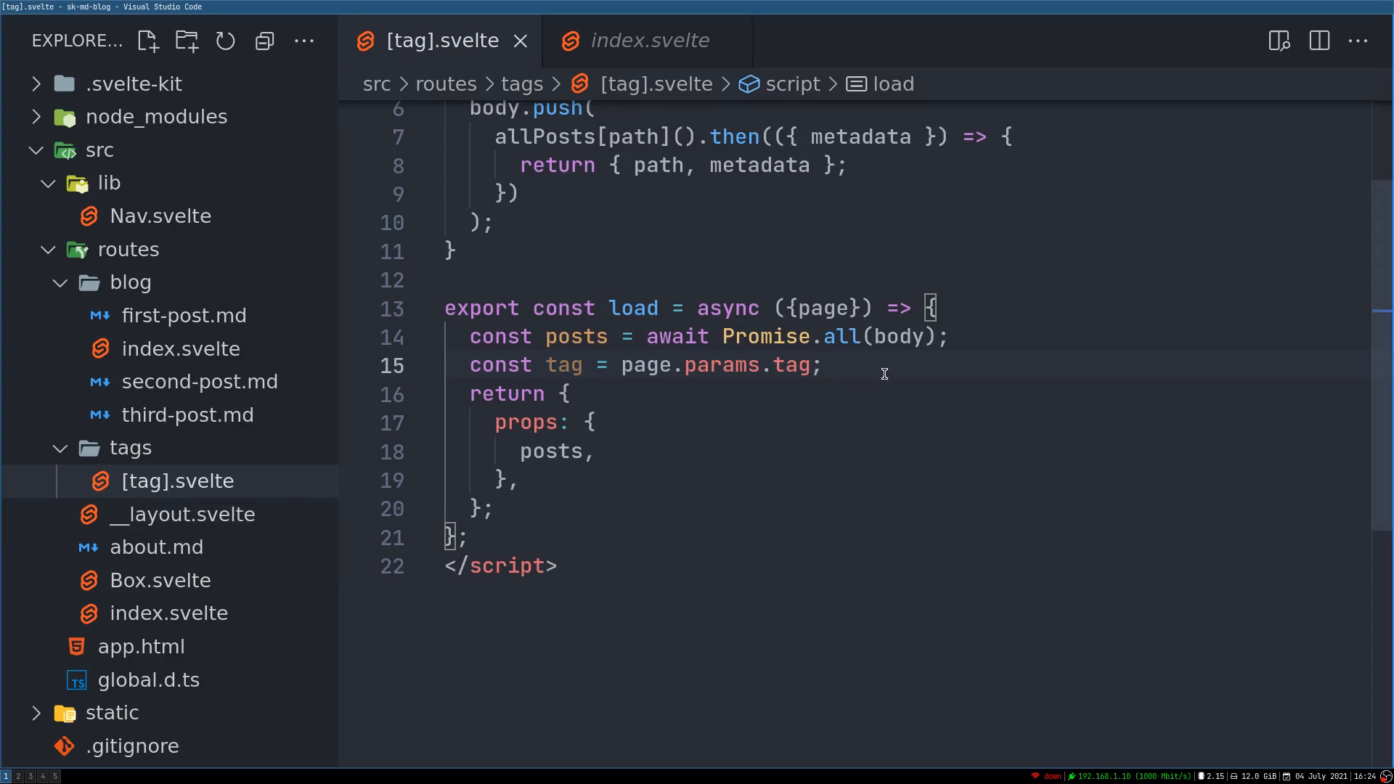
text(t)
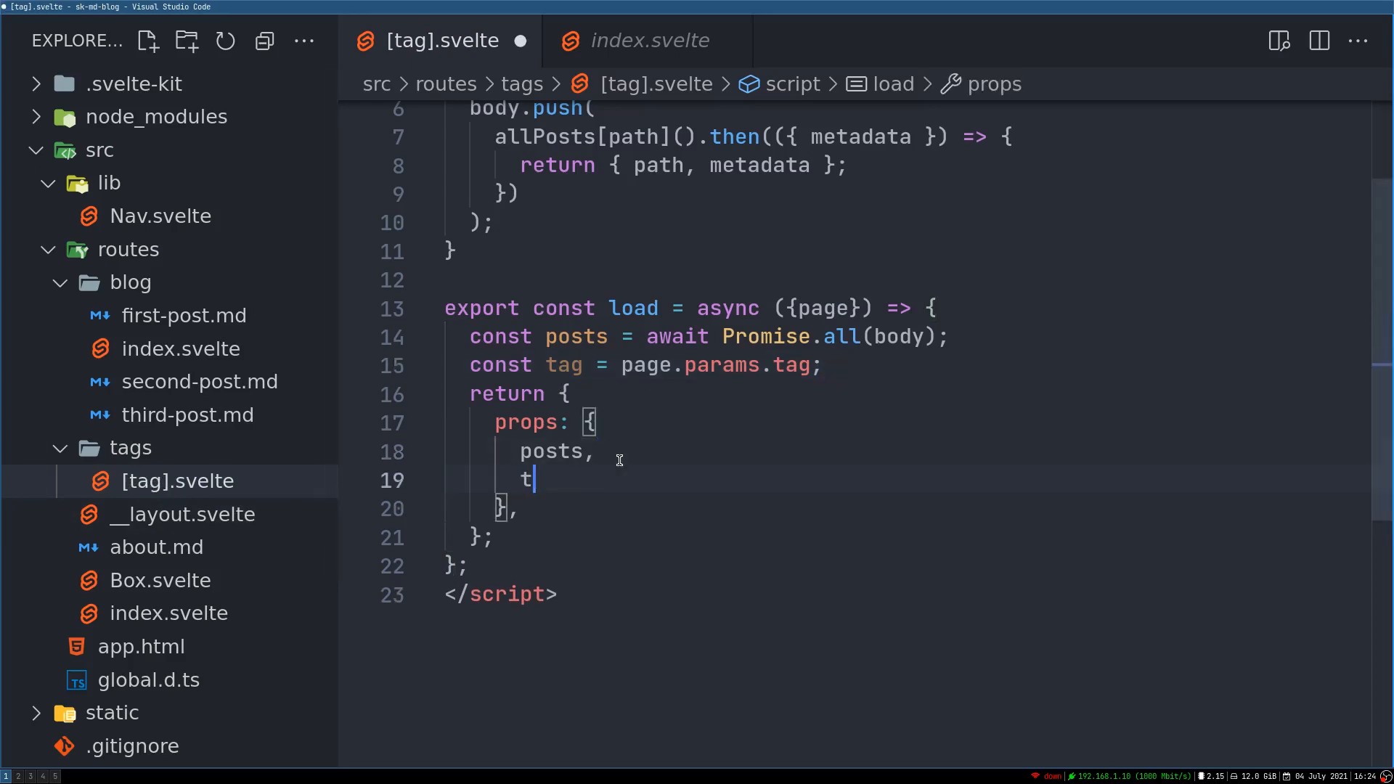
text(ag,)
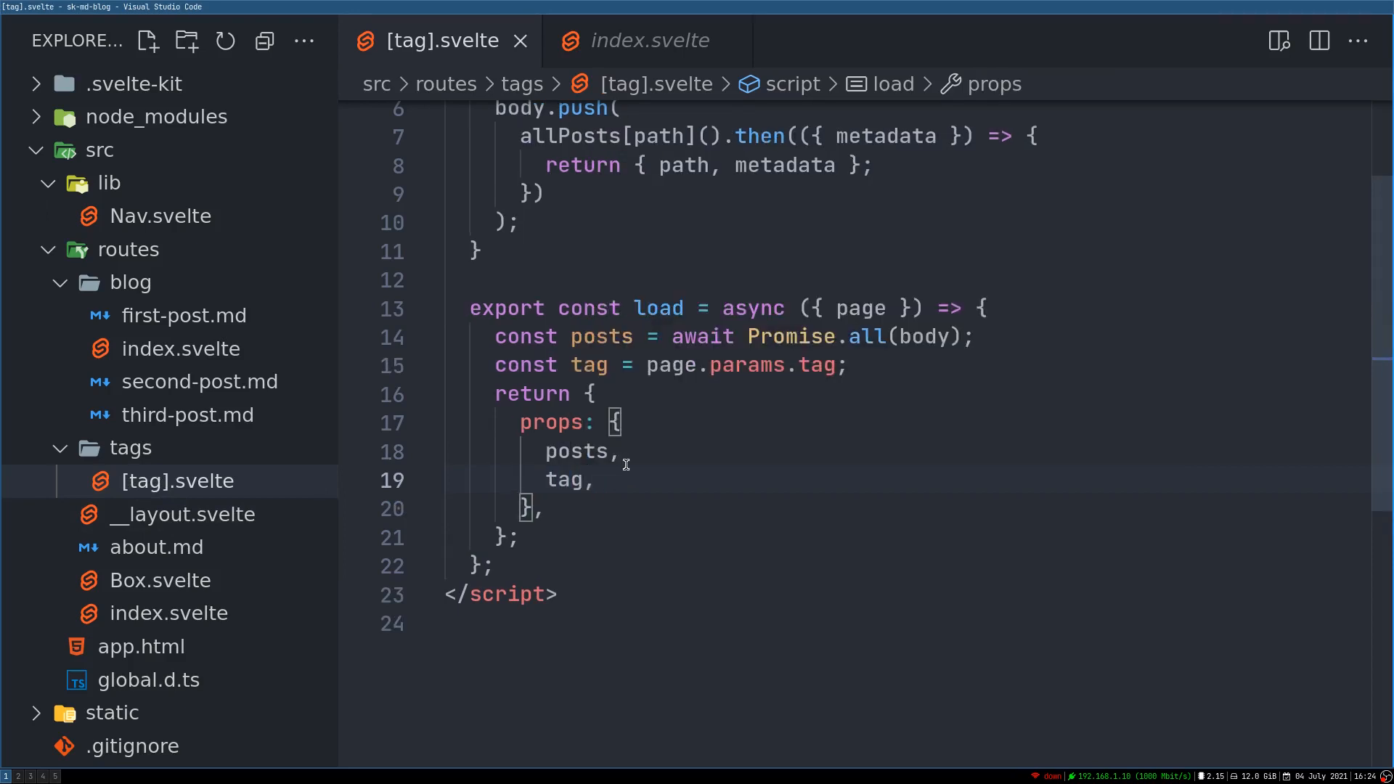
mouse_move(572, 457)
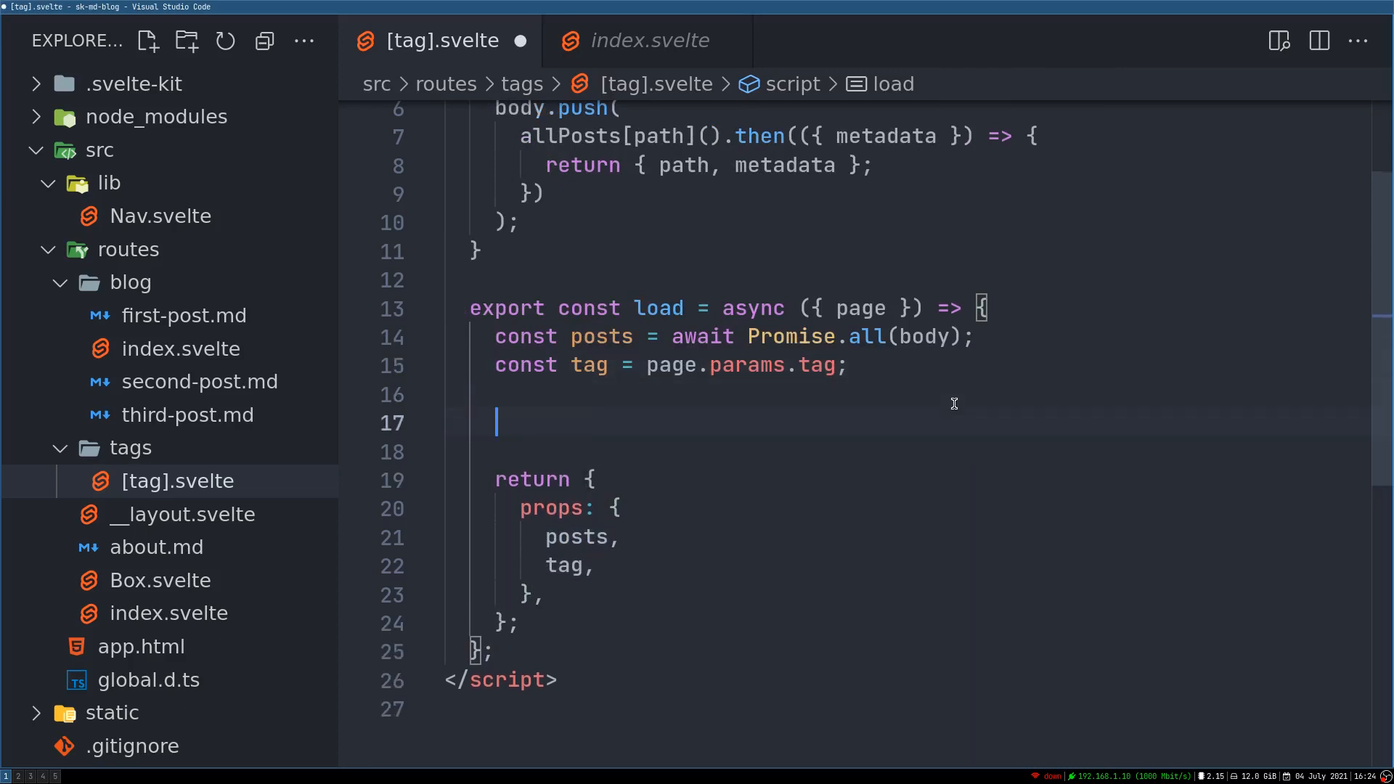
Start const filteredPost = posts.filter((post) => { return ... }) and check index.svelte's metadata shape.
text(const)
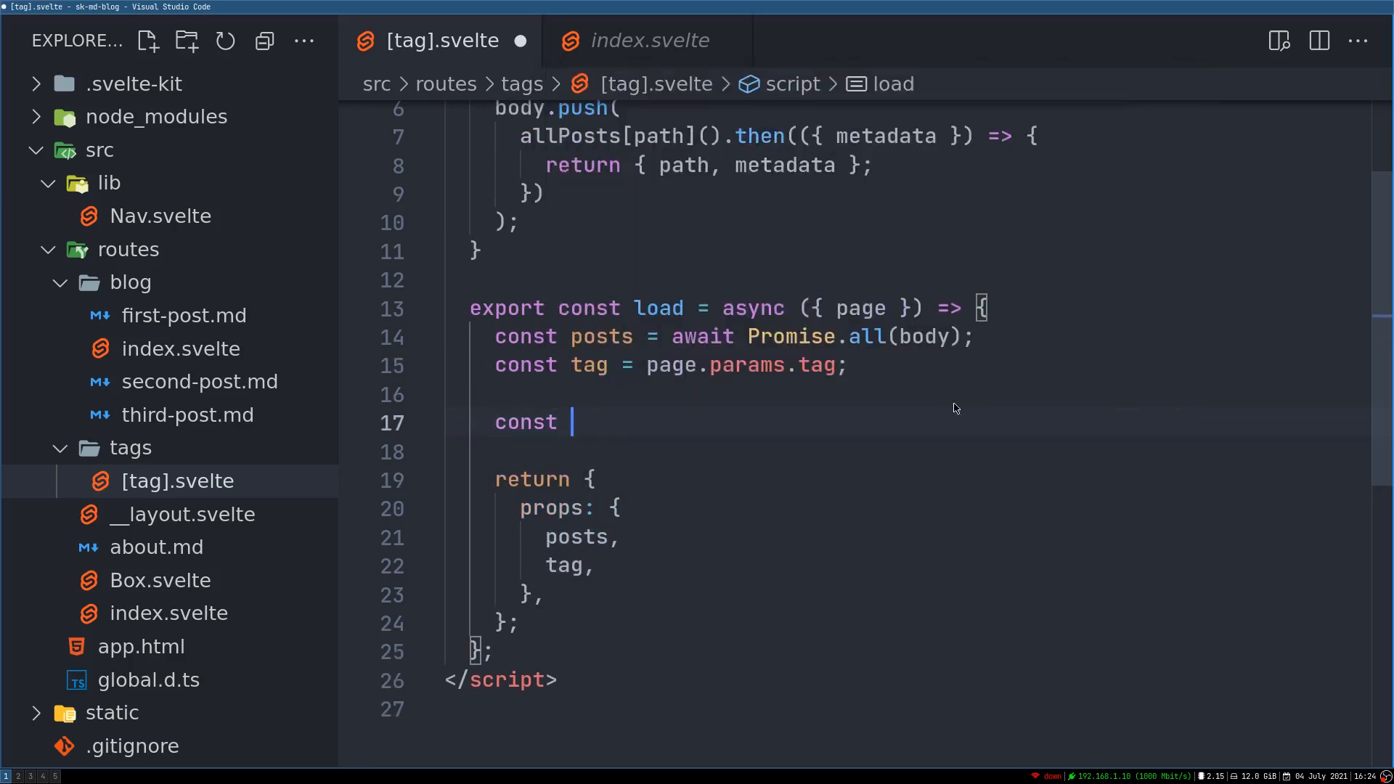
text(filtered)
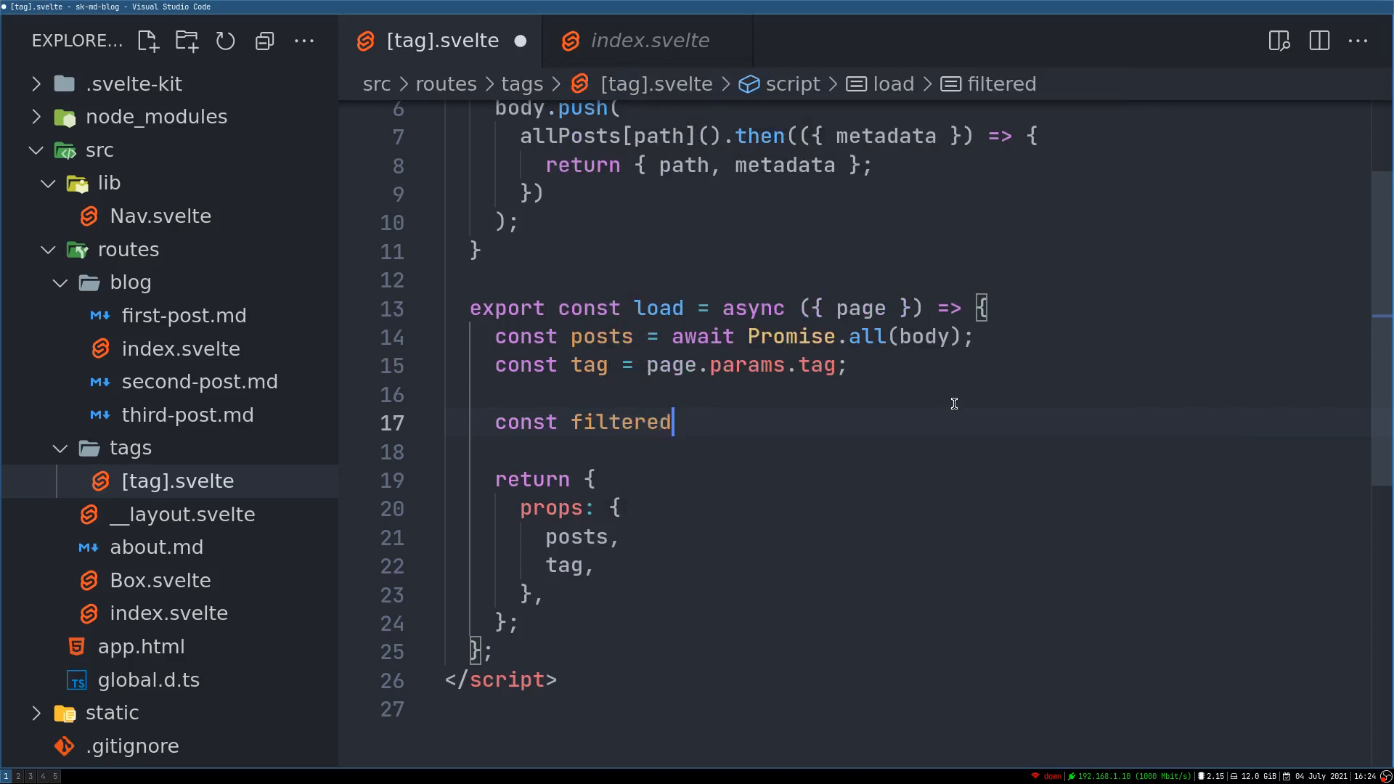
text(Post =)
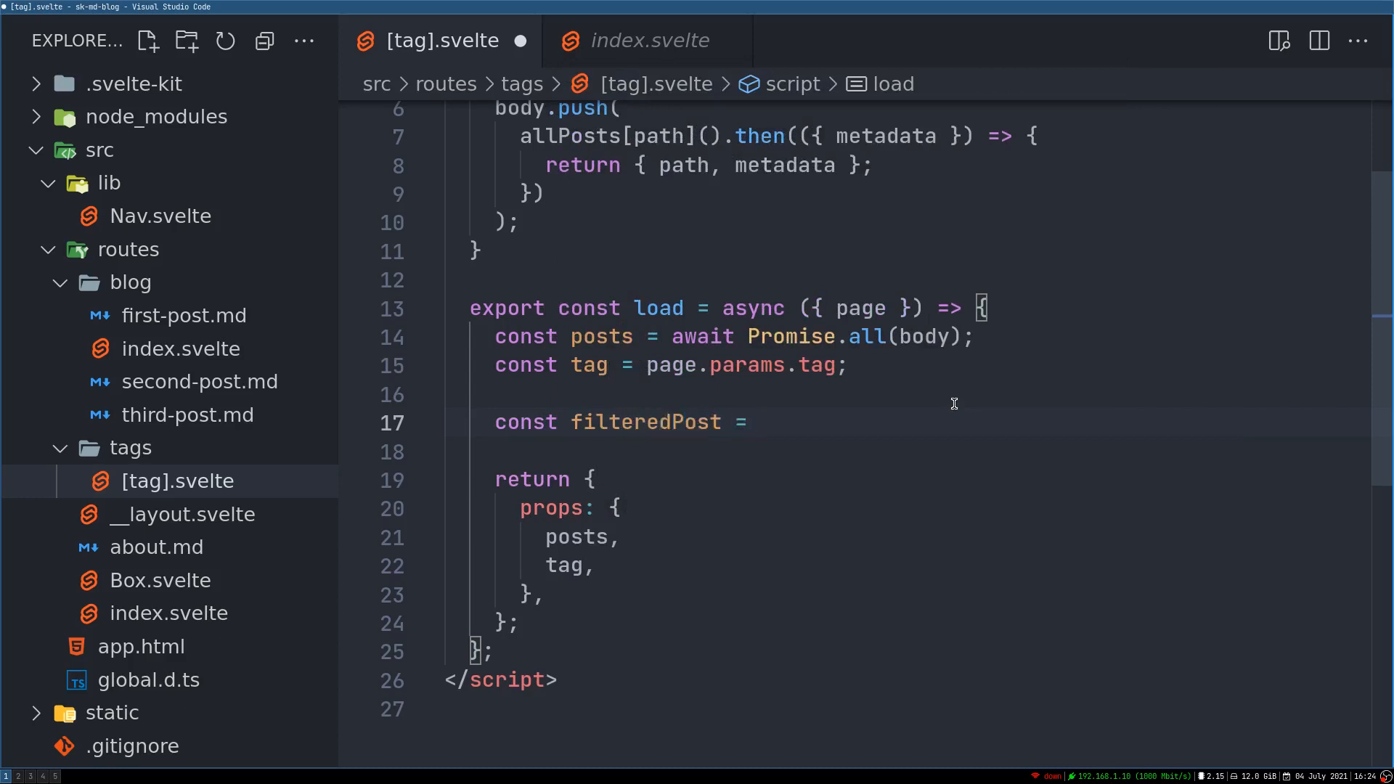
text(post)
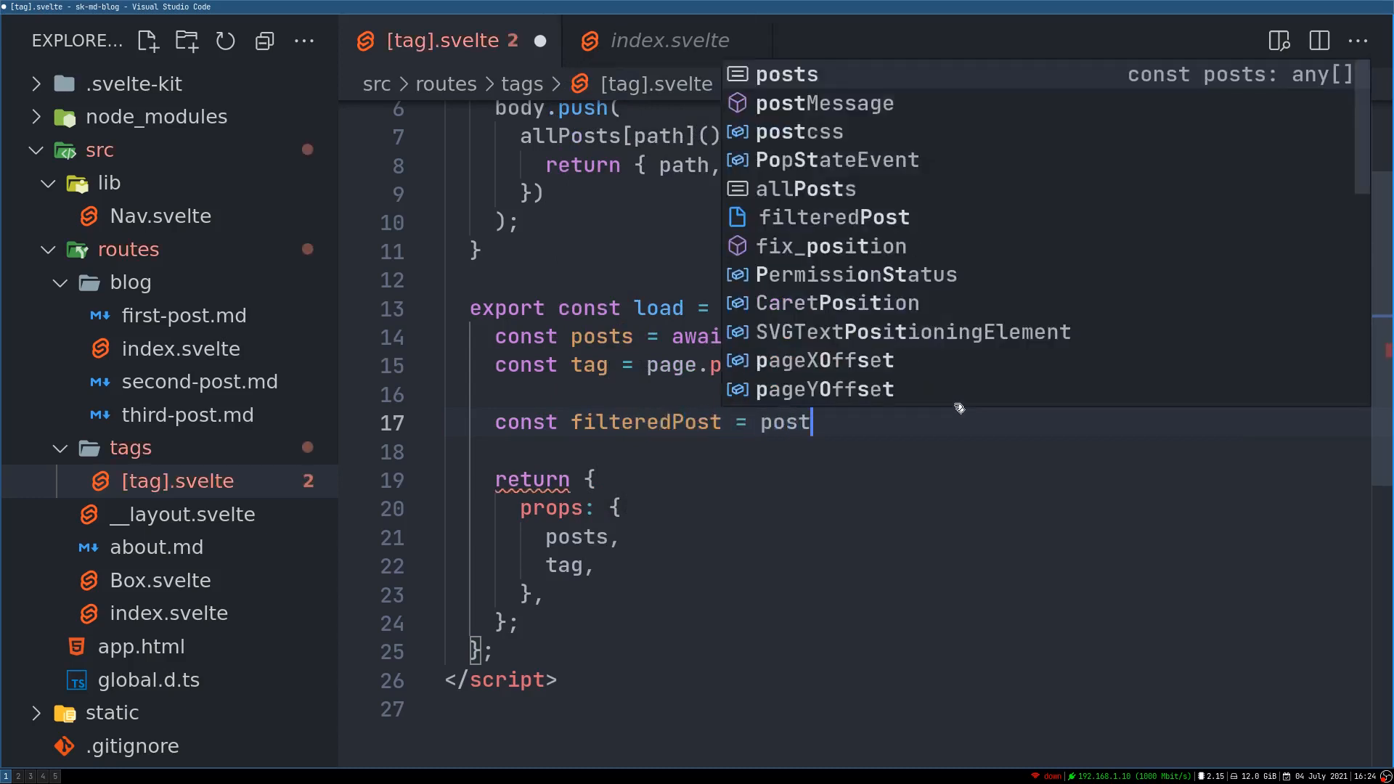
text(s.)
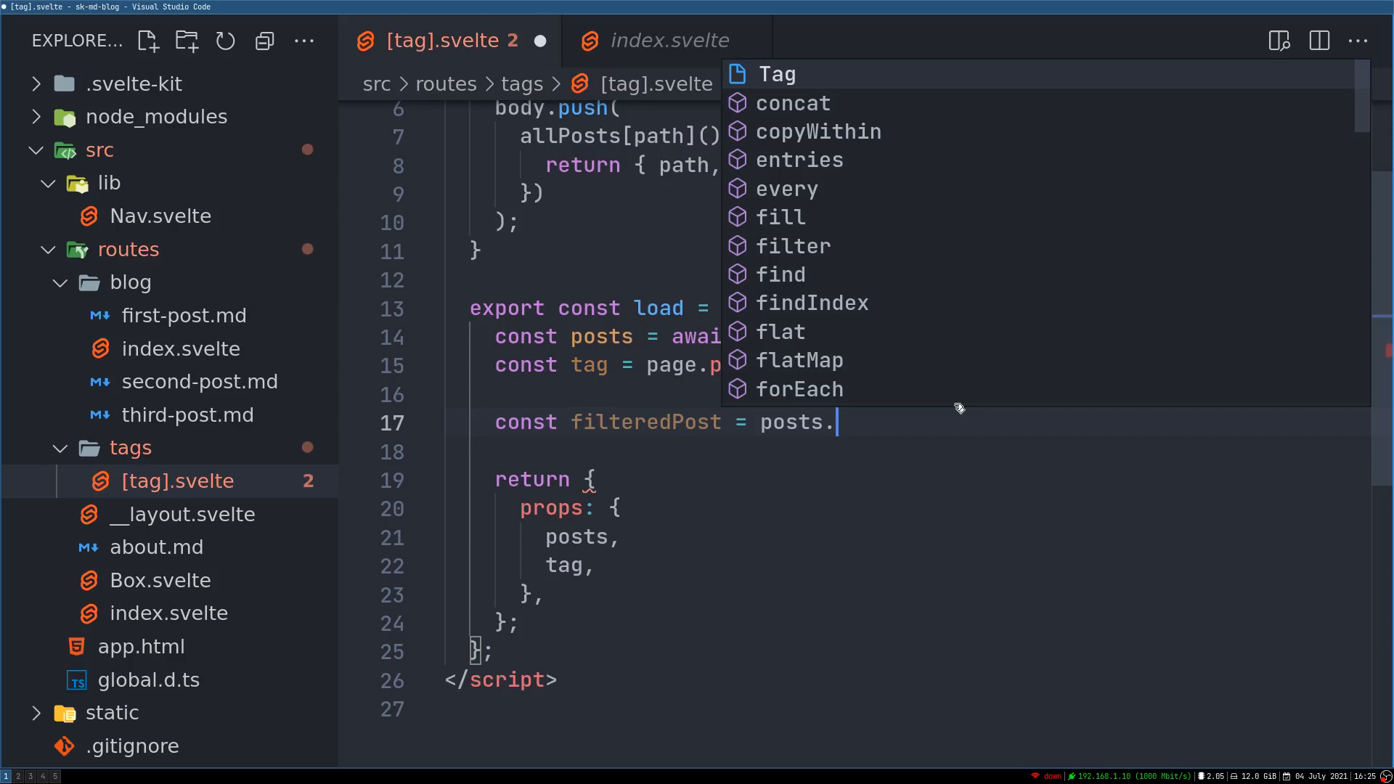
text(filter((post))
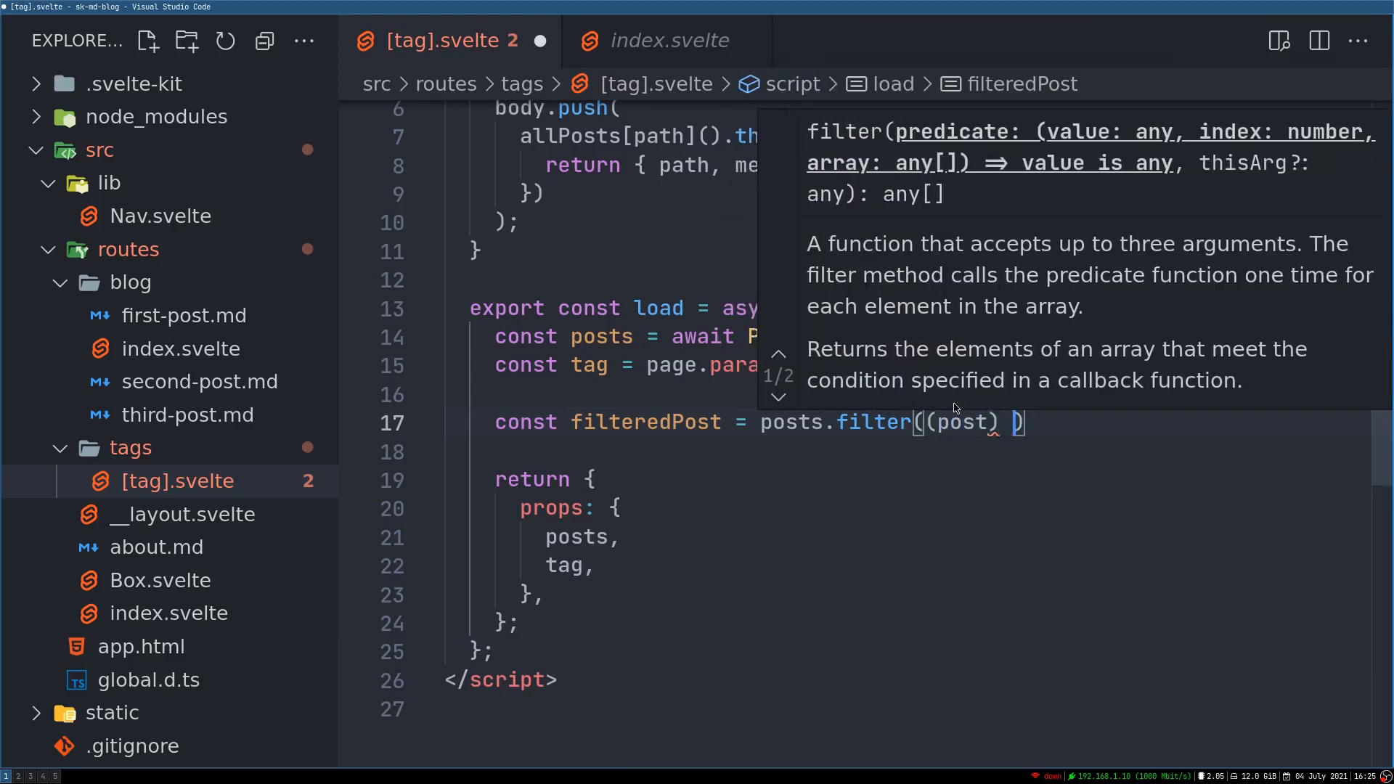
text(=> {)
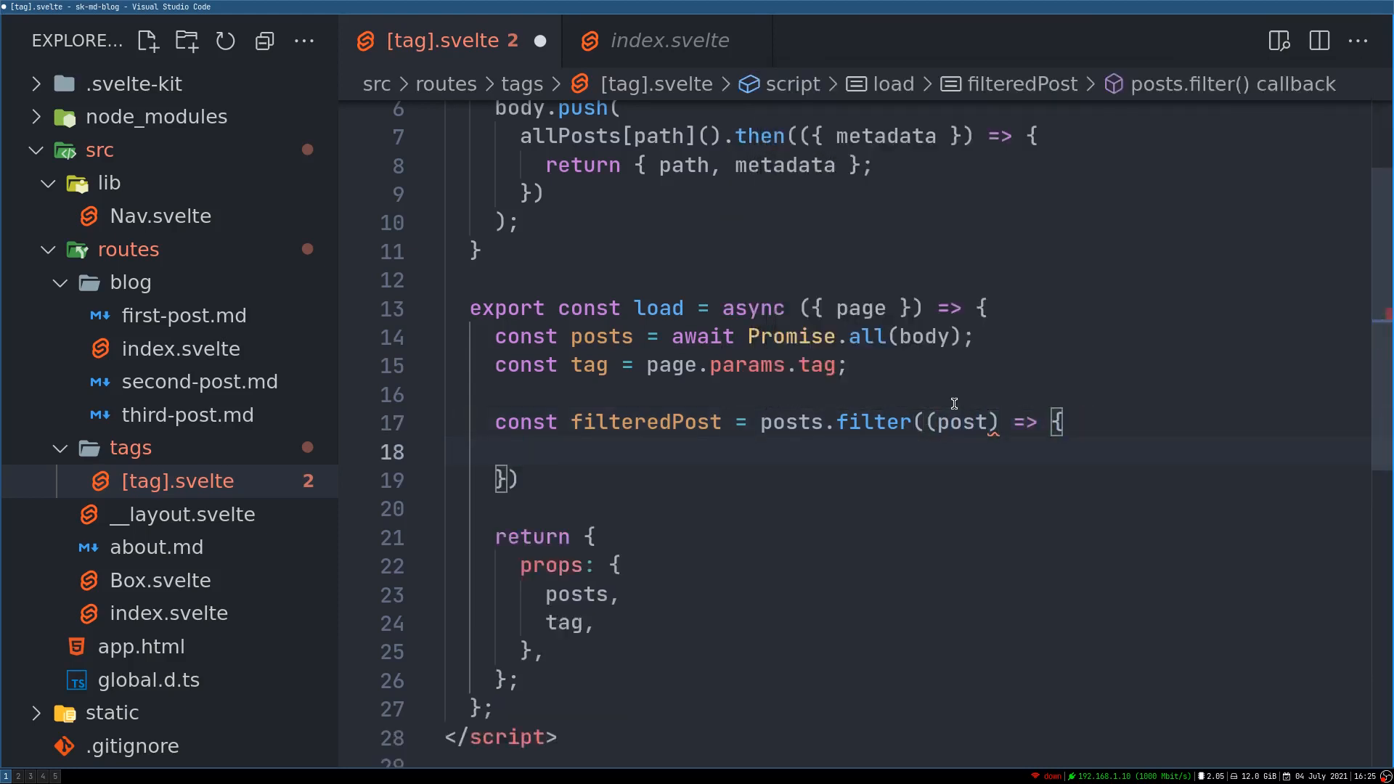
text(return)
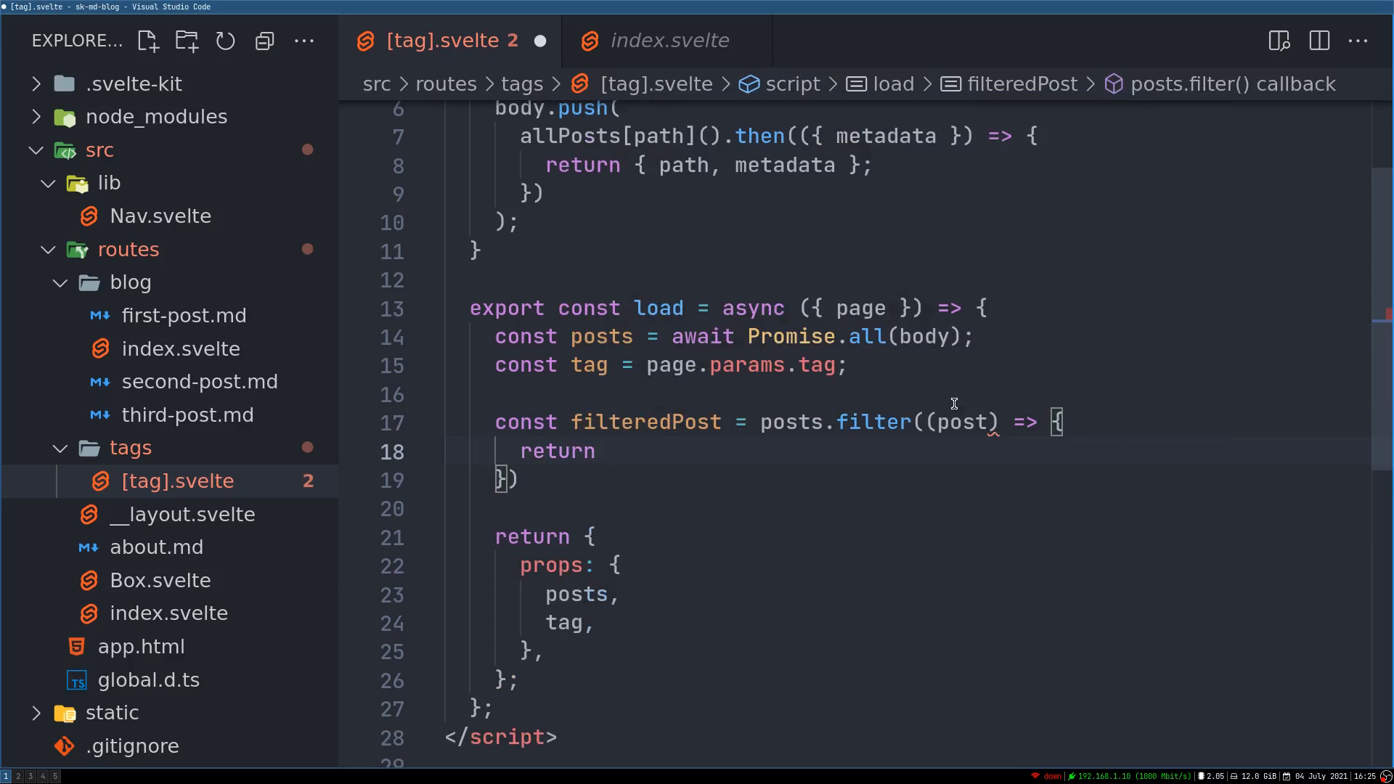
click(177, 480)
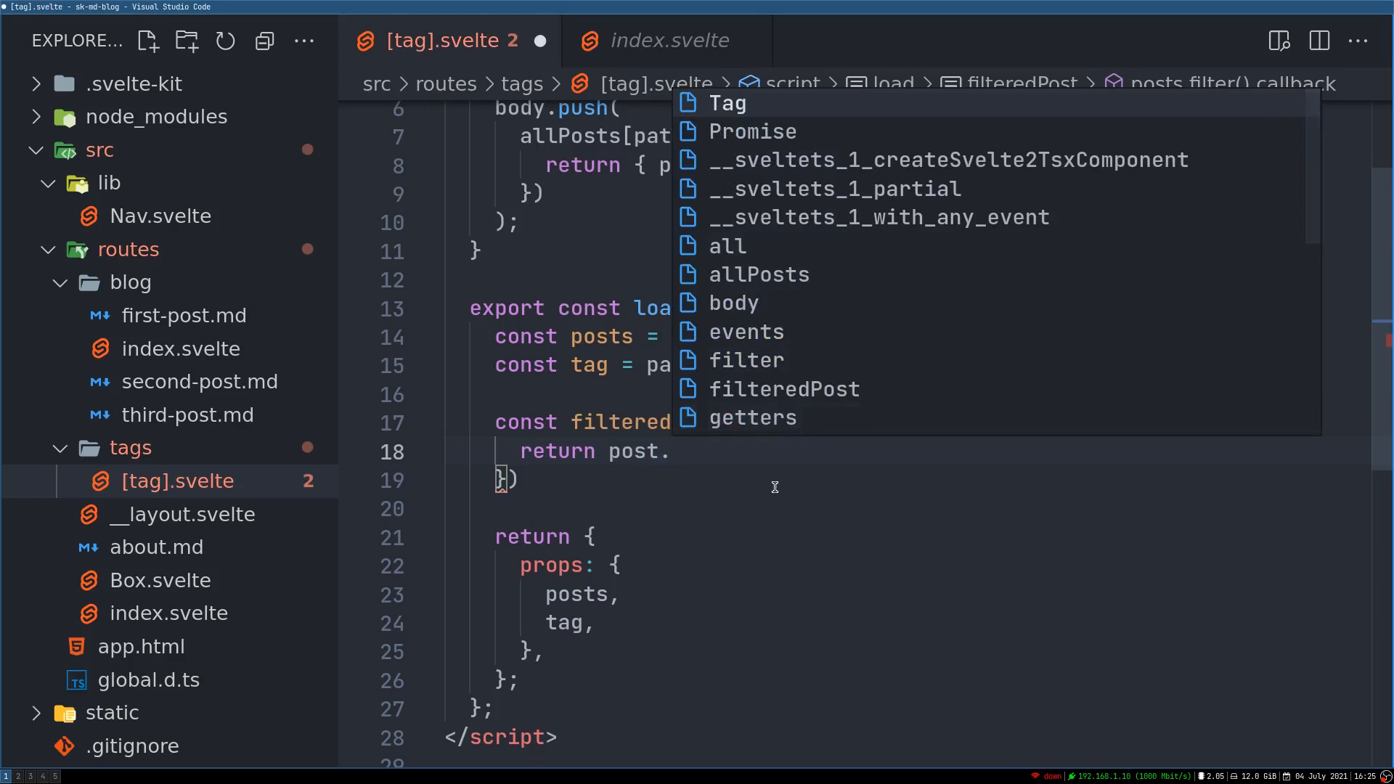
scroll(down, 3)
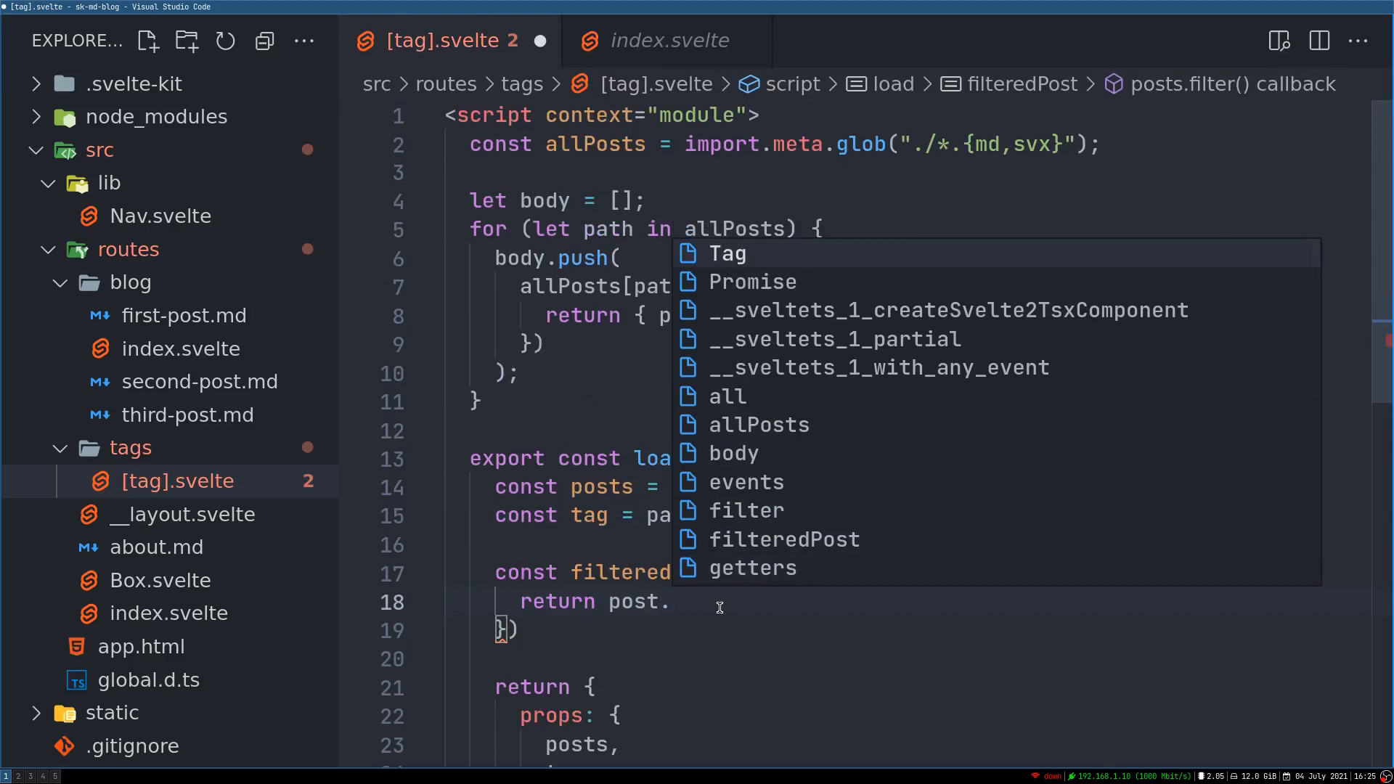
click(667, 40)
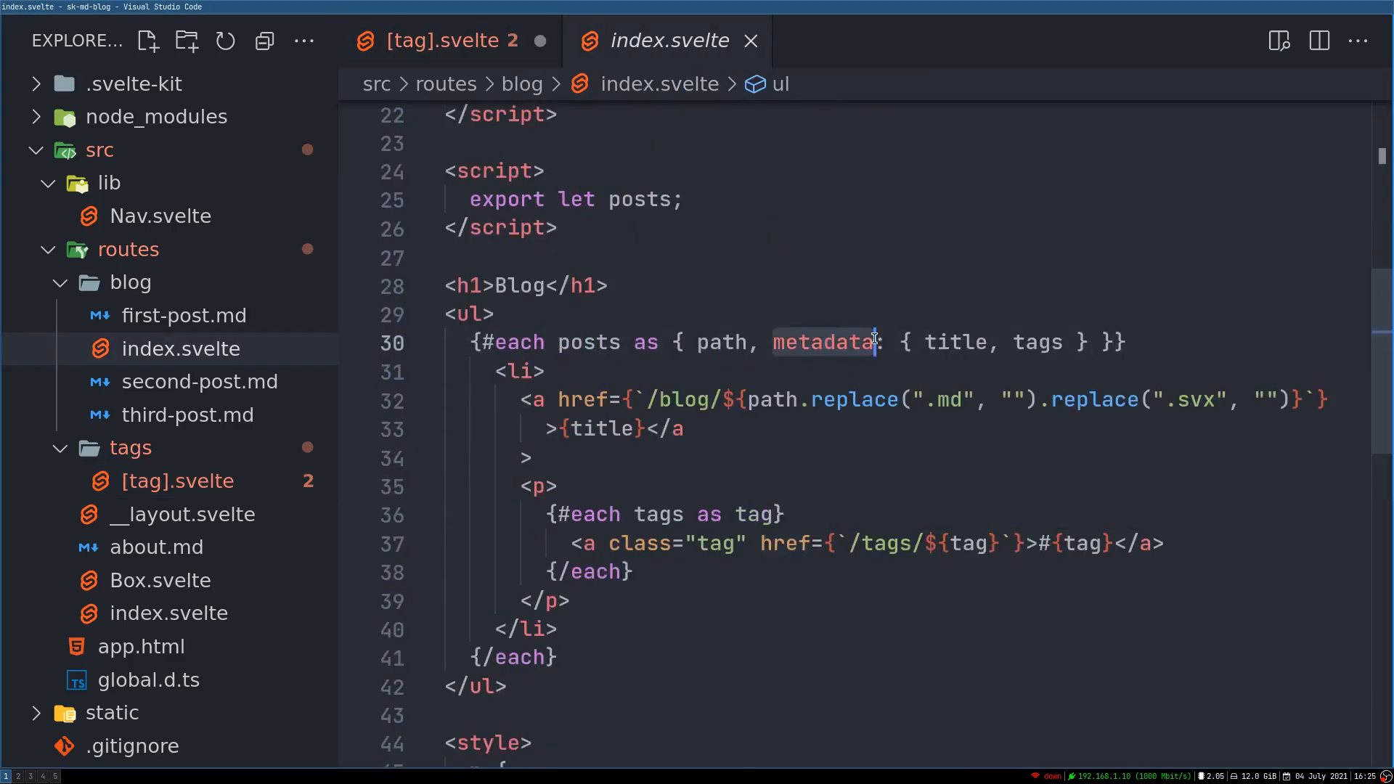
click(436, 41)
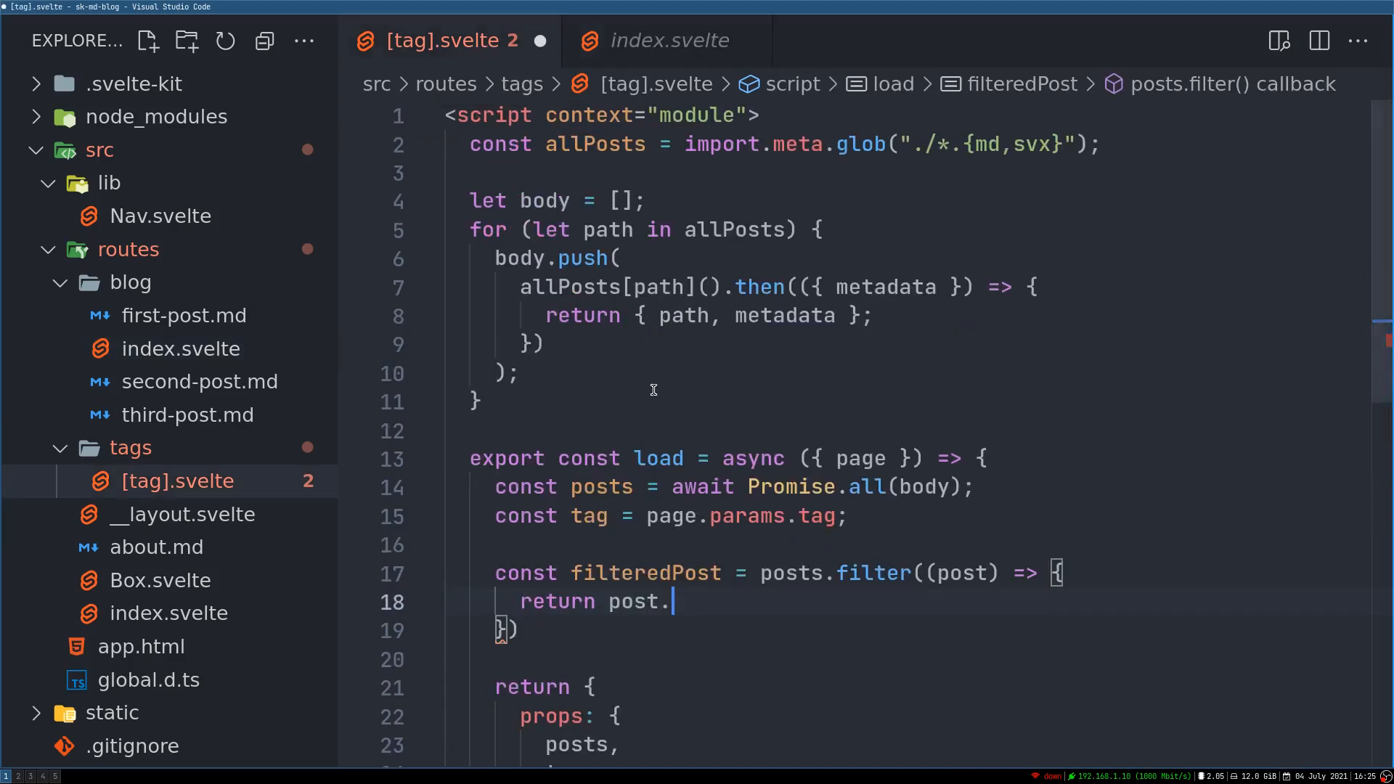
Finish the filter with post.metadata.tags.includes(tag) and save the file.
text(meta)
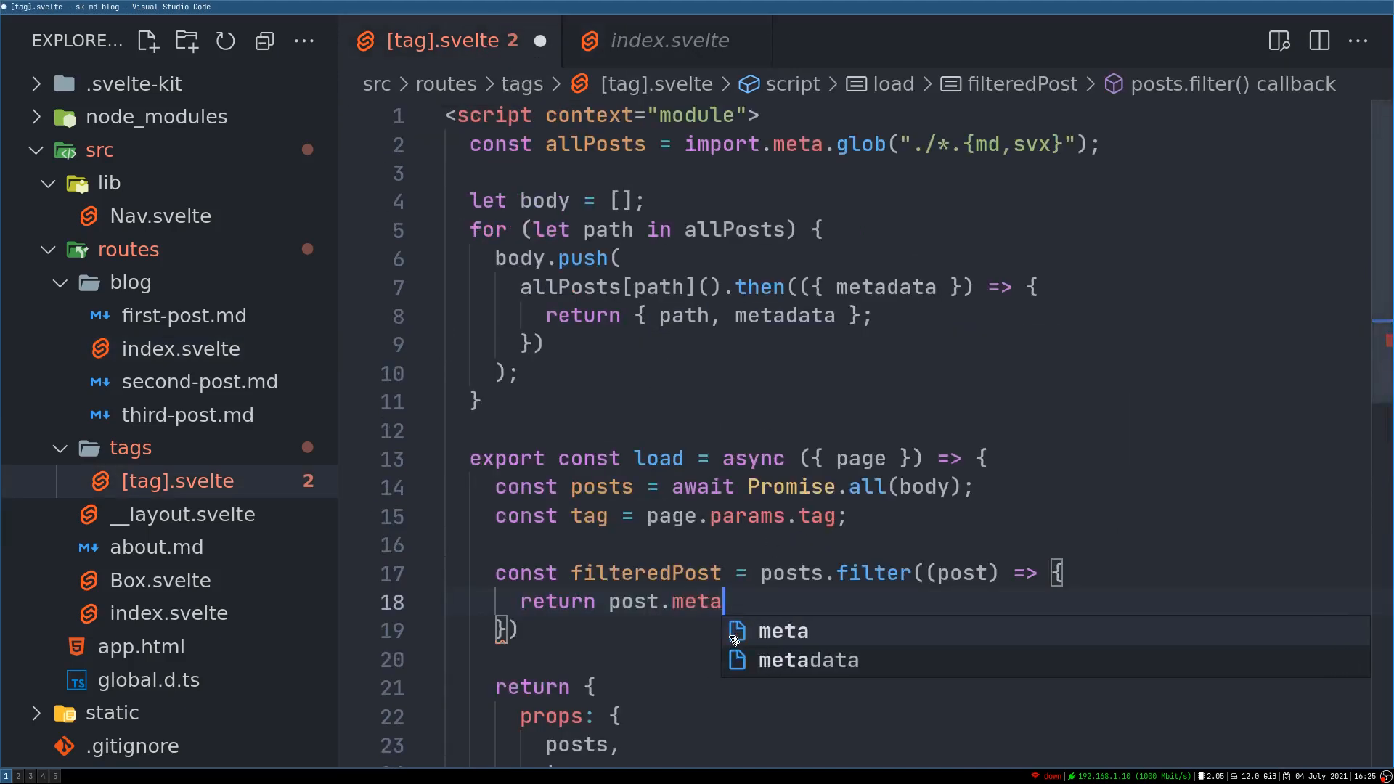
text(data)
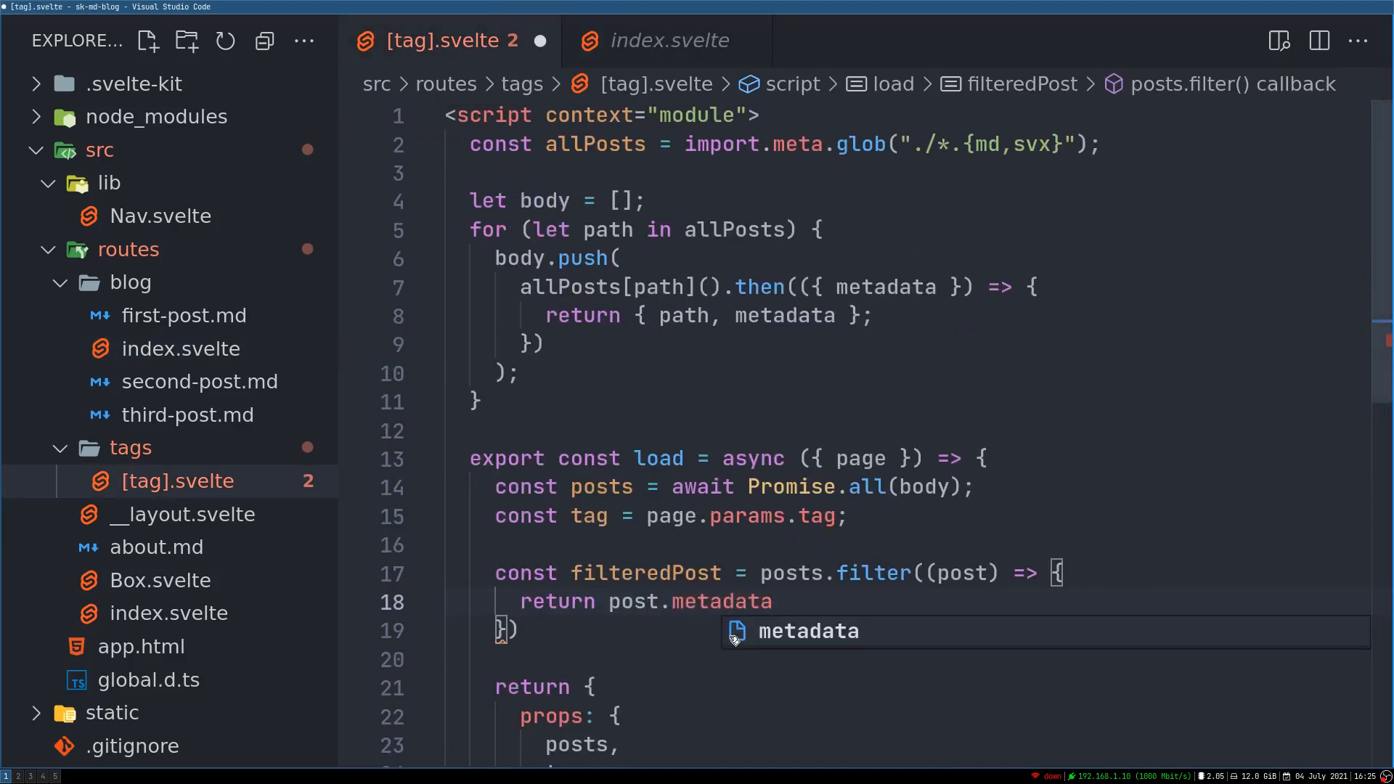
text(.)
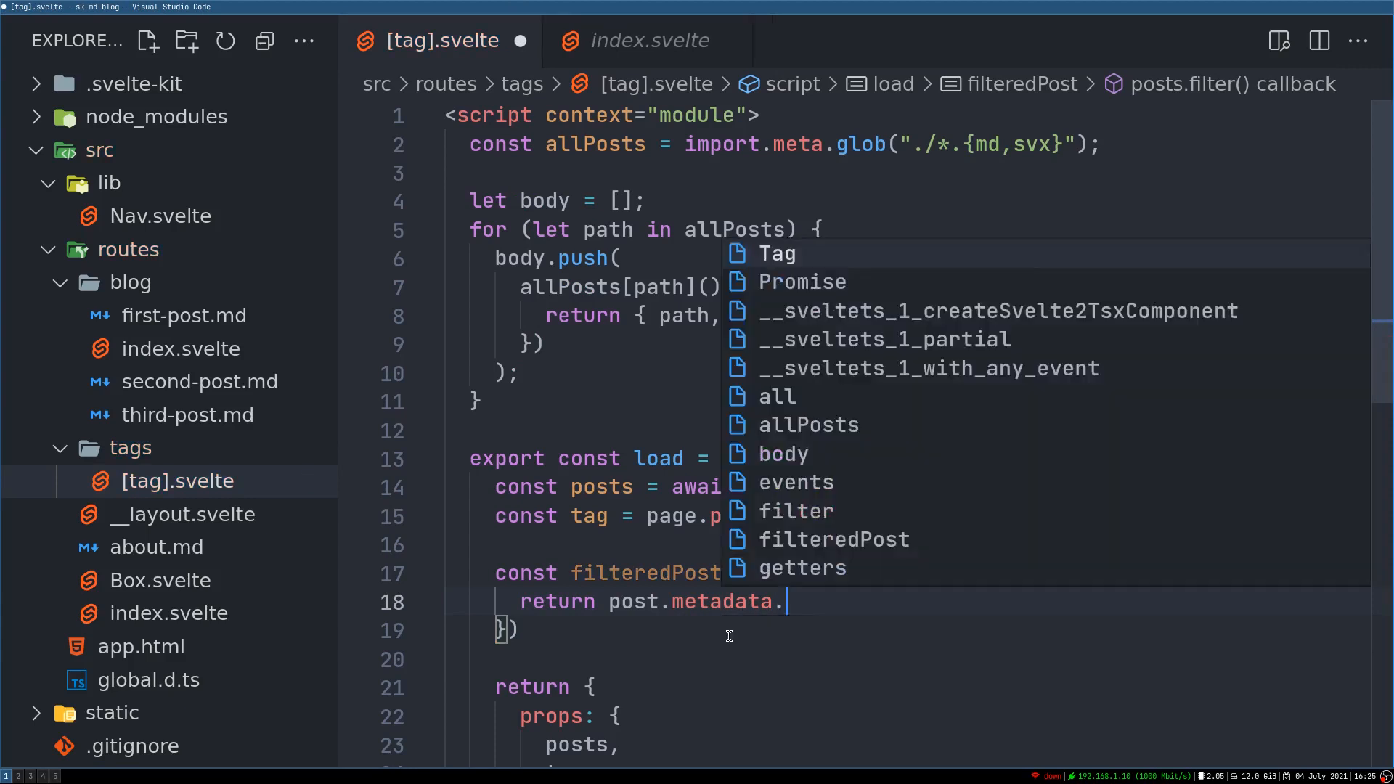
text(tags.)
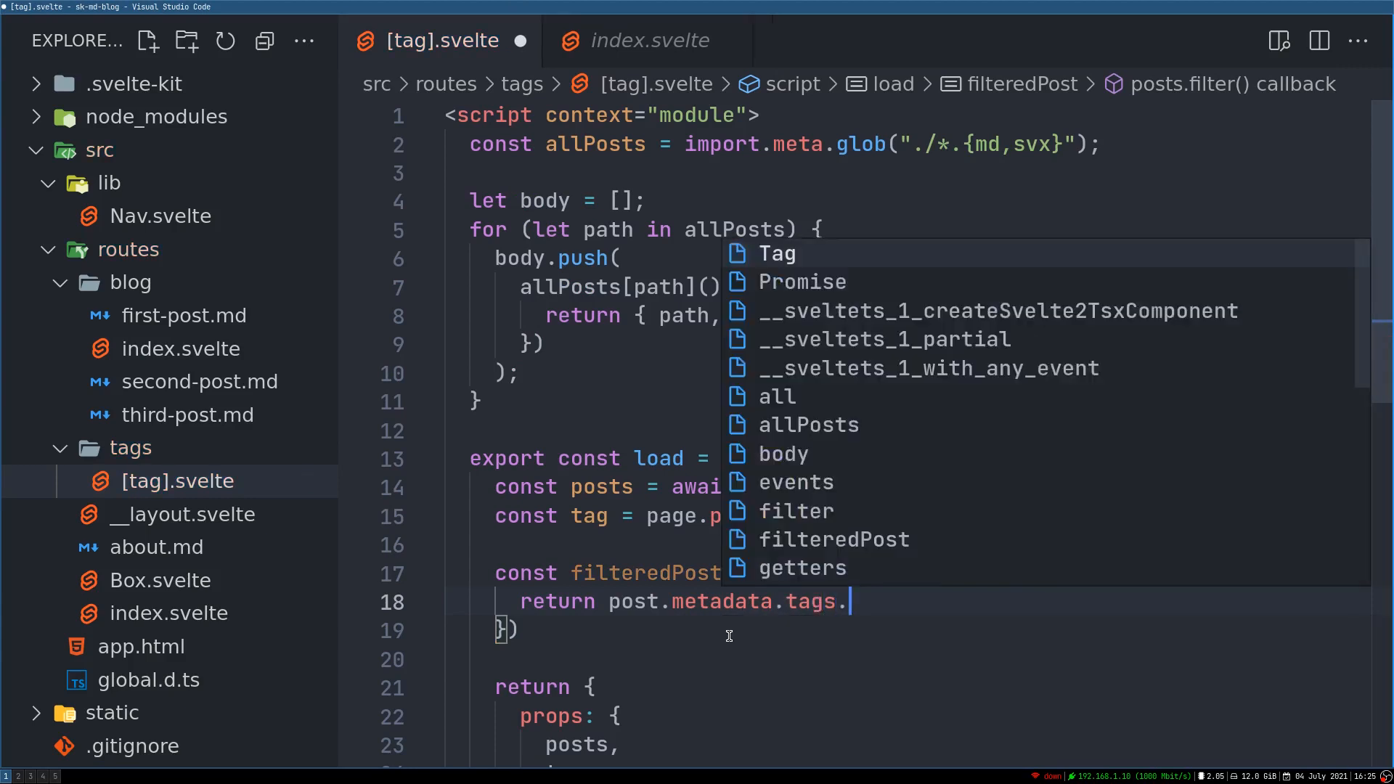
text(includes)
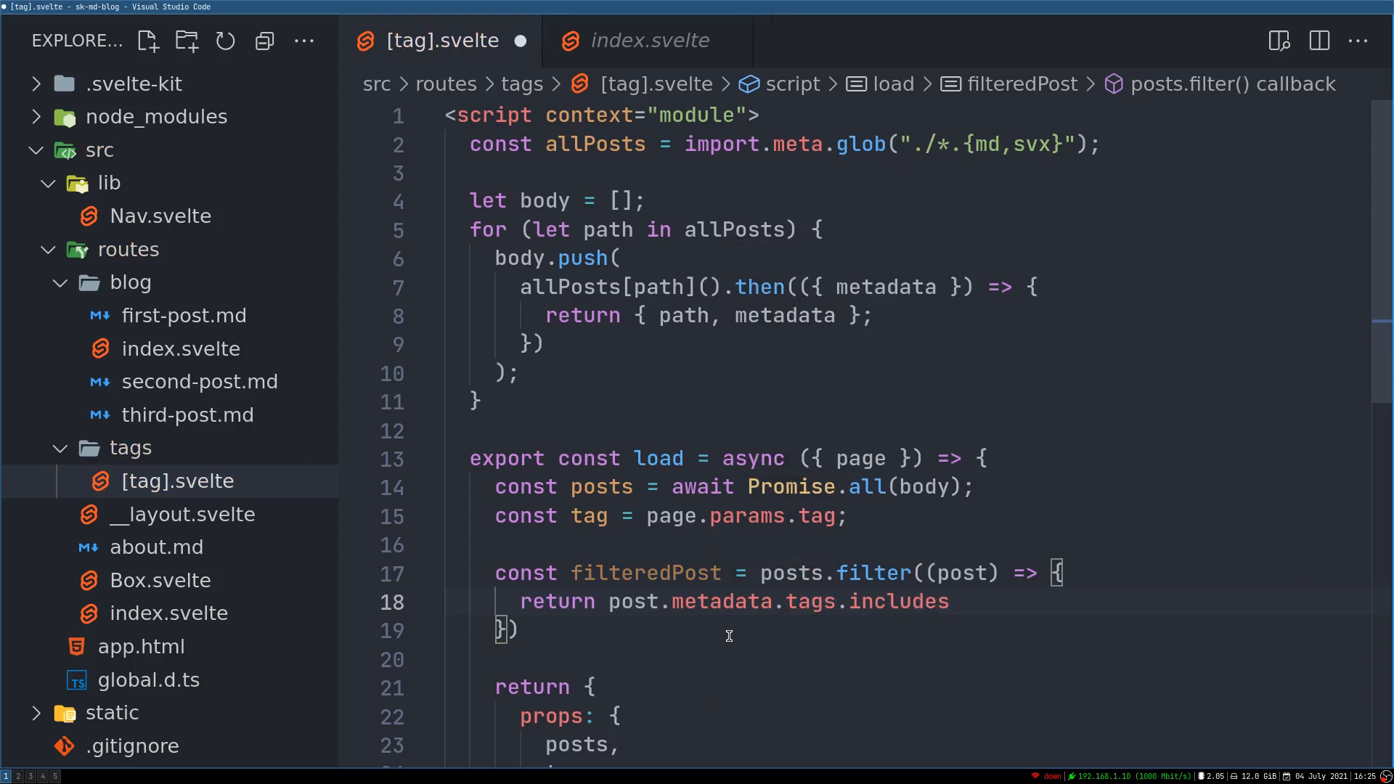
text((tag);)
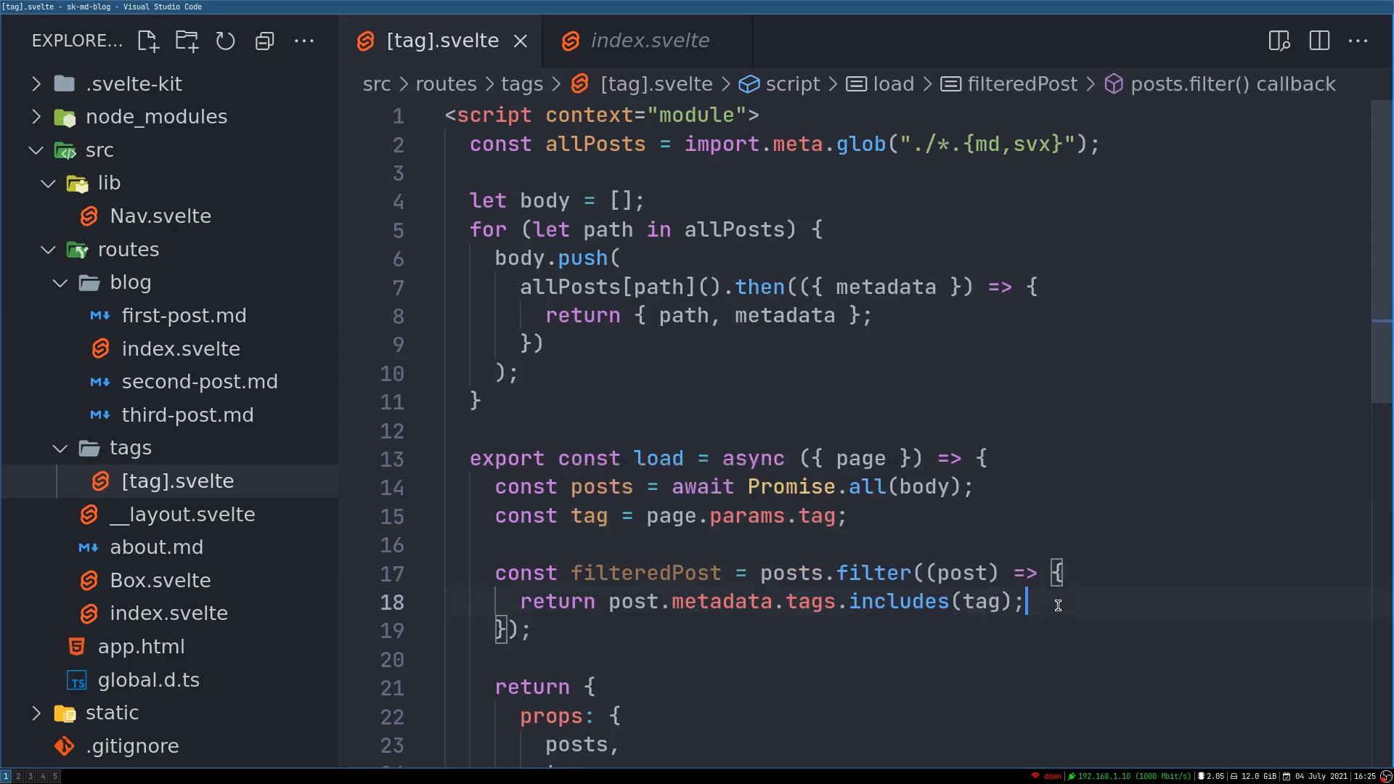
scroll(down, 3)
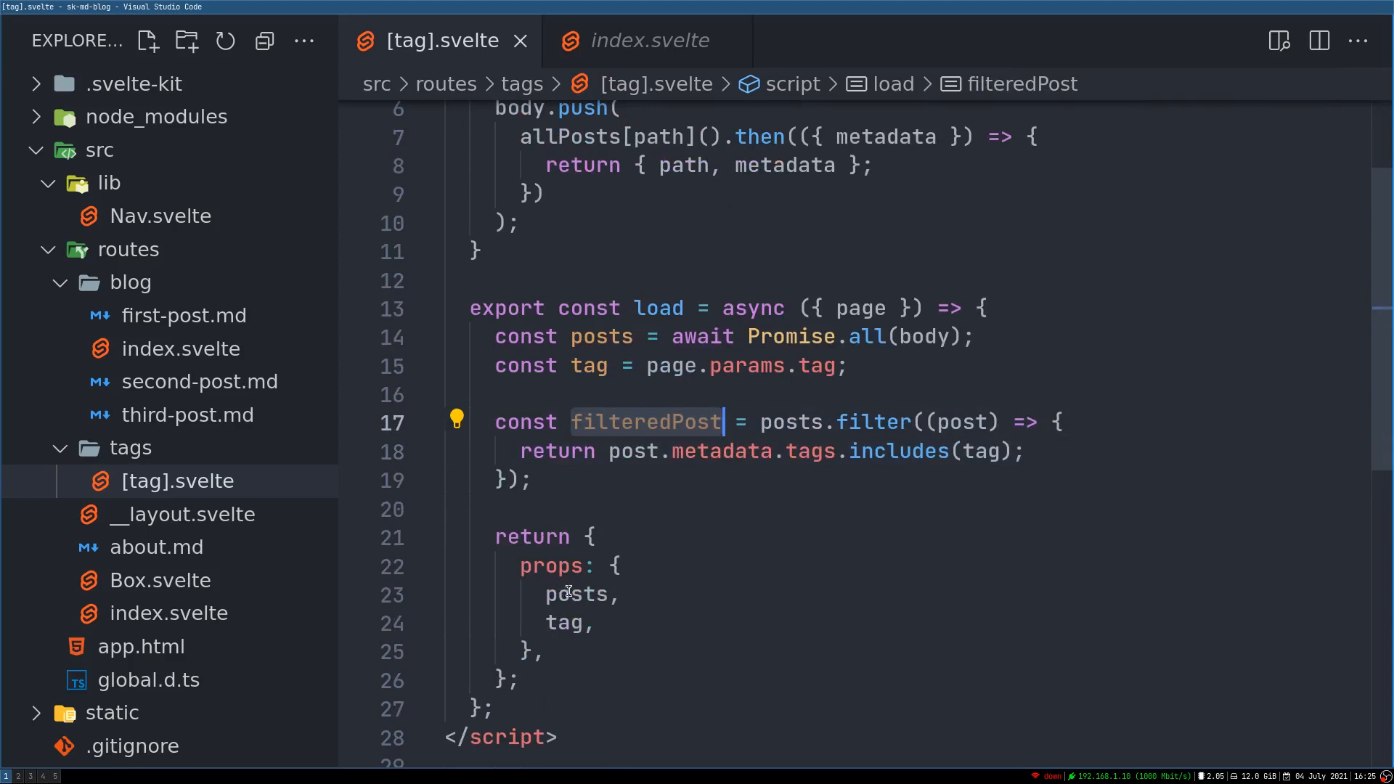
Return filteredPost in props and declare export let filteredPost; and export let tag; in a second script block.
text(filteredPost)
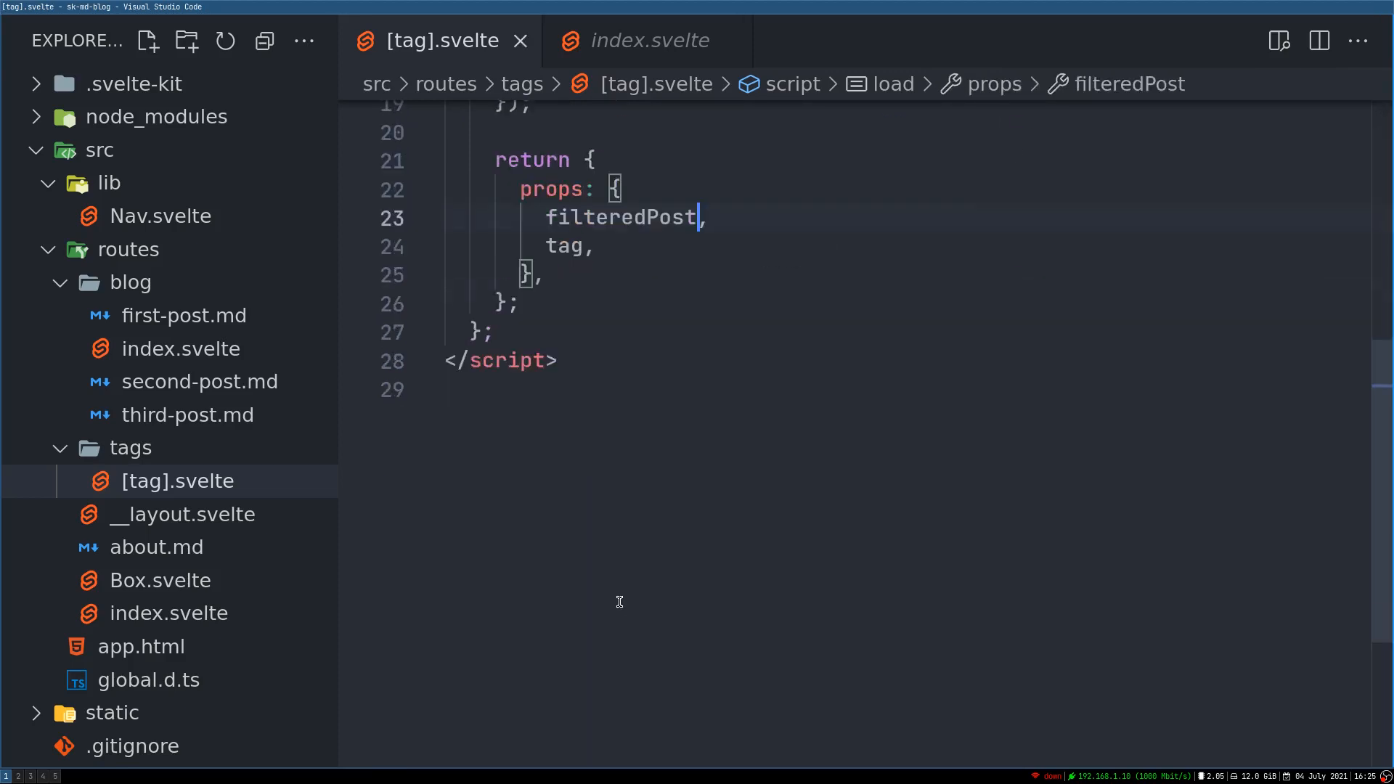
text(scri)
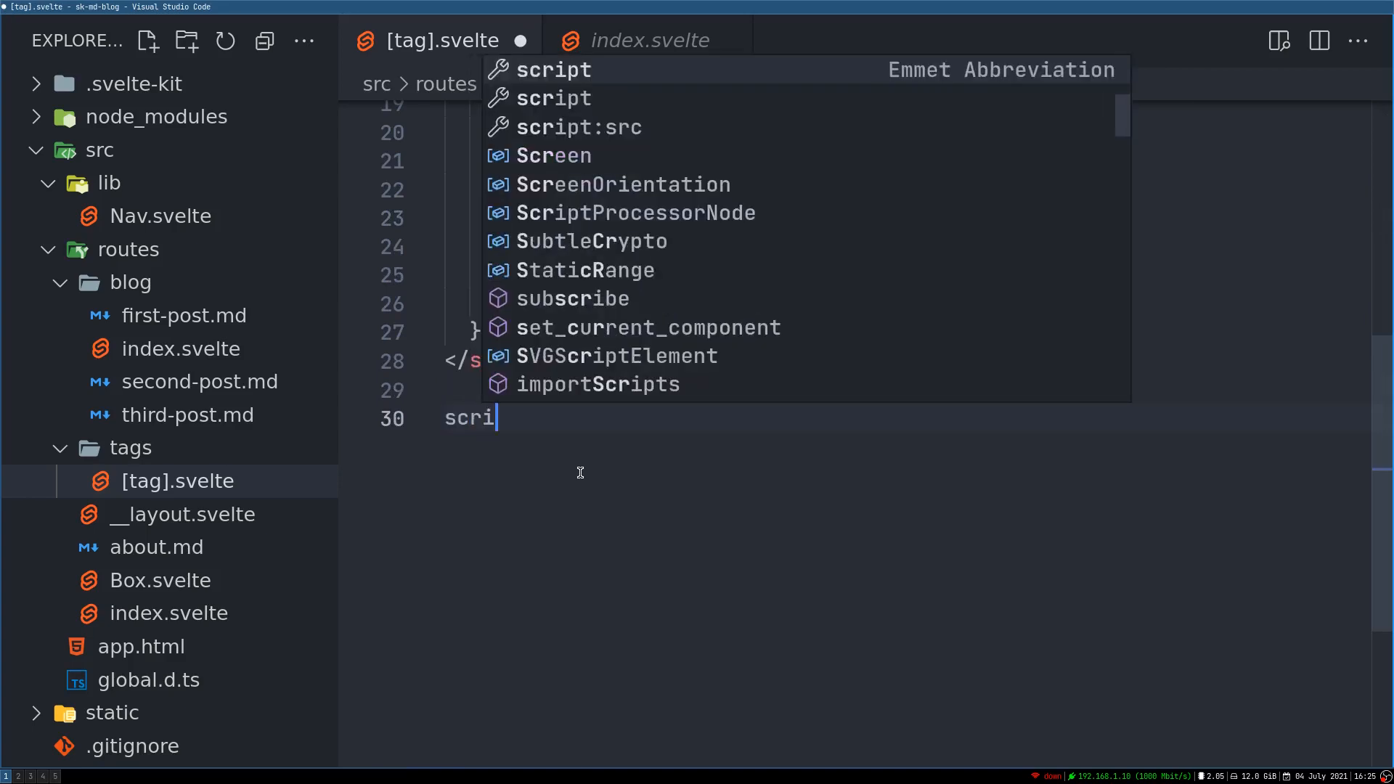
key(Tab)
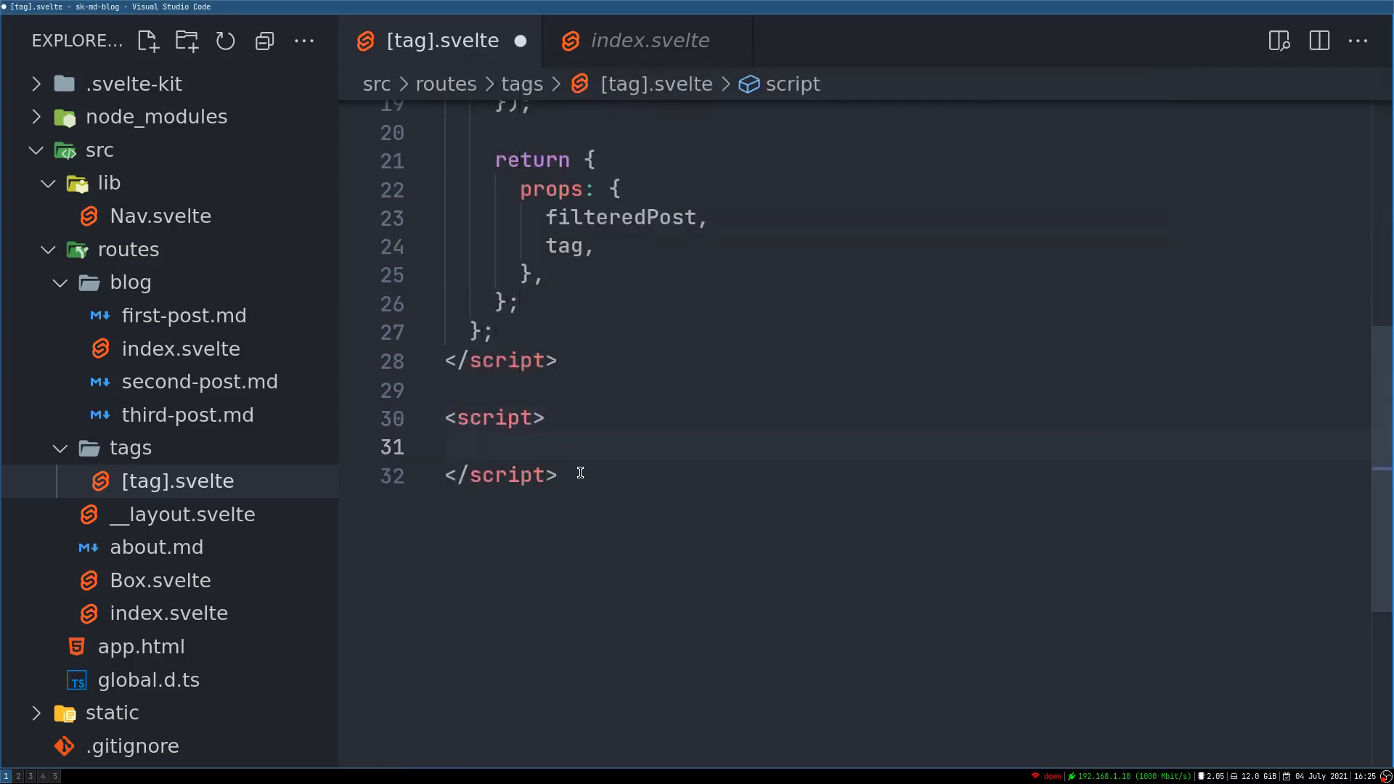
text(export let)
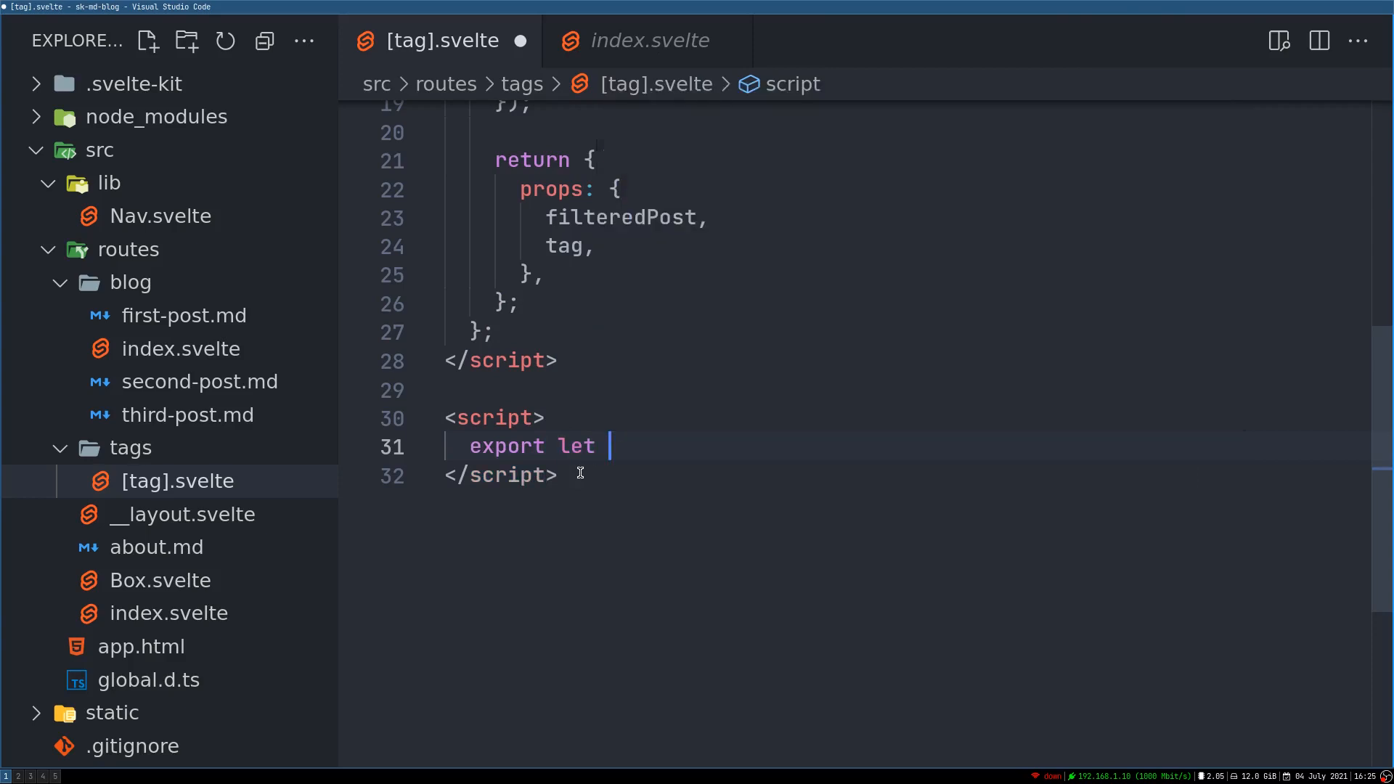
text(filter)
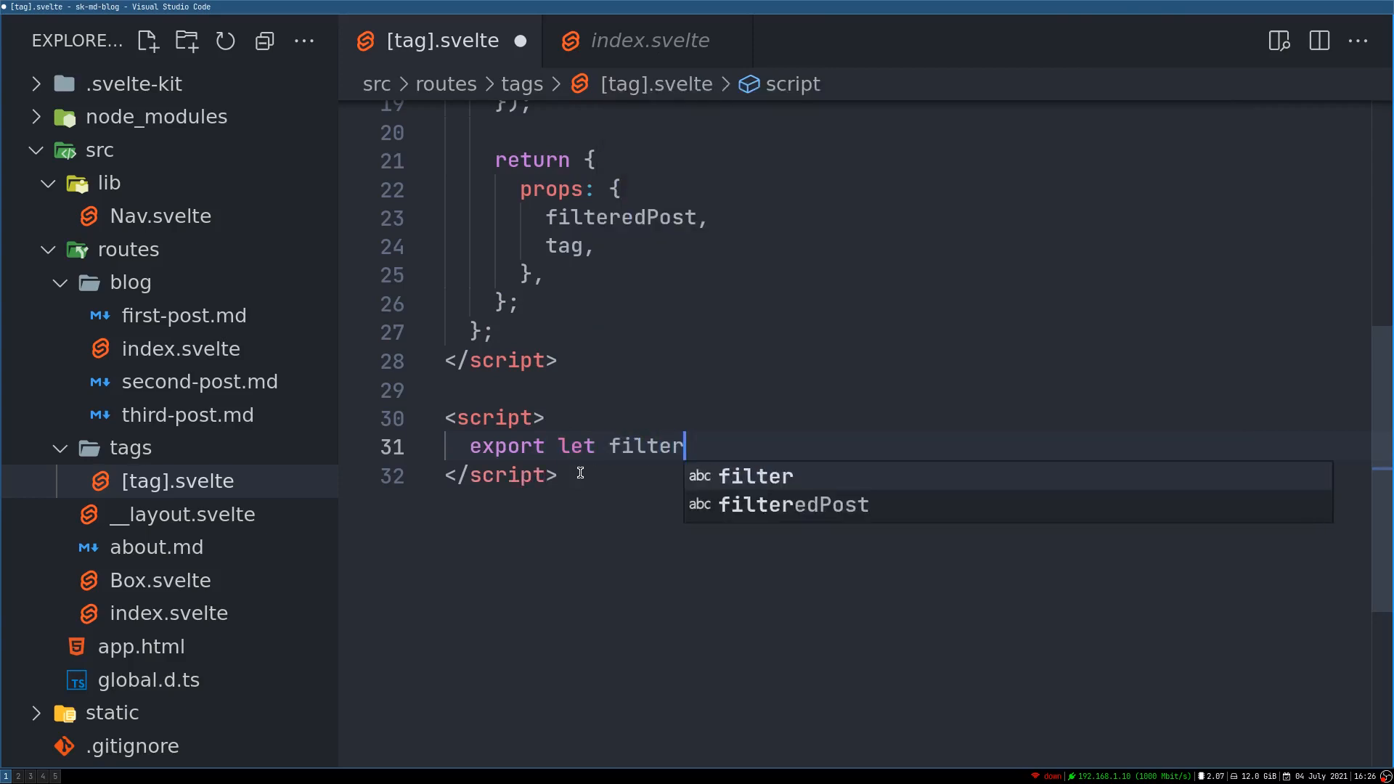
key(Tab)
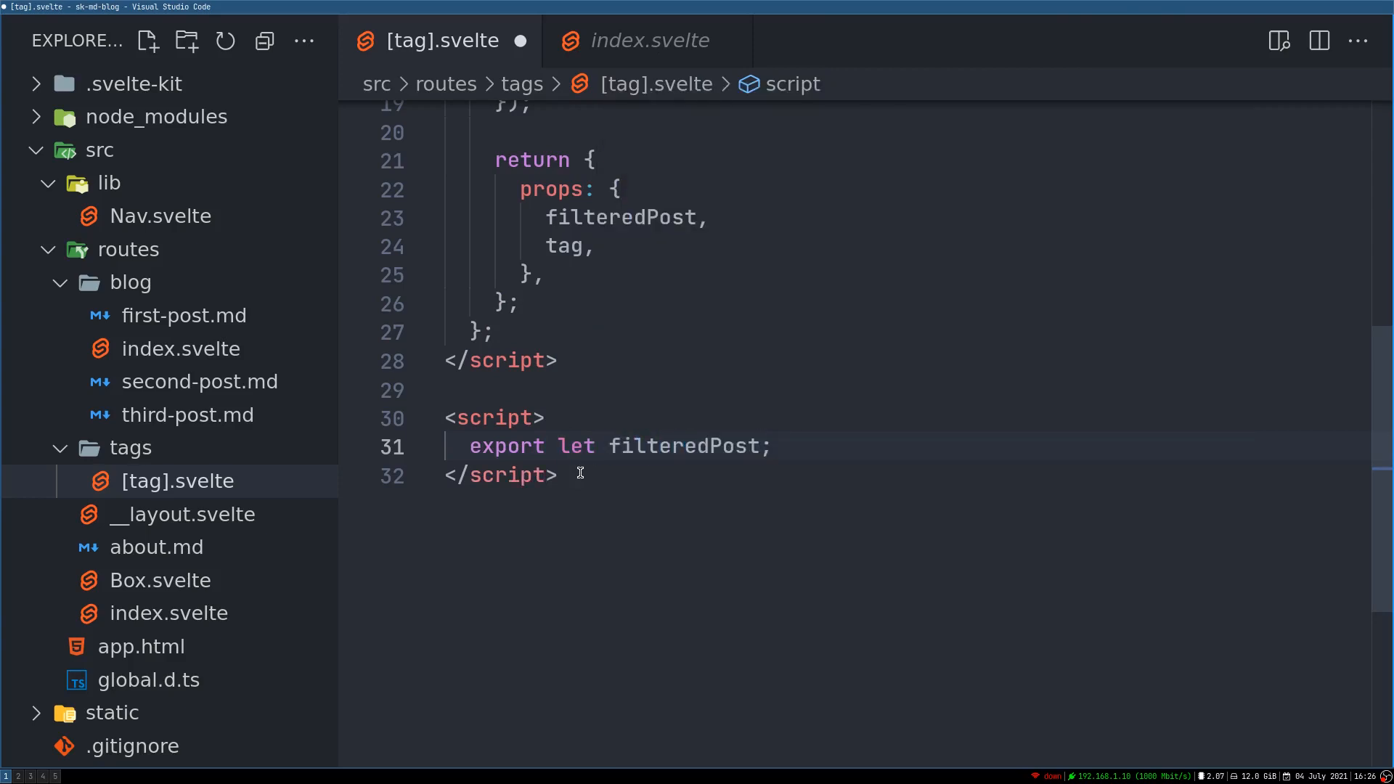
text(export let fi)
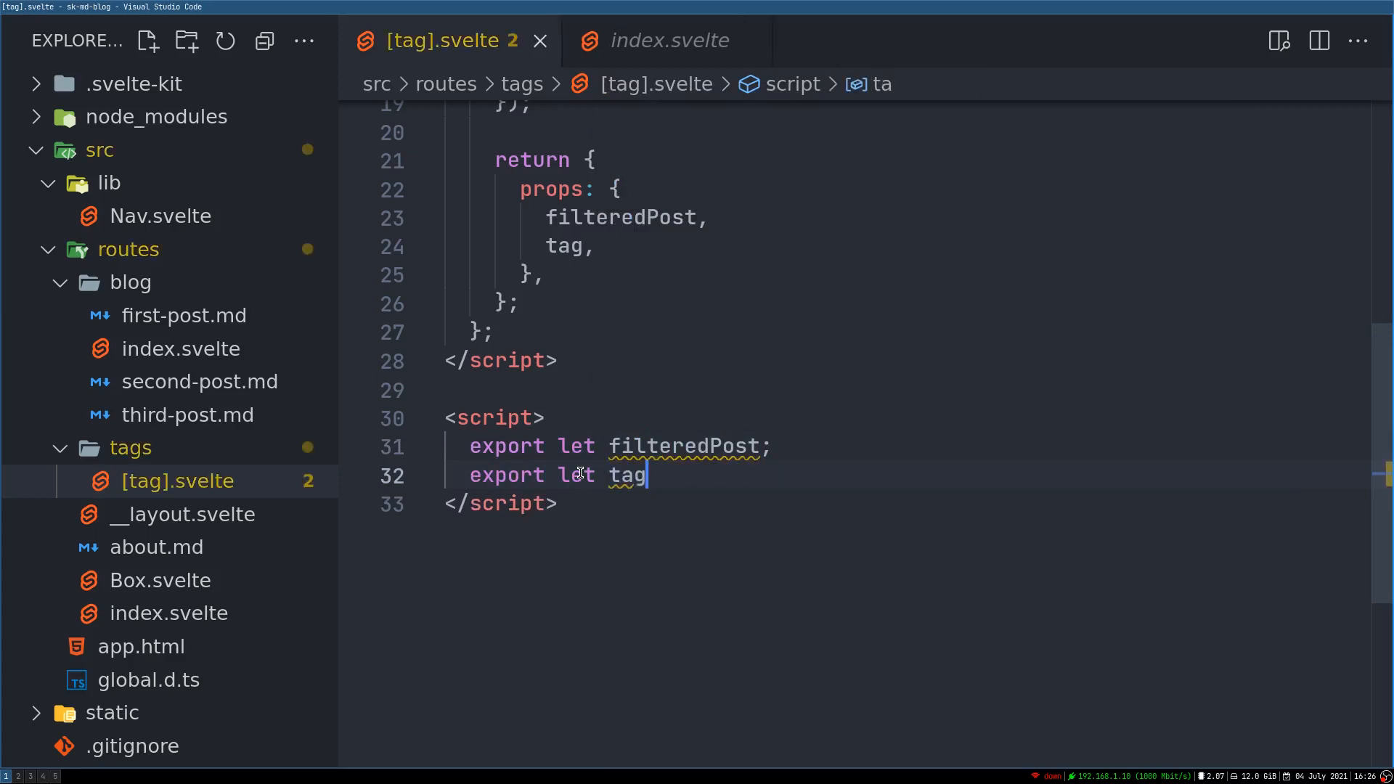
text(;)
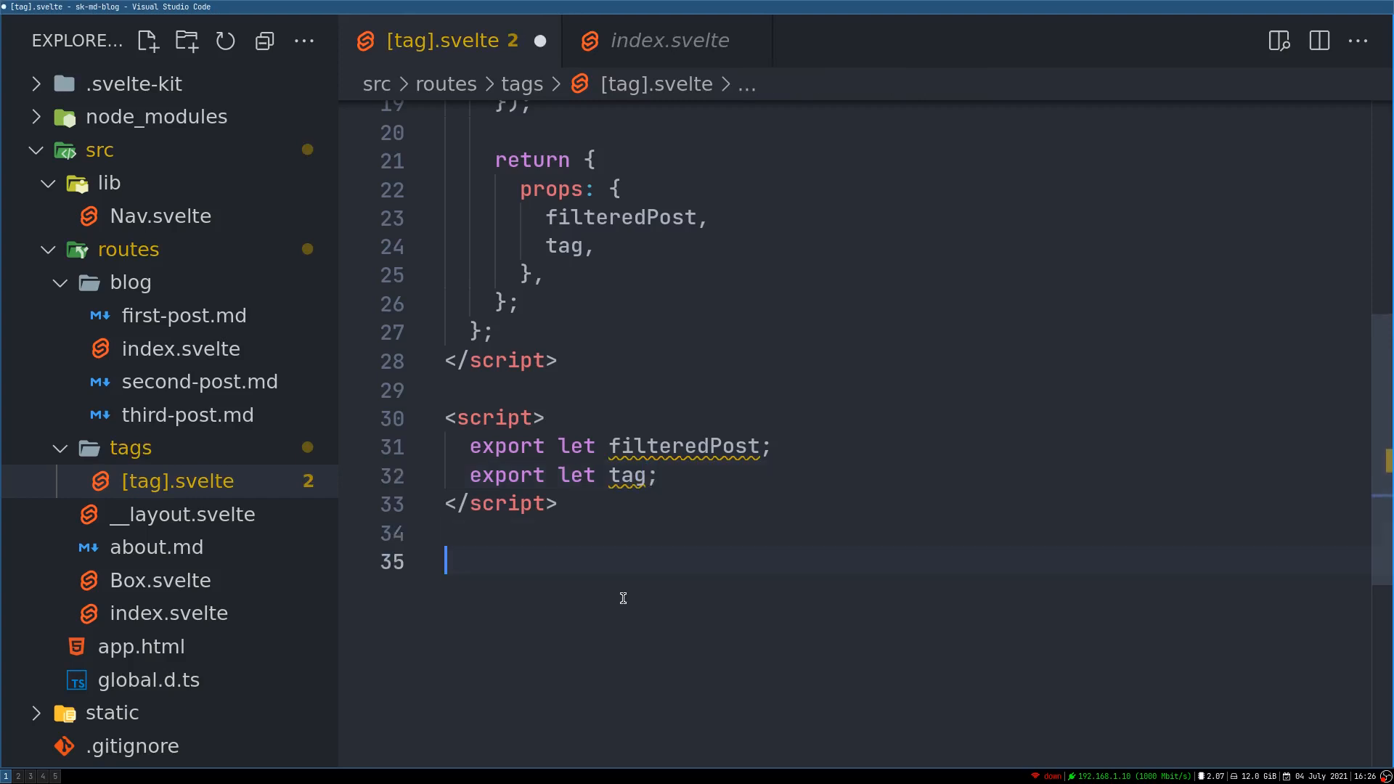
Render <h1>{tag}</h1> followed by {JSON.stringify(filteredPost)} in the markup.
text(<h1)
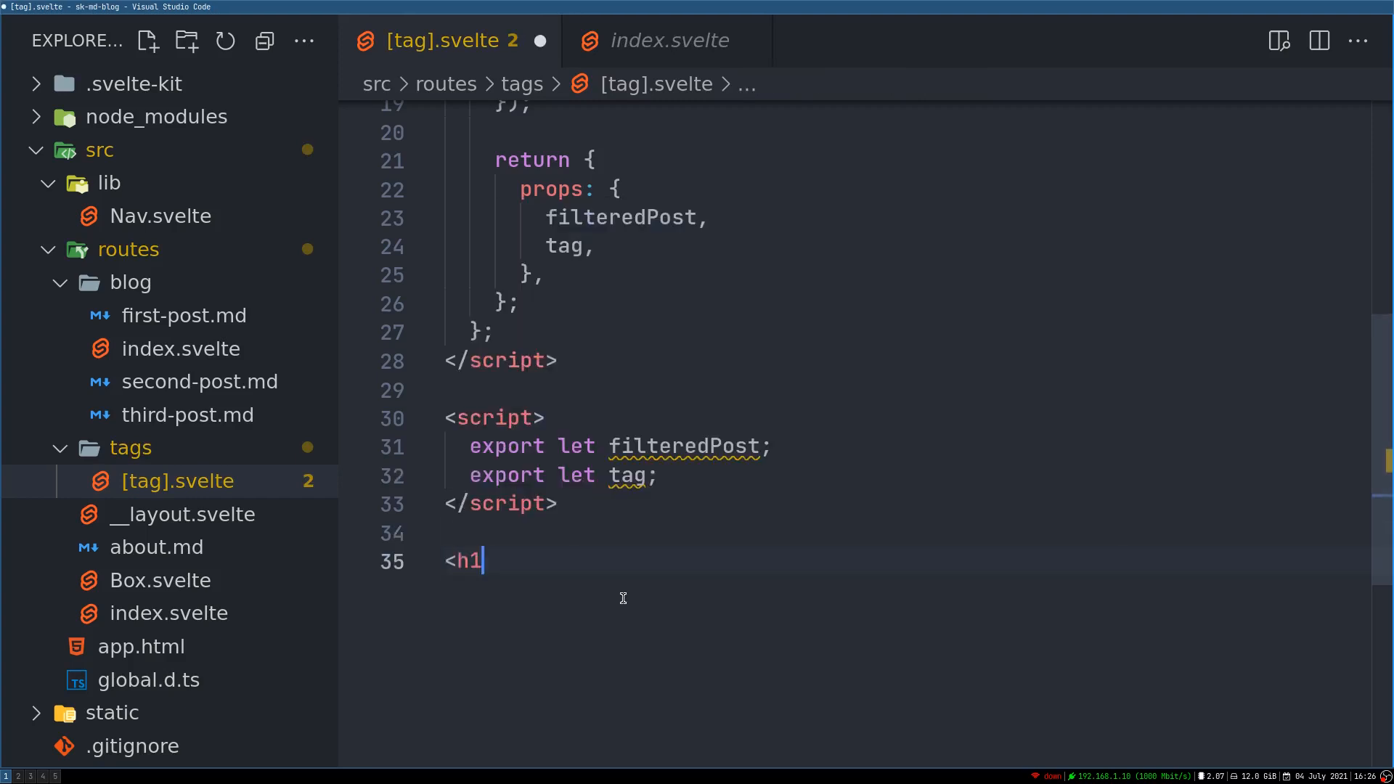
text(></h1>)
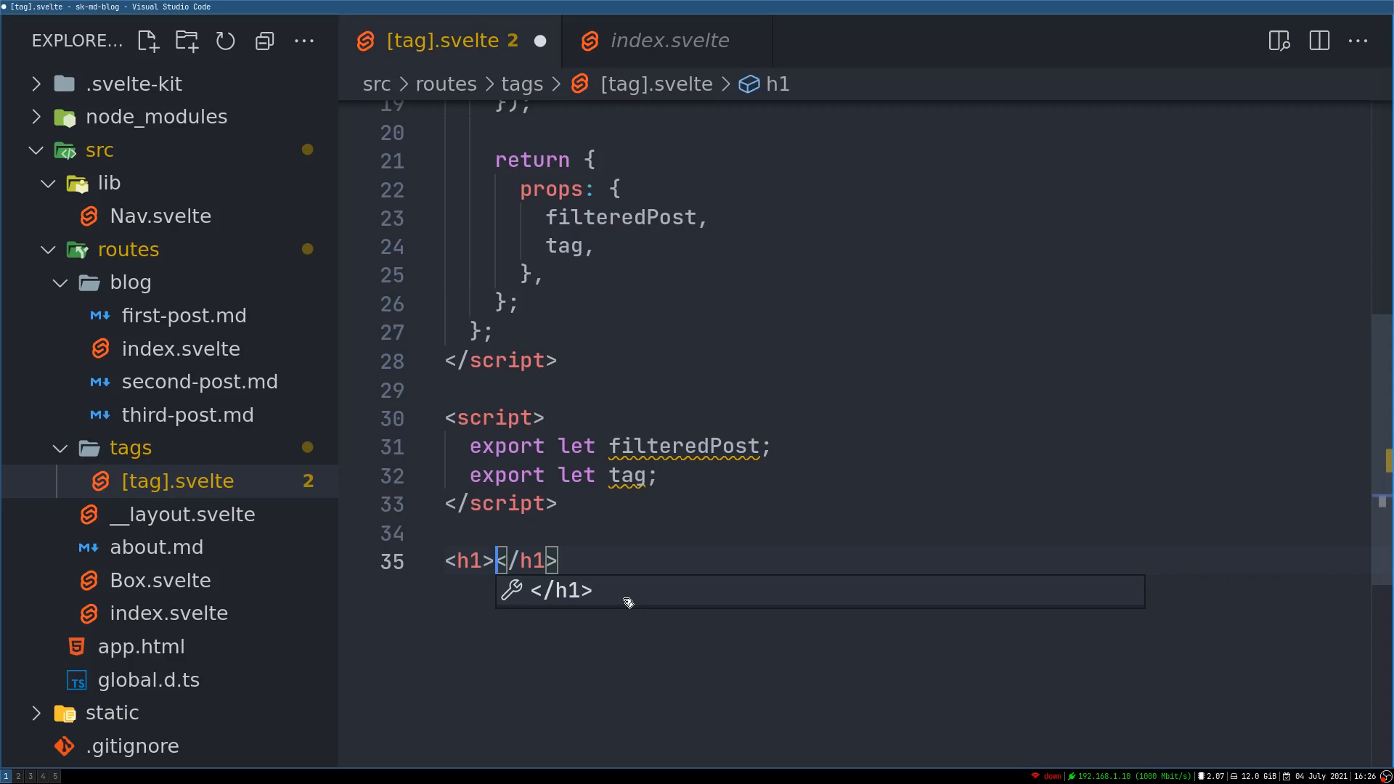
text({tag)
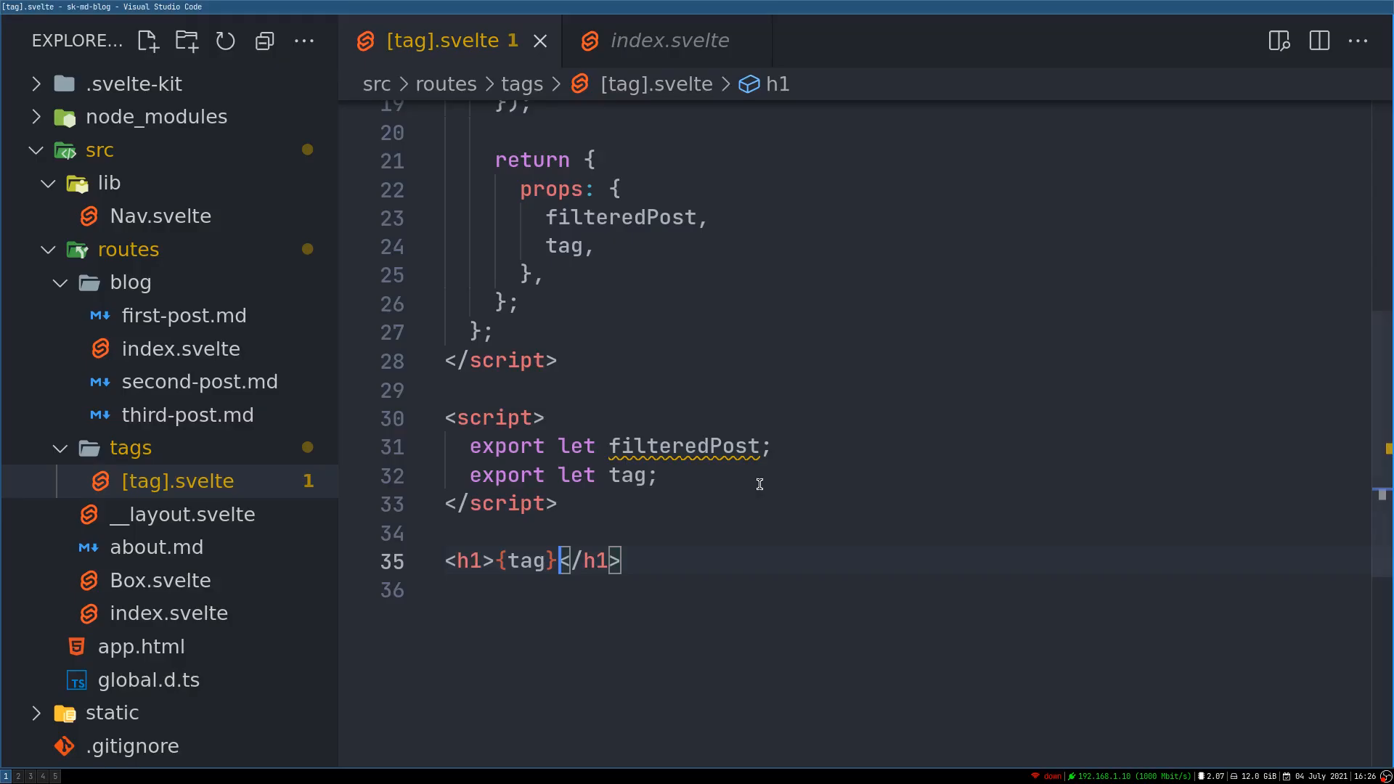
scroll(down, 3)
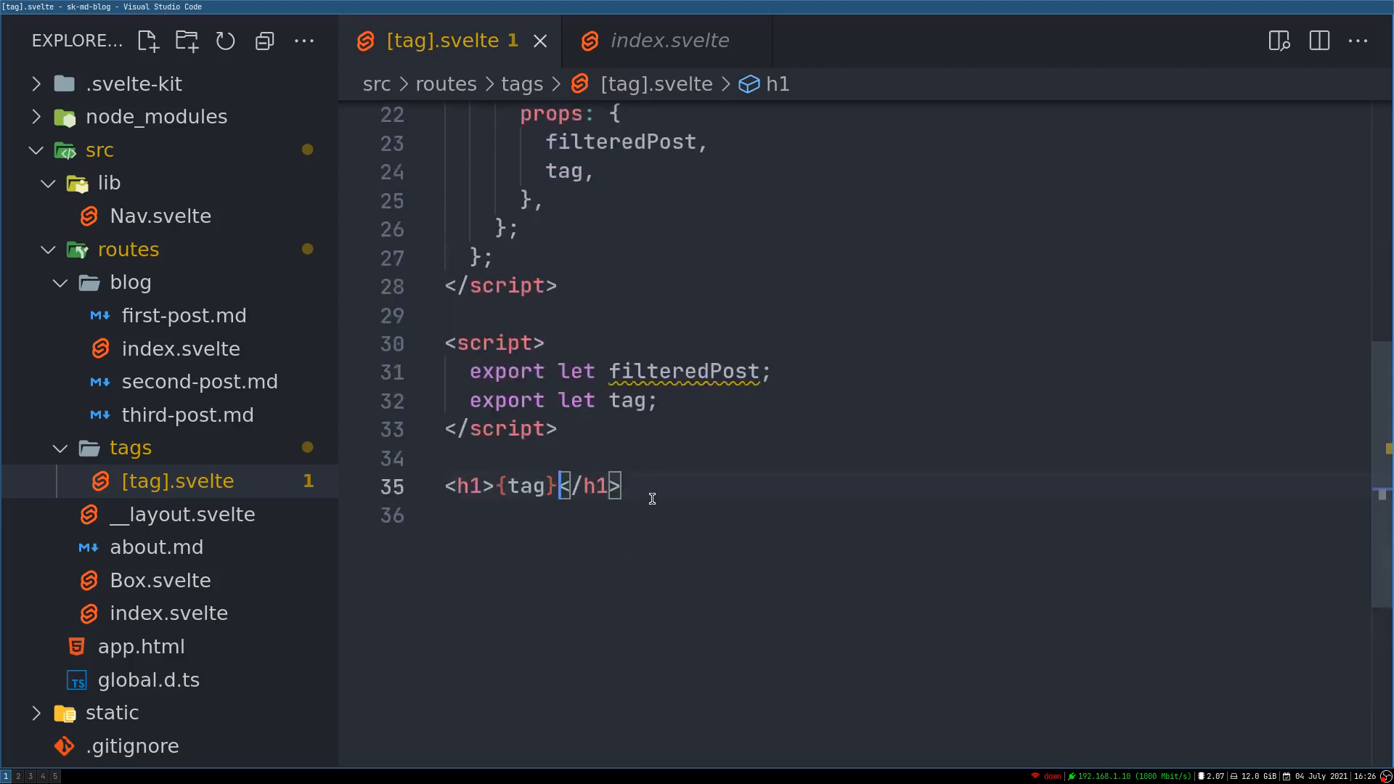
key(Enter)
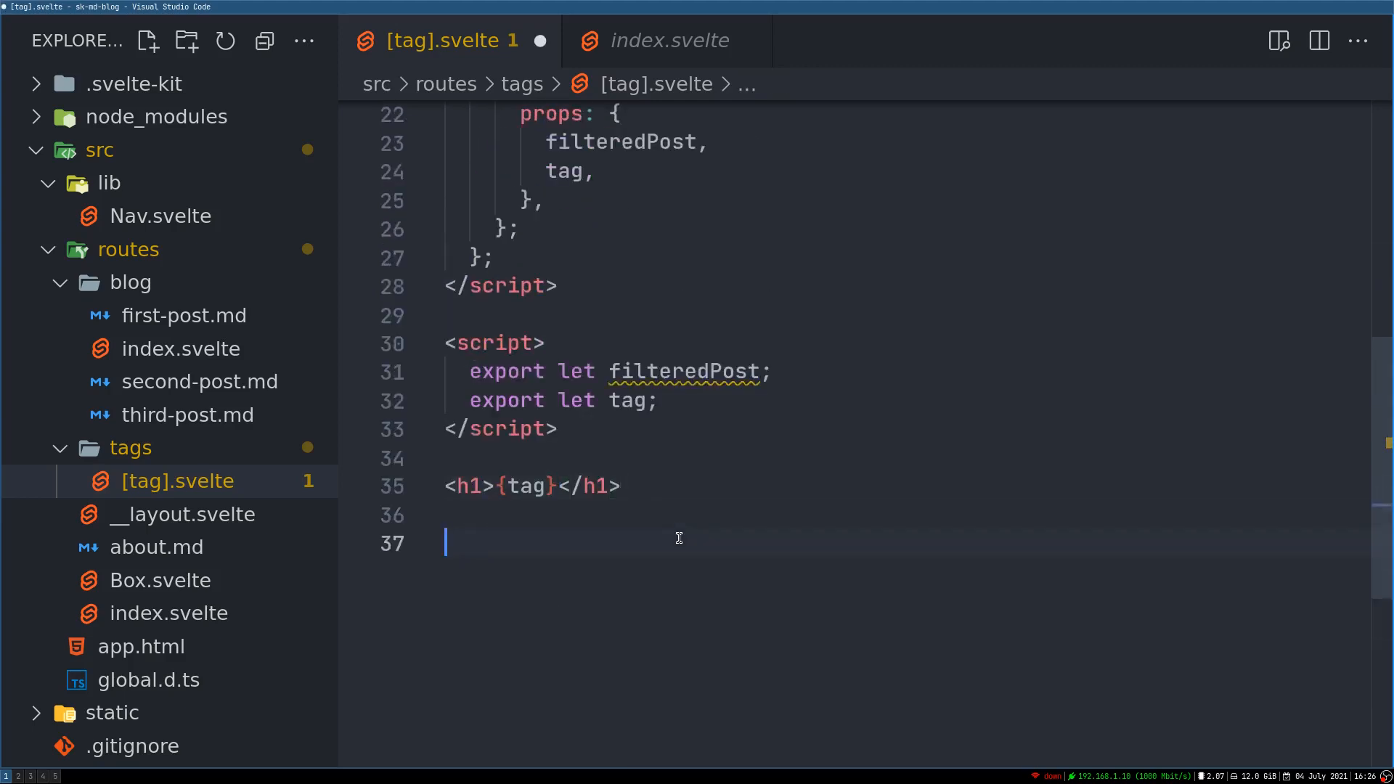
text({JS})
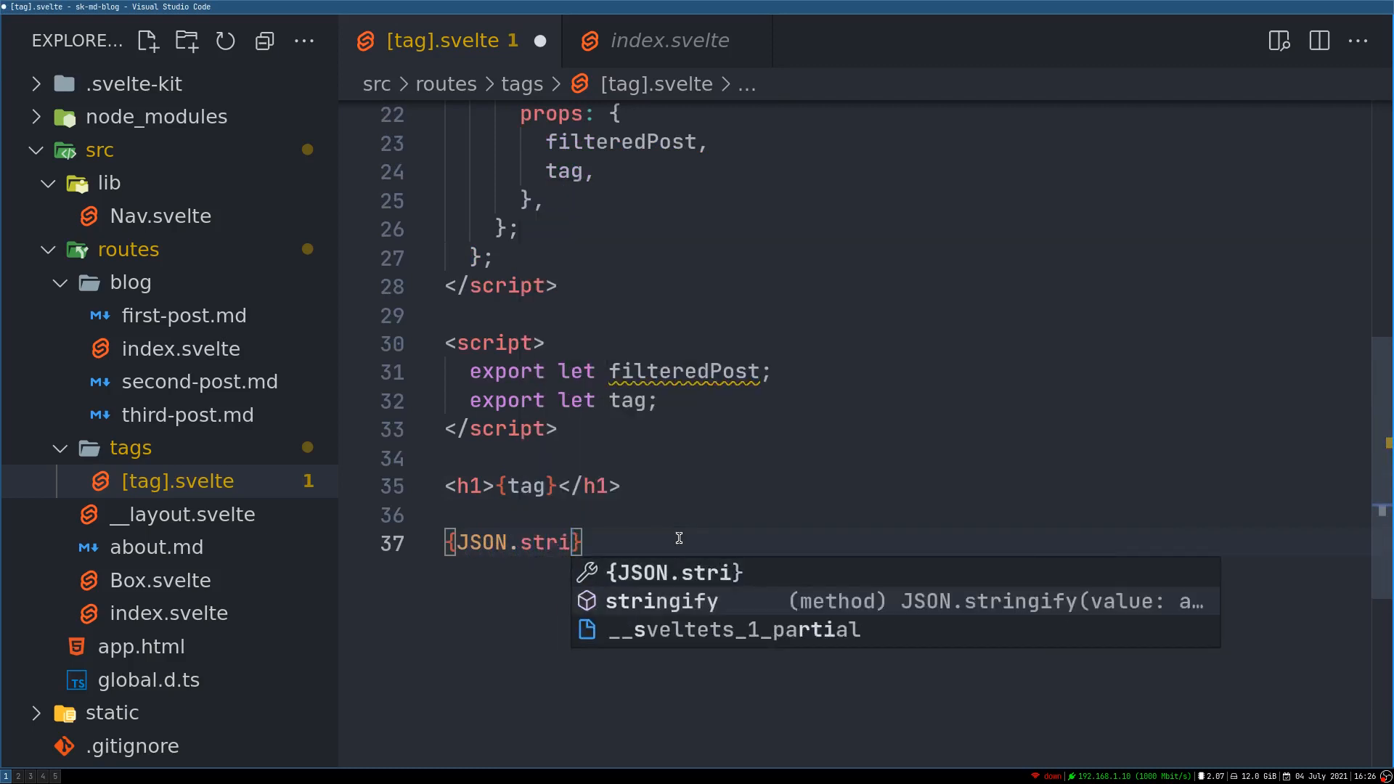
text(ngify(filtere)
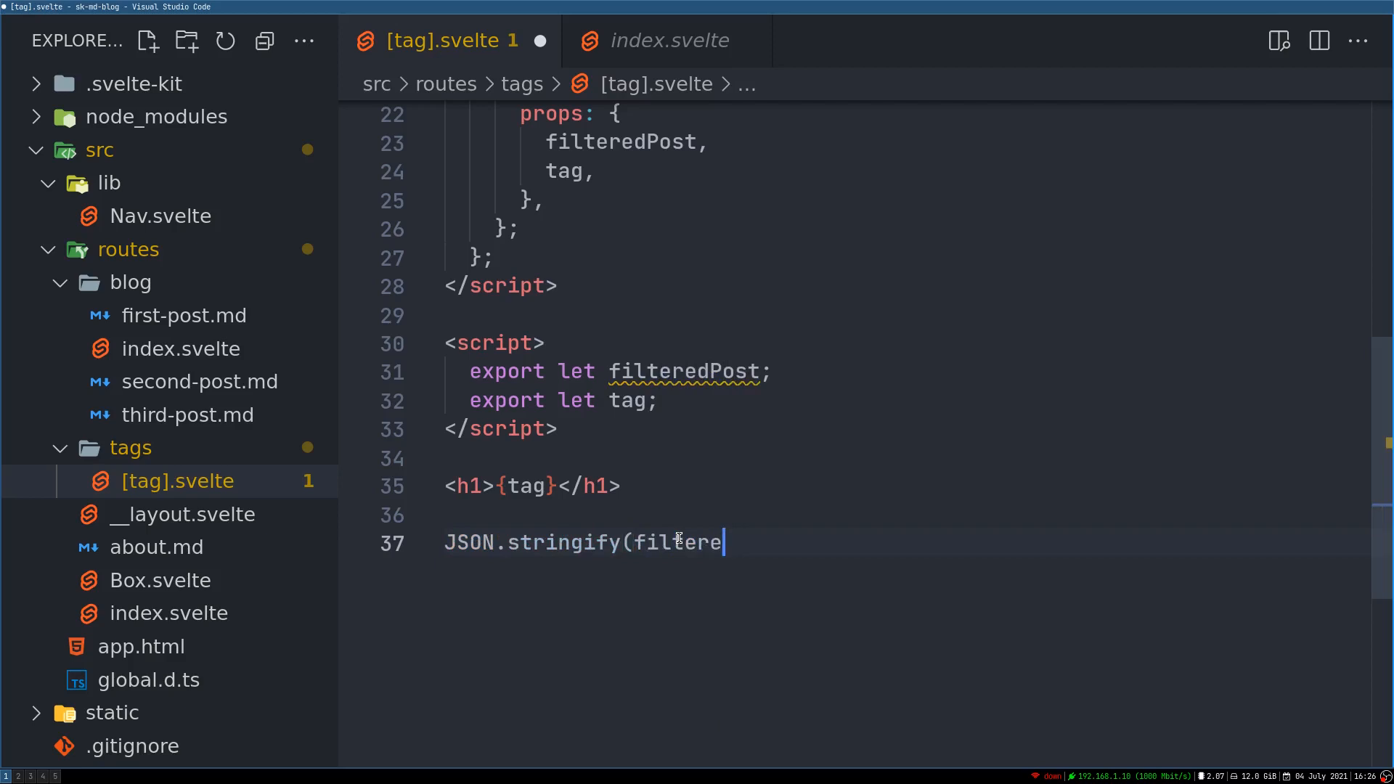
text()})
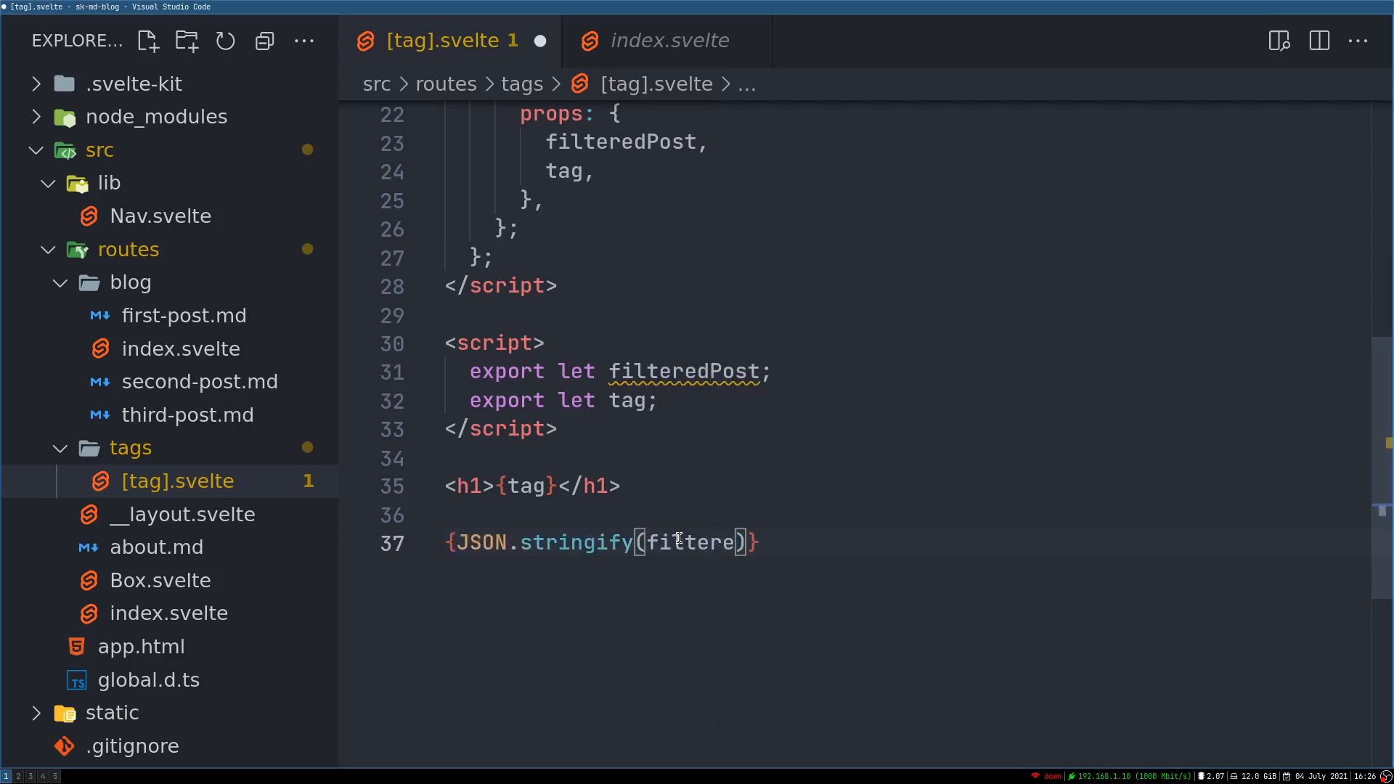
text(dP)
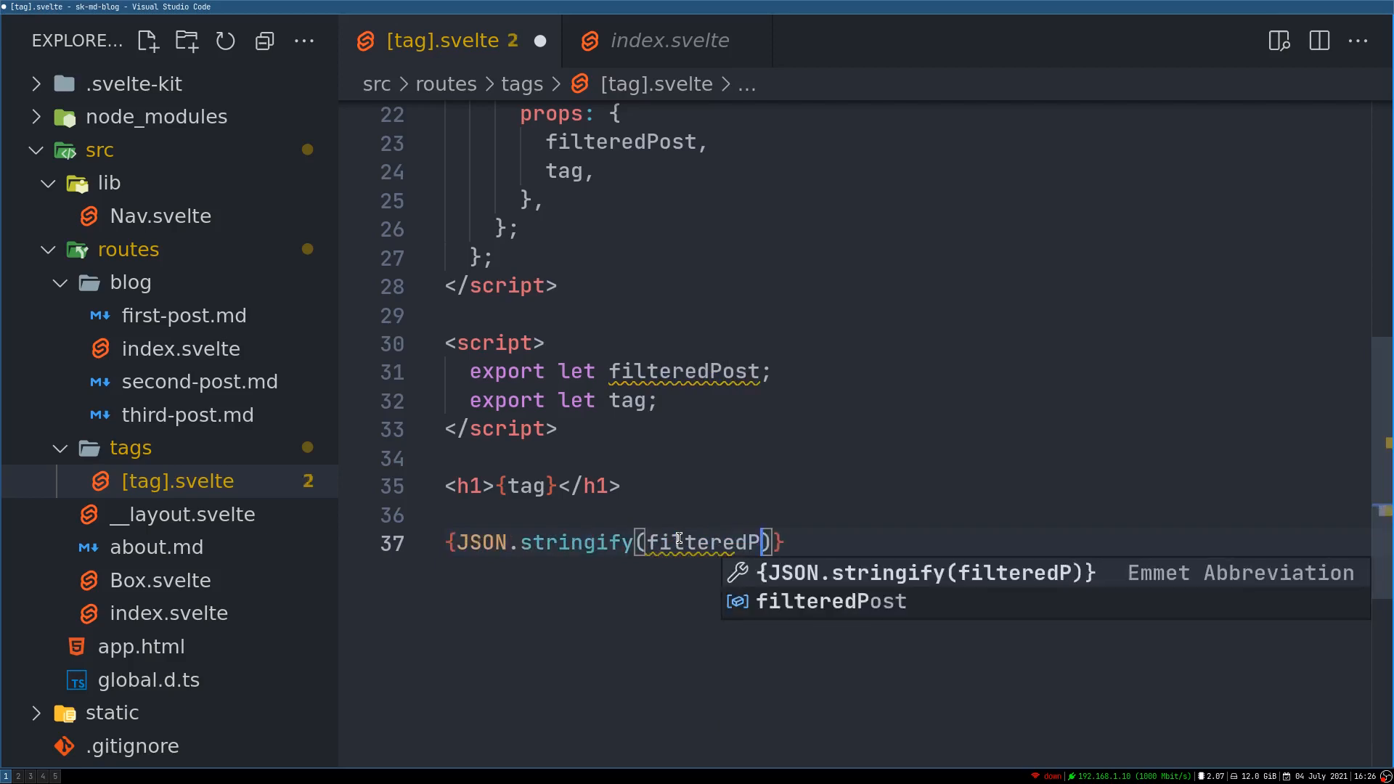
key(Tab)
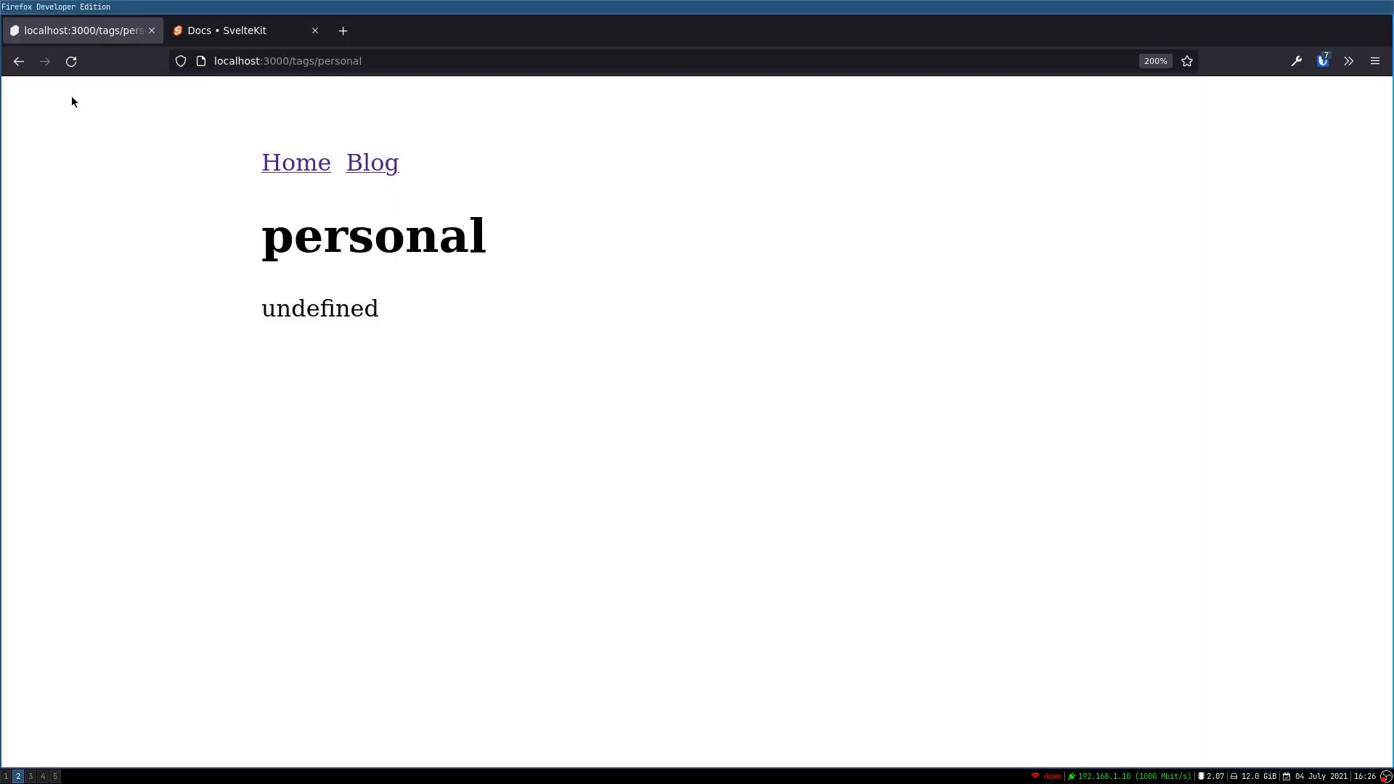
View /tags/personal in Firefox, showing the heading personal with undefined beneath.
click(71, 61)
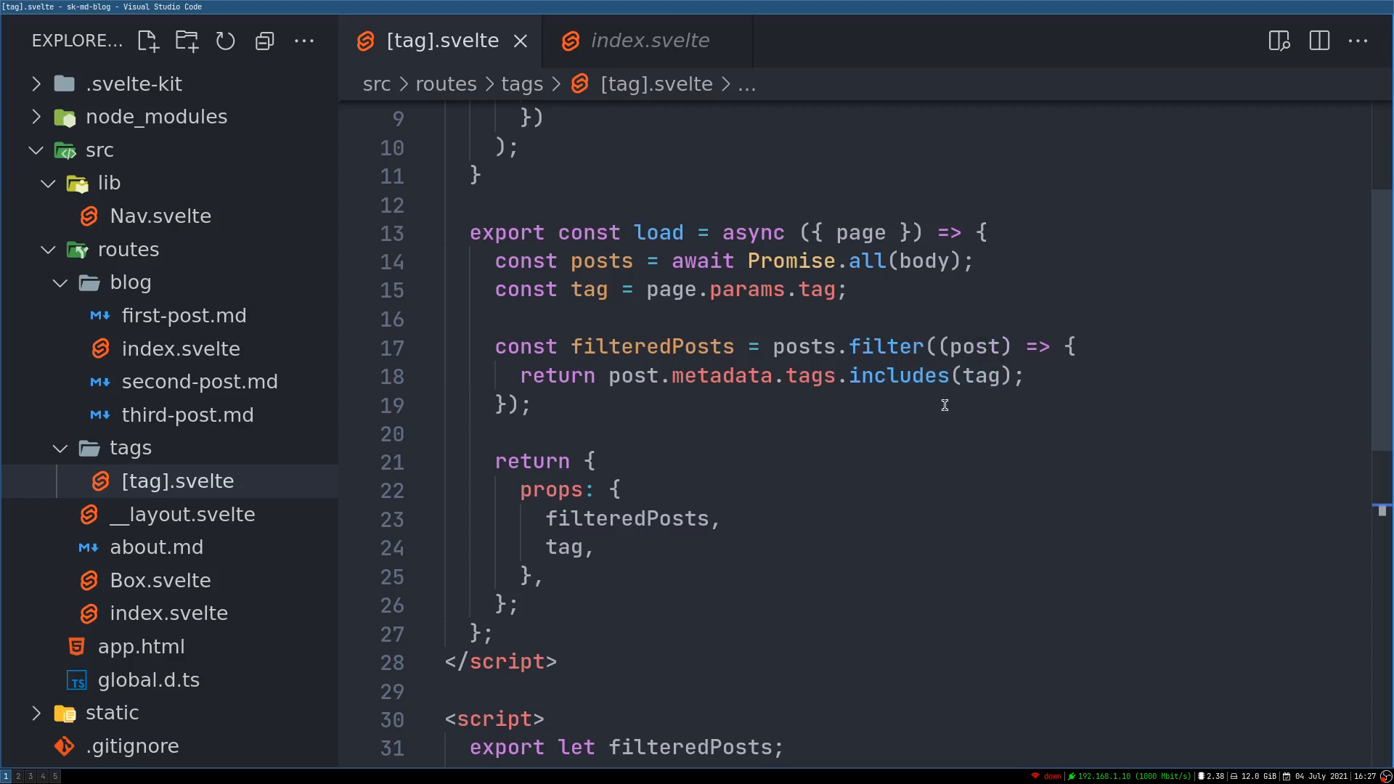
mouse_move(704, 427)
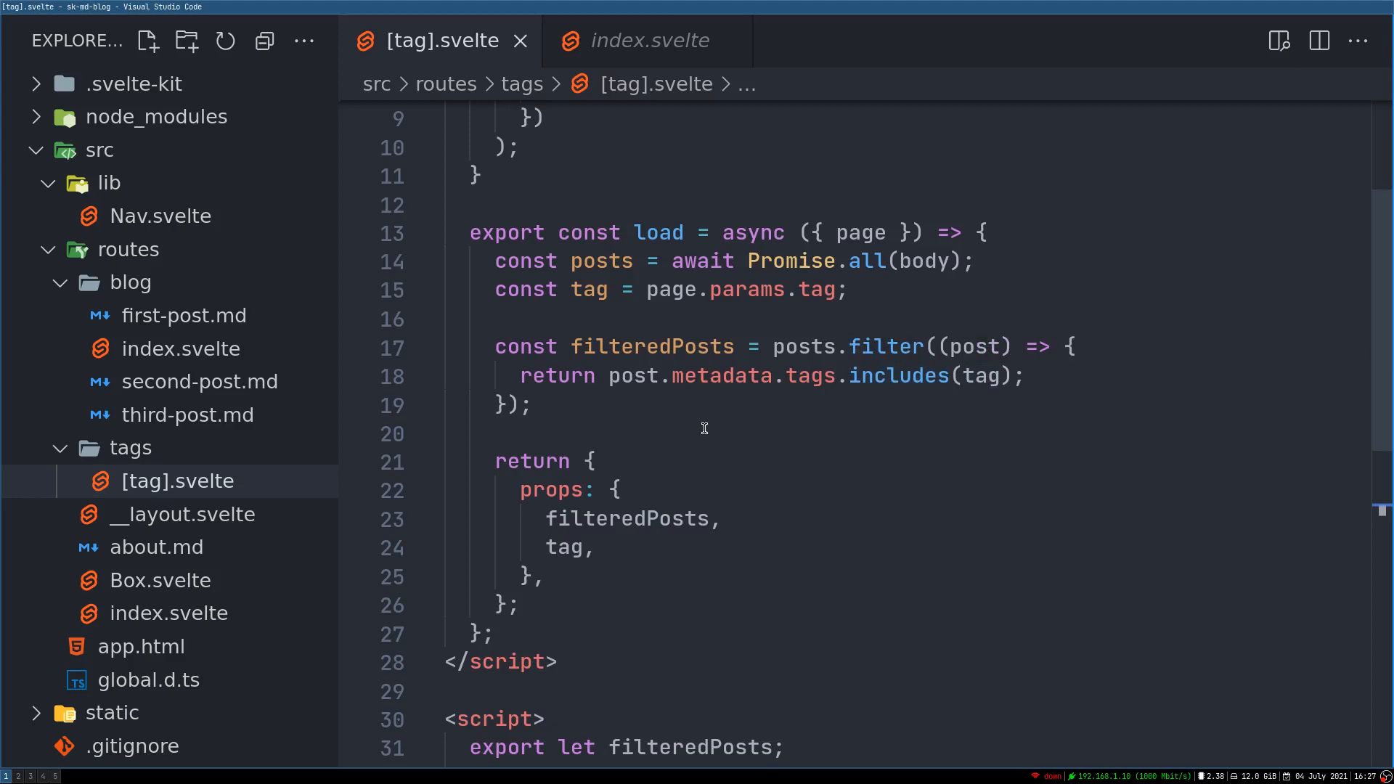
Add console.log(filteredPosts) in the load function before returning props.
text(console)
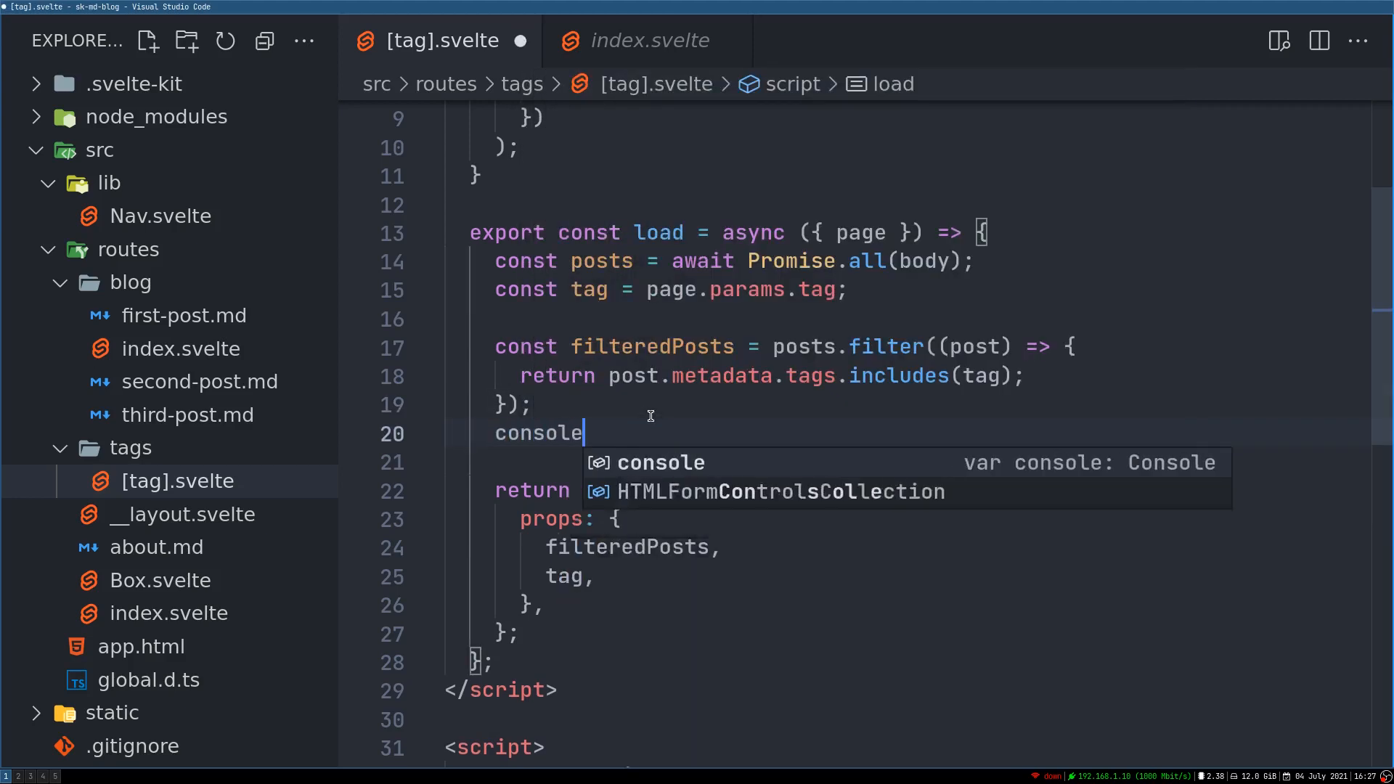
text(.log(f)
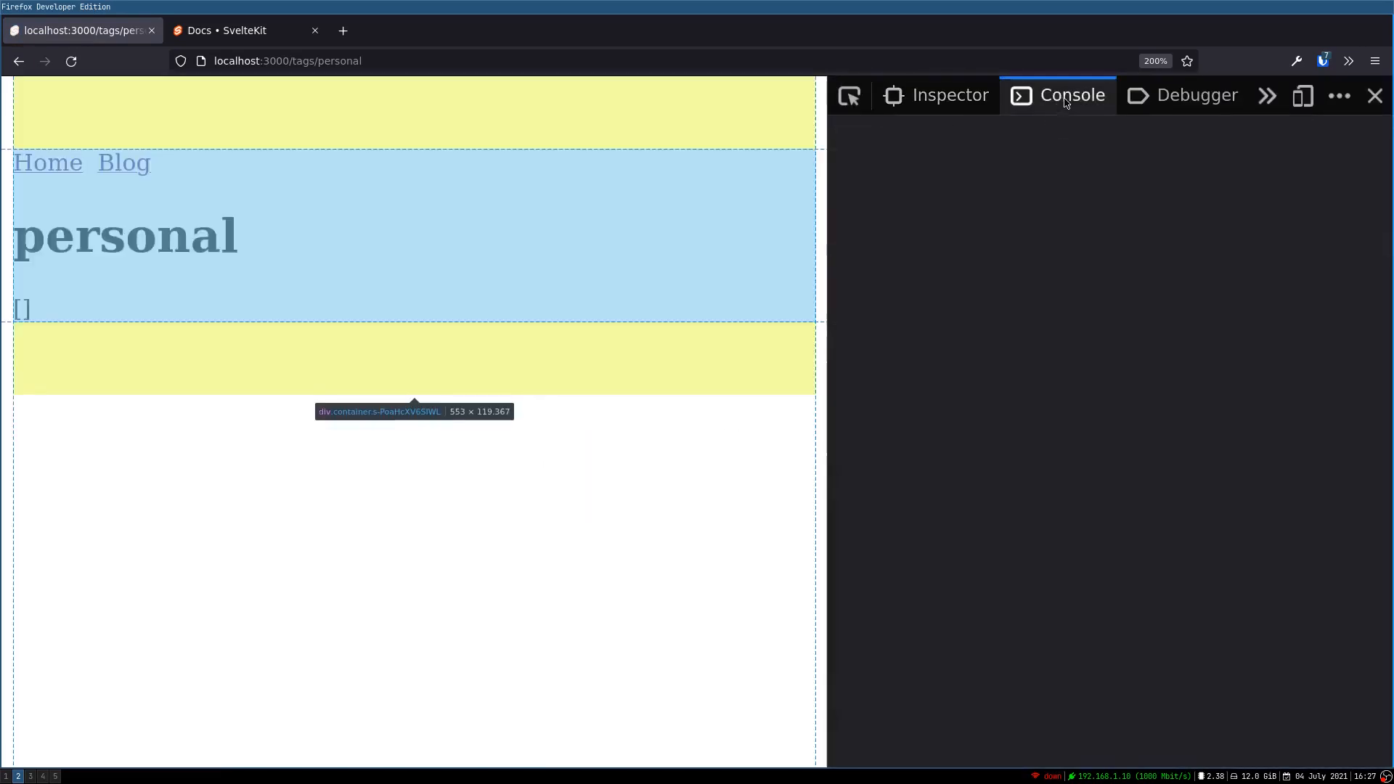
Show the browser console and reload /tags/personal twice to see the logged output.
click(1072, 96)
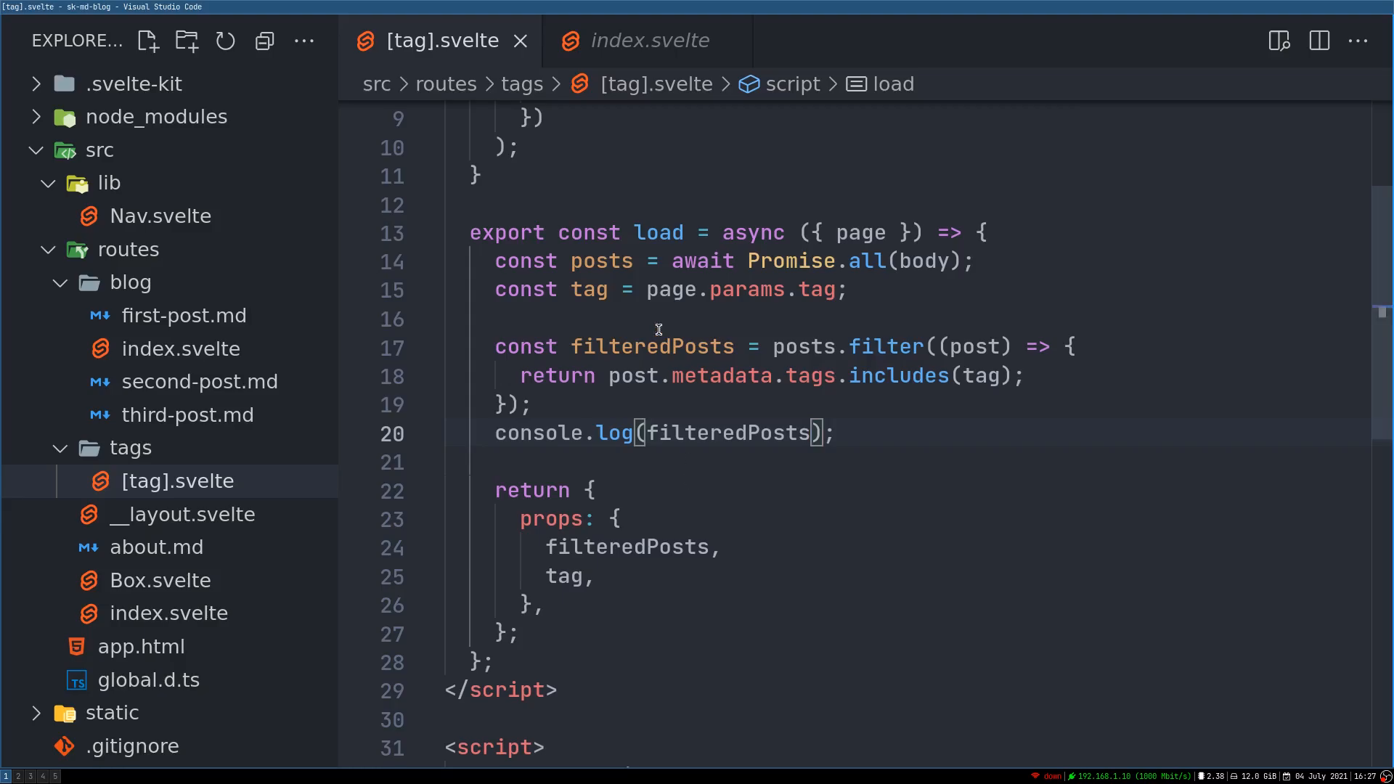
mouse_move(846, 402)
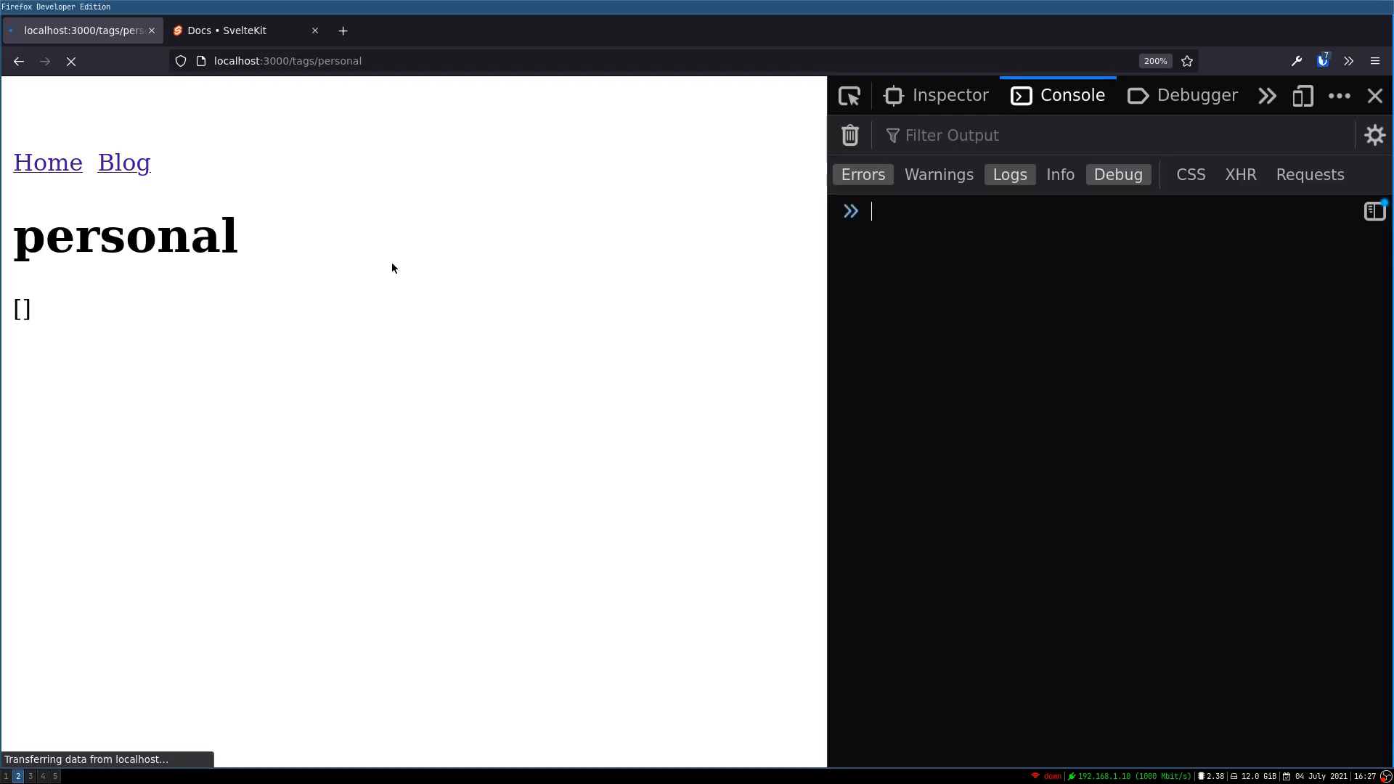
click(71, 61)
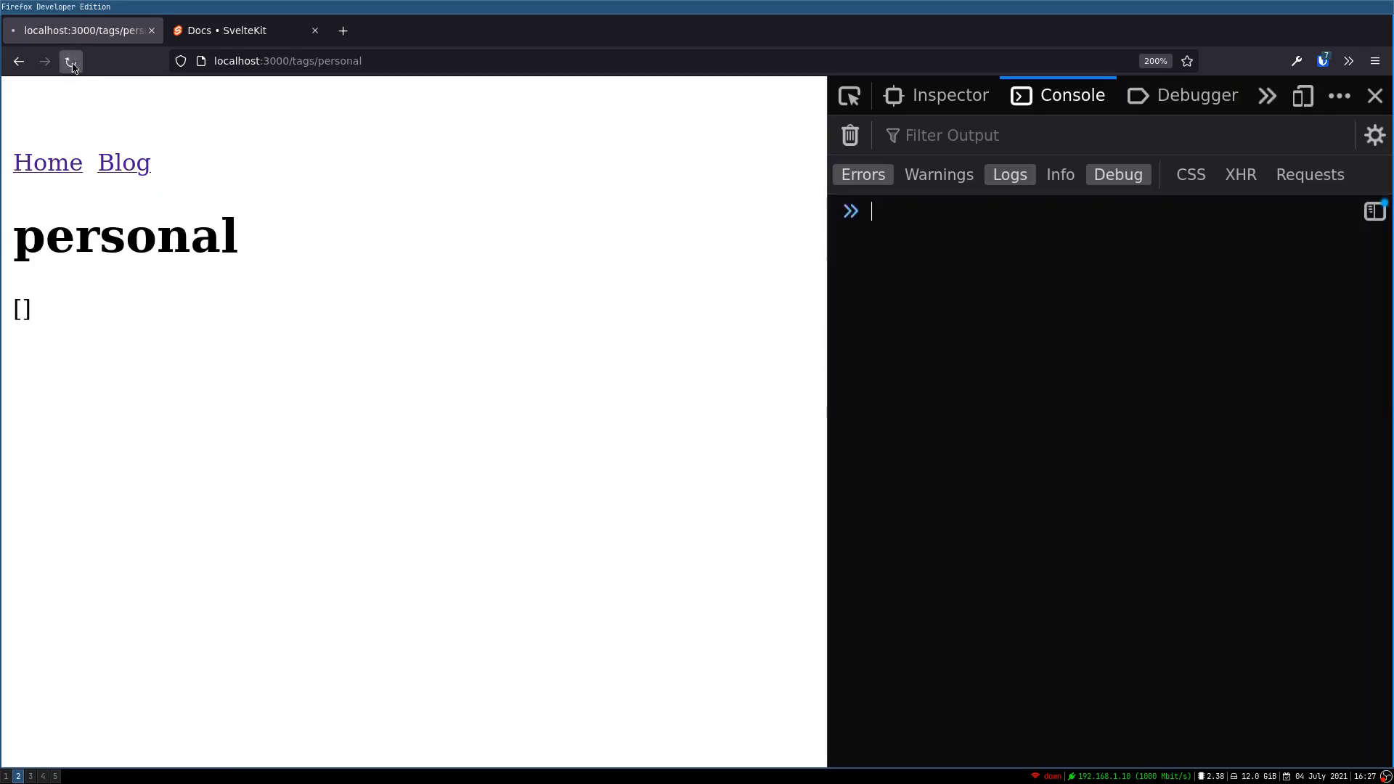
click(71, 61)
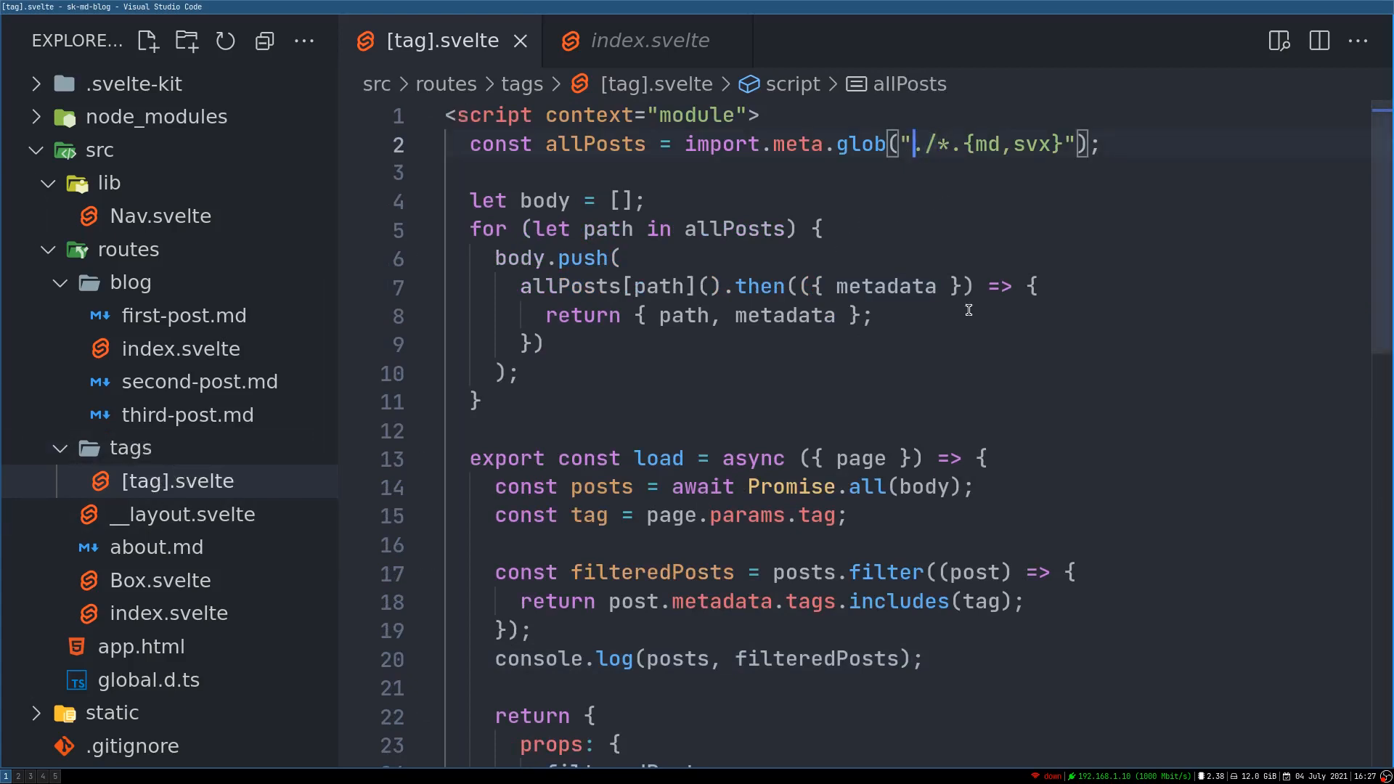
Change the import.meta.glob path to "../blog/*.{md,svx}".
text(./)
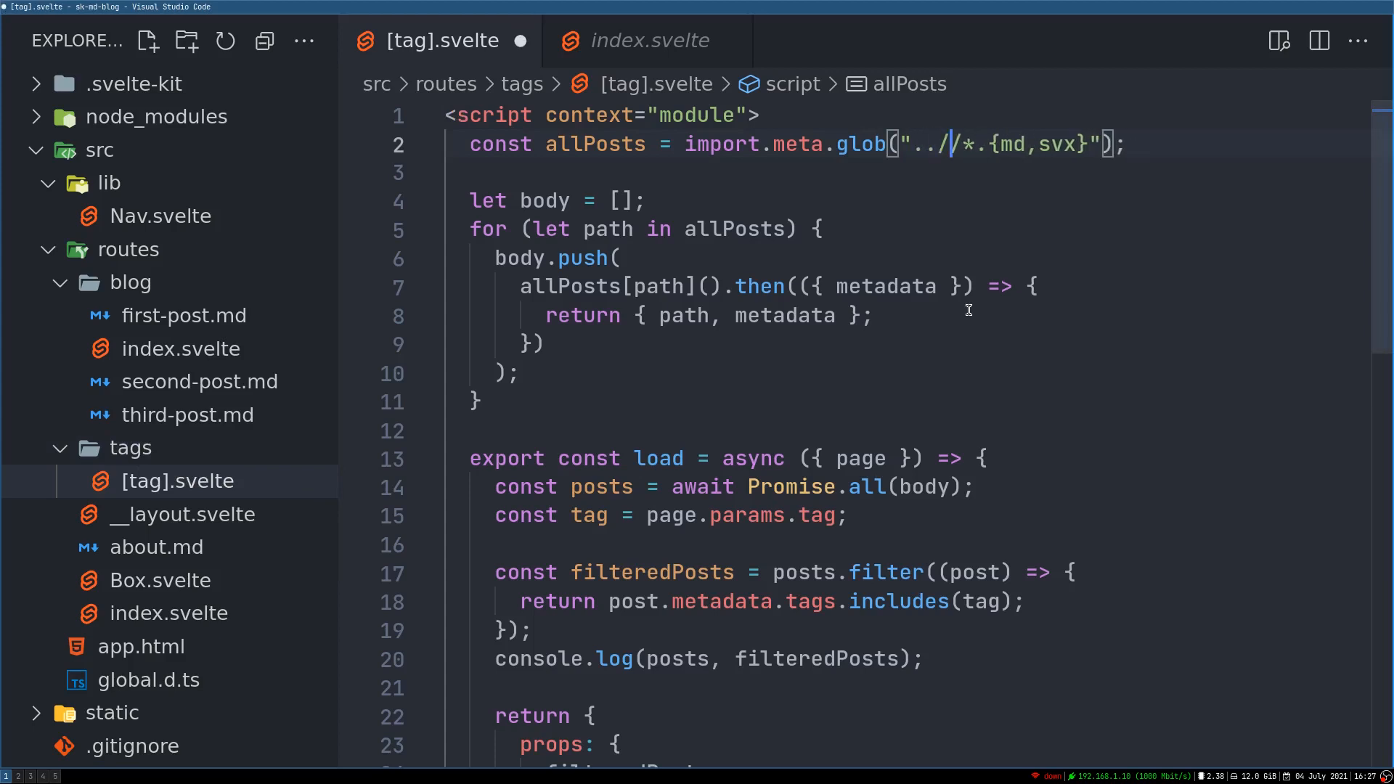
text(blog)
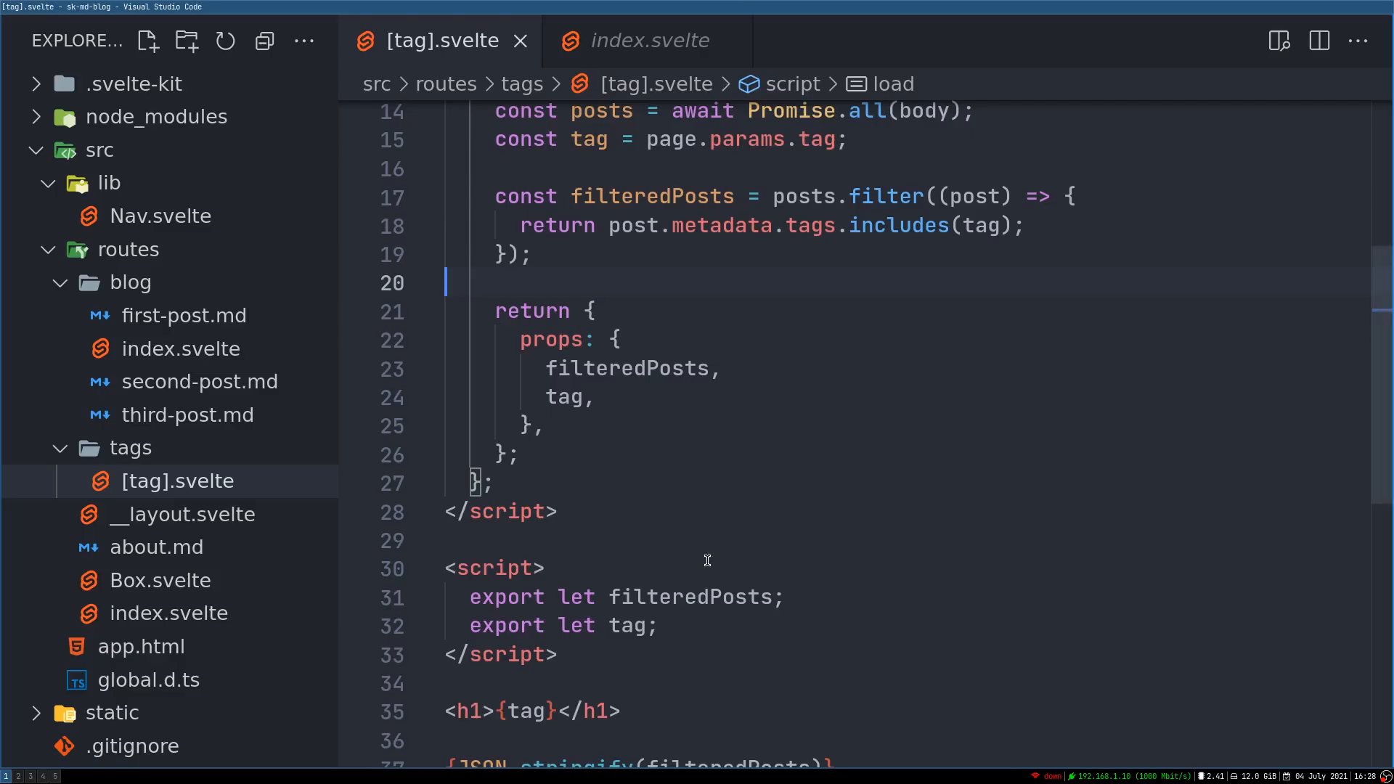
Copy the blog index's {#each} post-list block and return to [tag].svelte.
scroll(down, 3)
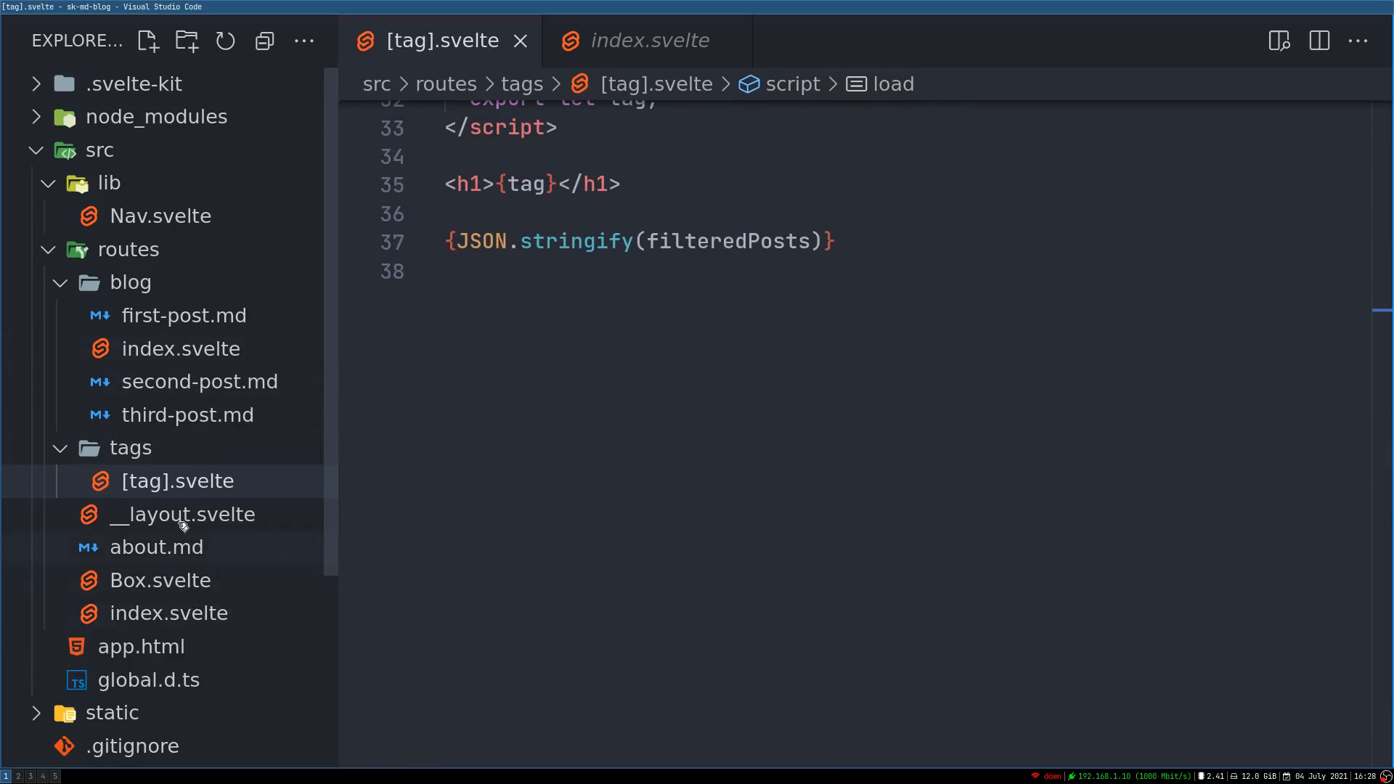
mouse_move(177, 377)
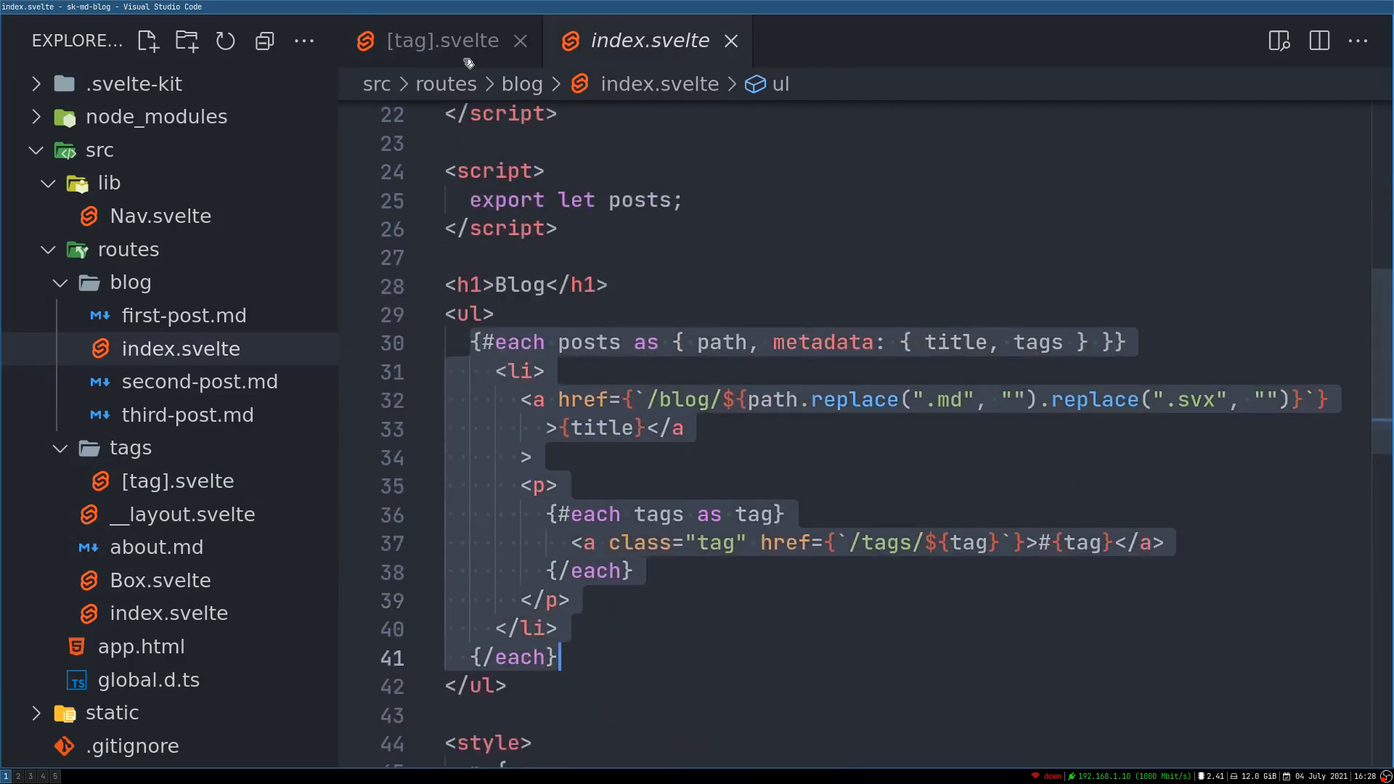
click(434, 40)
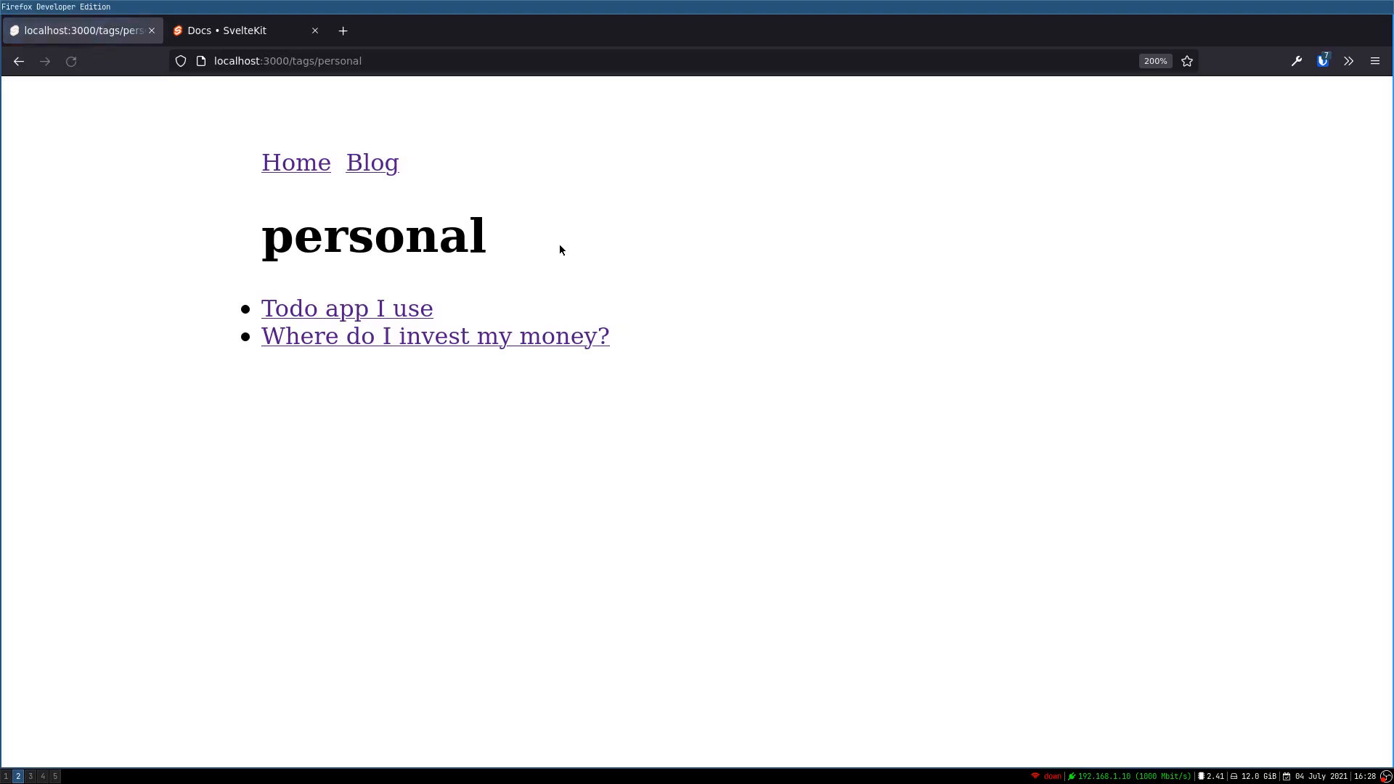
mouse_move(435, 335)
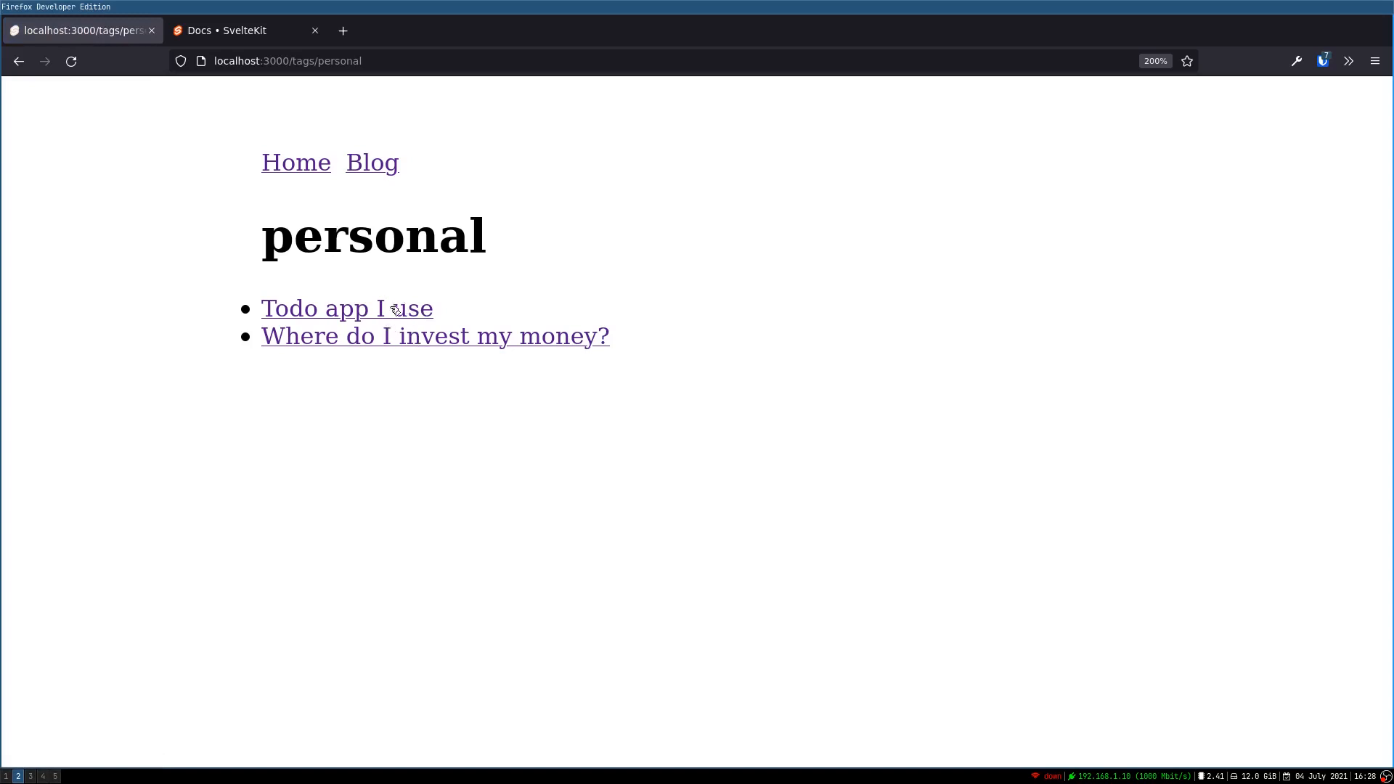
mouse_move(372, 163)
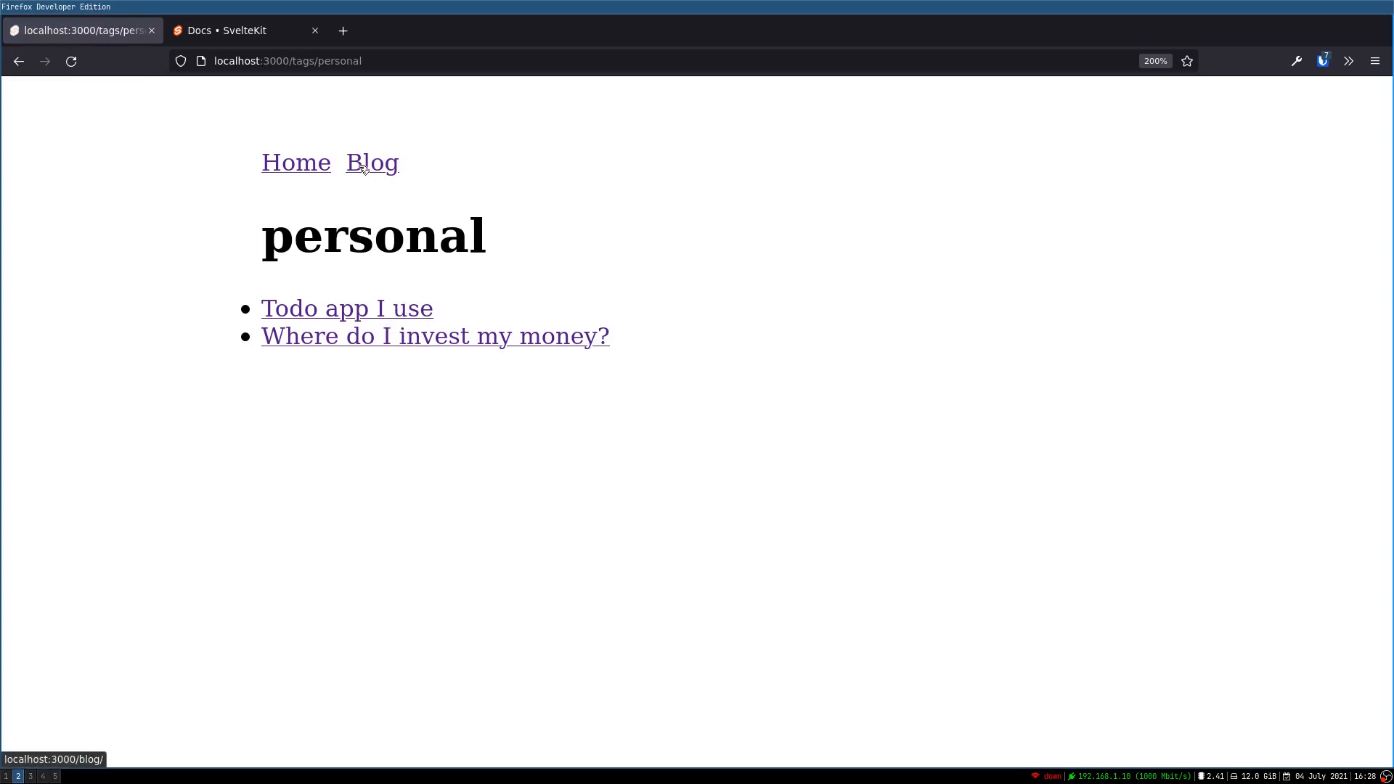
Navigate back to the blog index listing the three posts via the Blog link.
click(370, 162)
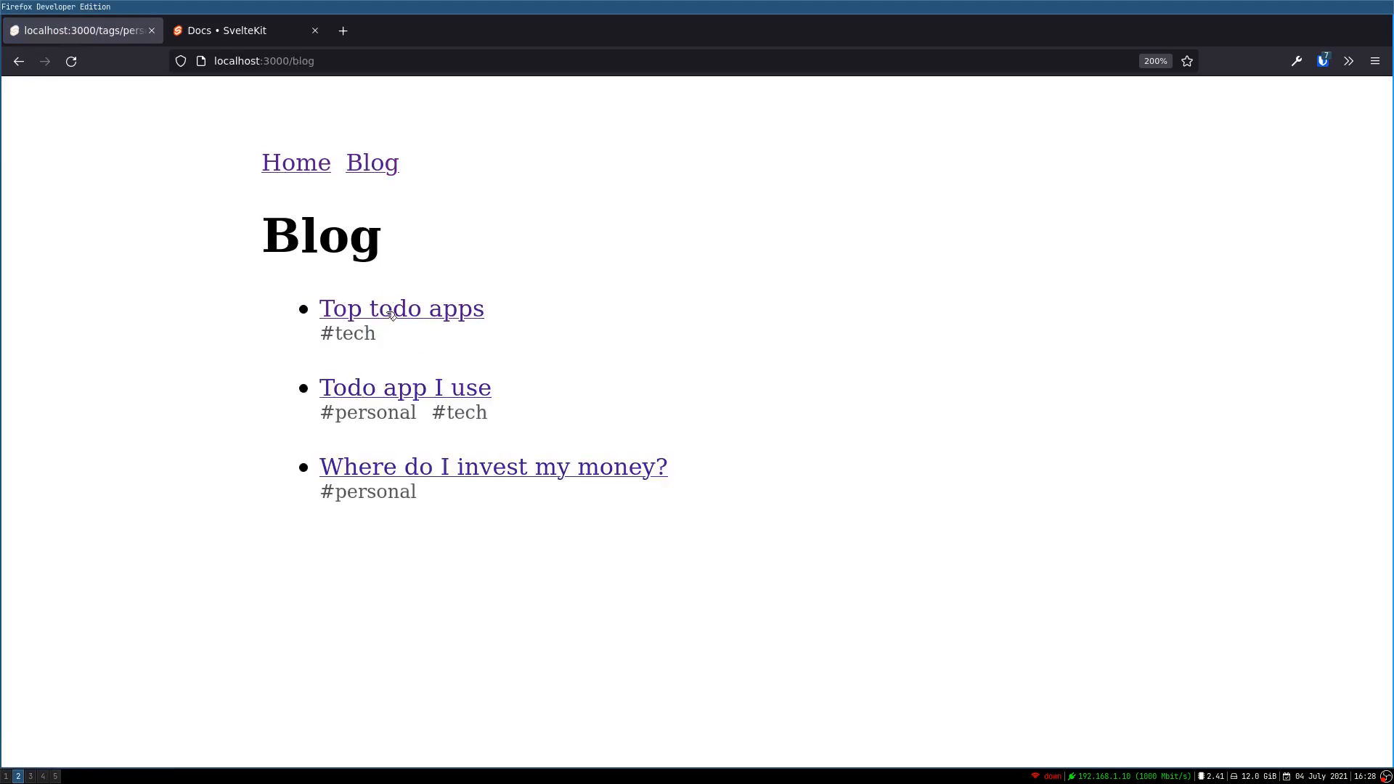
click(347, 332)
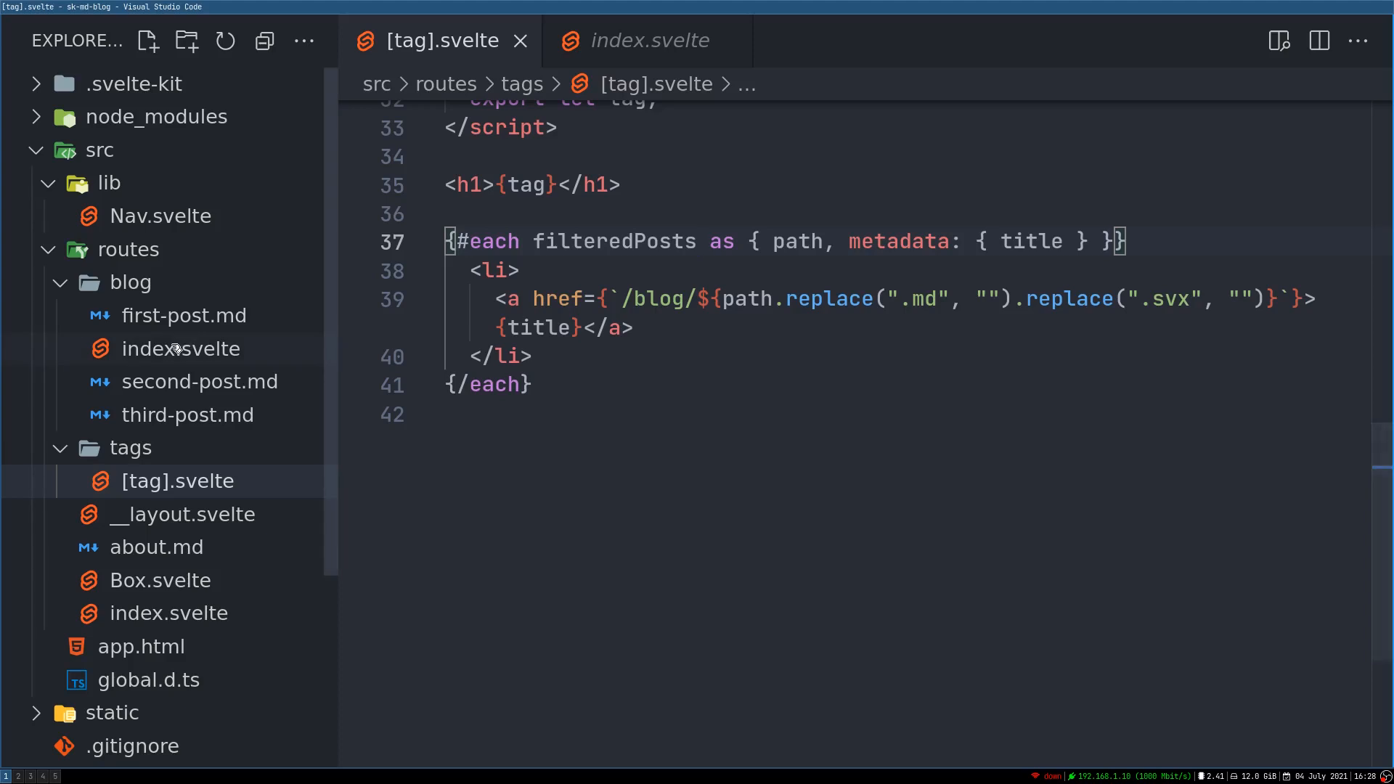
Create fourth-post.md in the routes/blog folder.
click(148, 40)
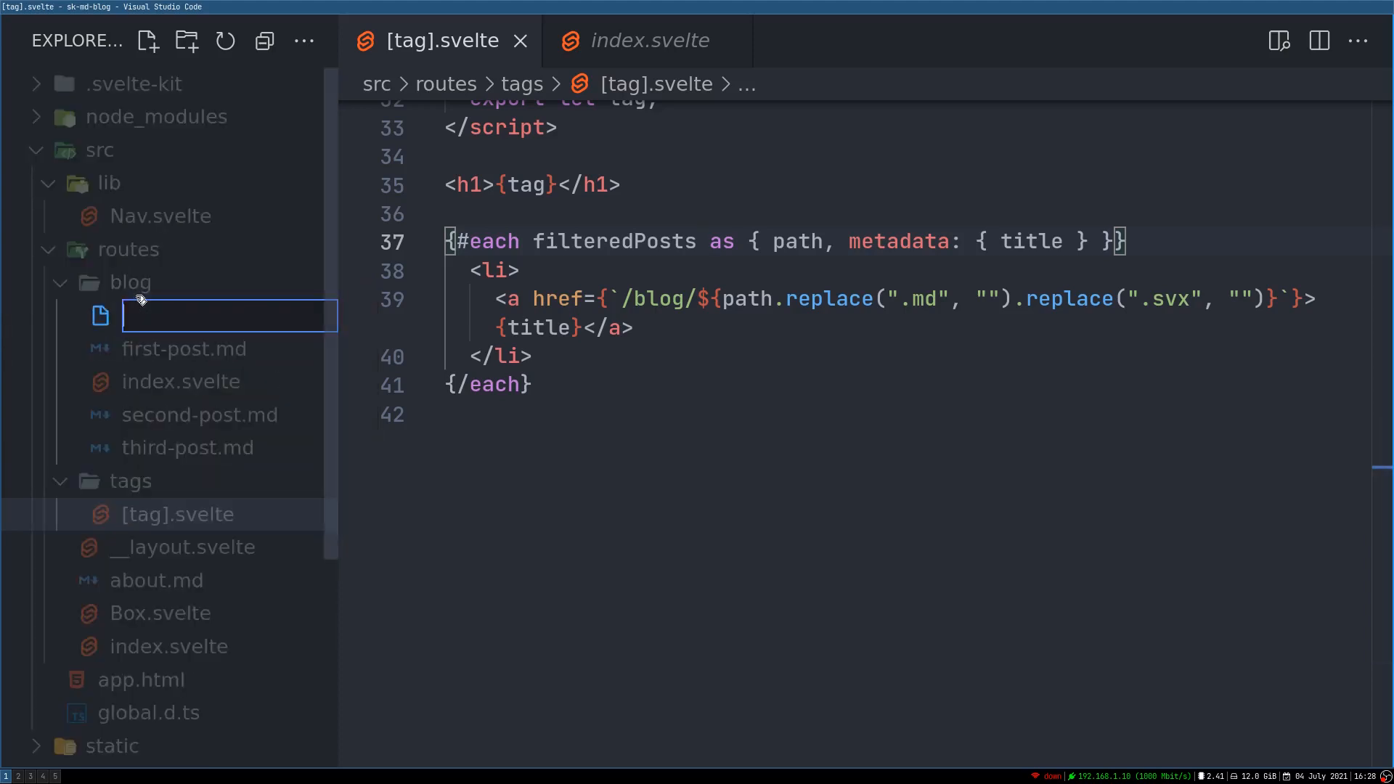
text(fourth)
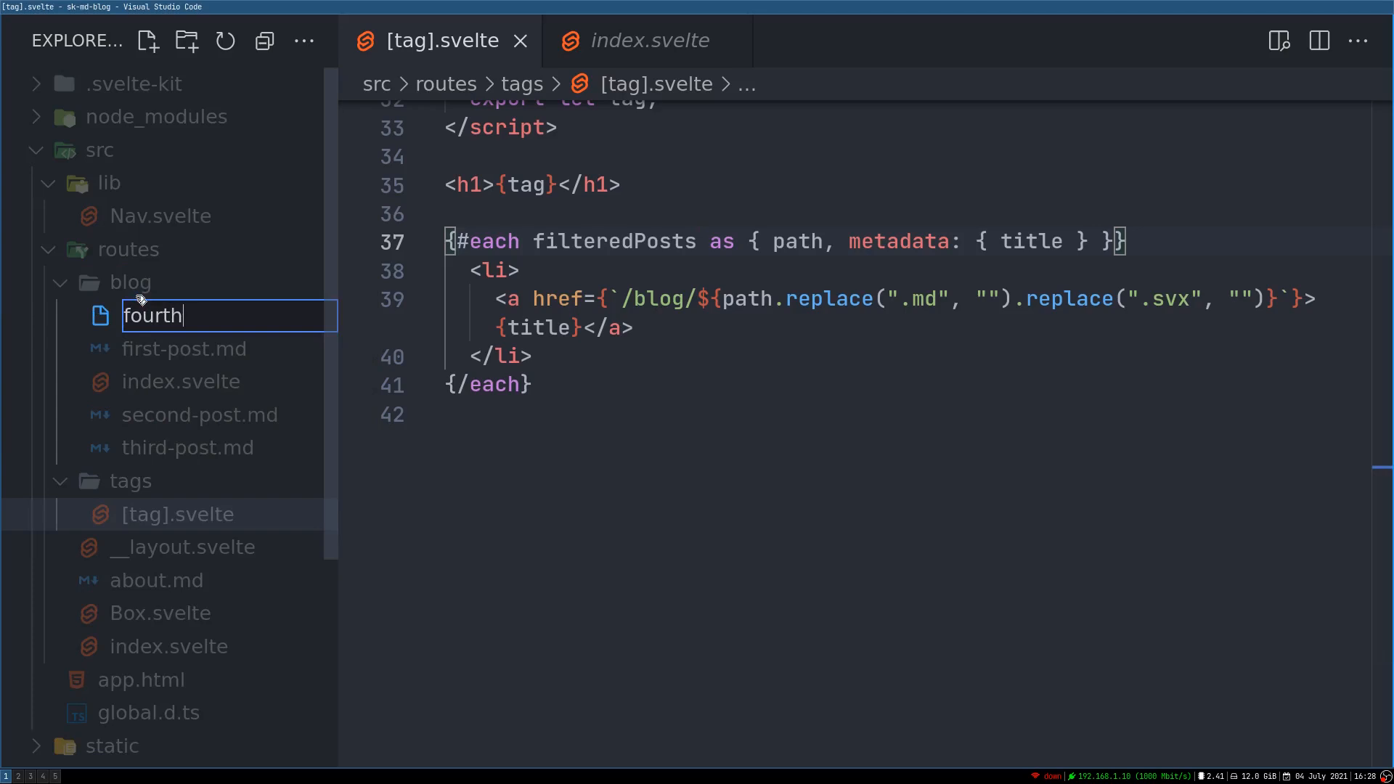
text(-post.md)
text(---)
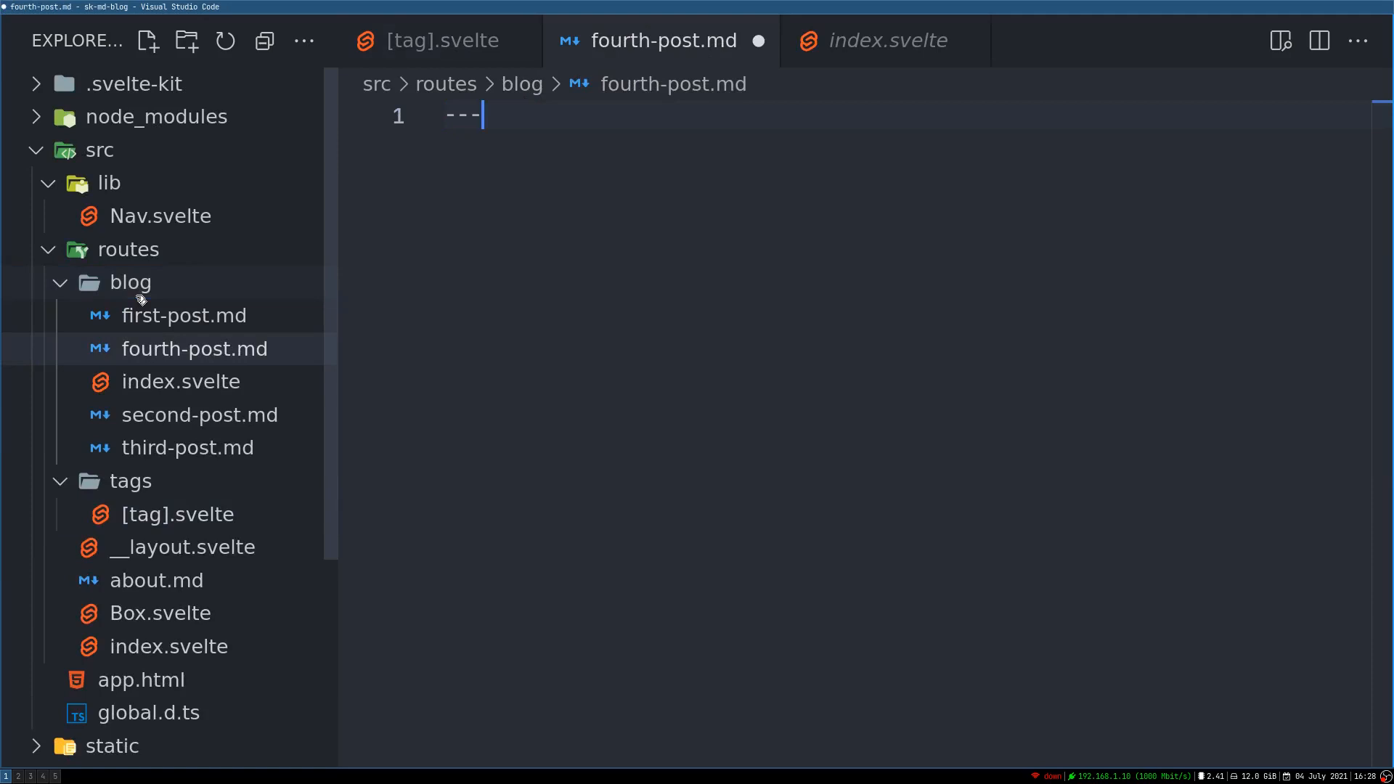
Write front matter with title "Do I believe in God?" and tags: spirtual.
text(tut)
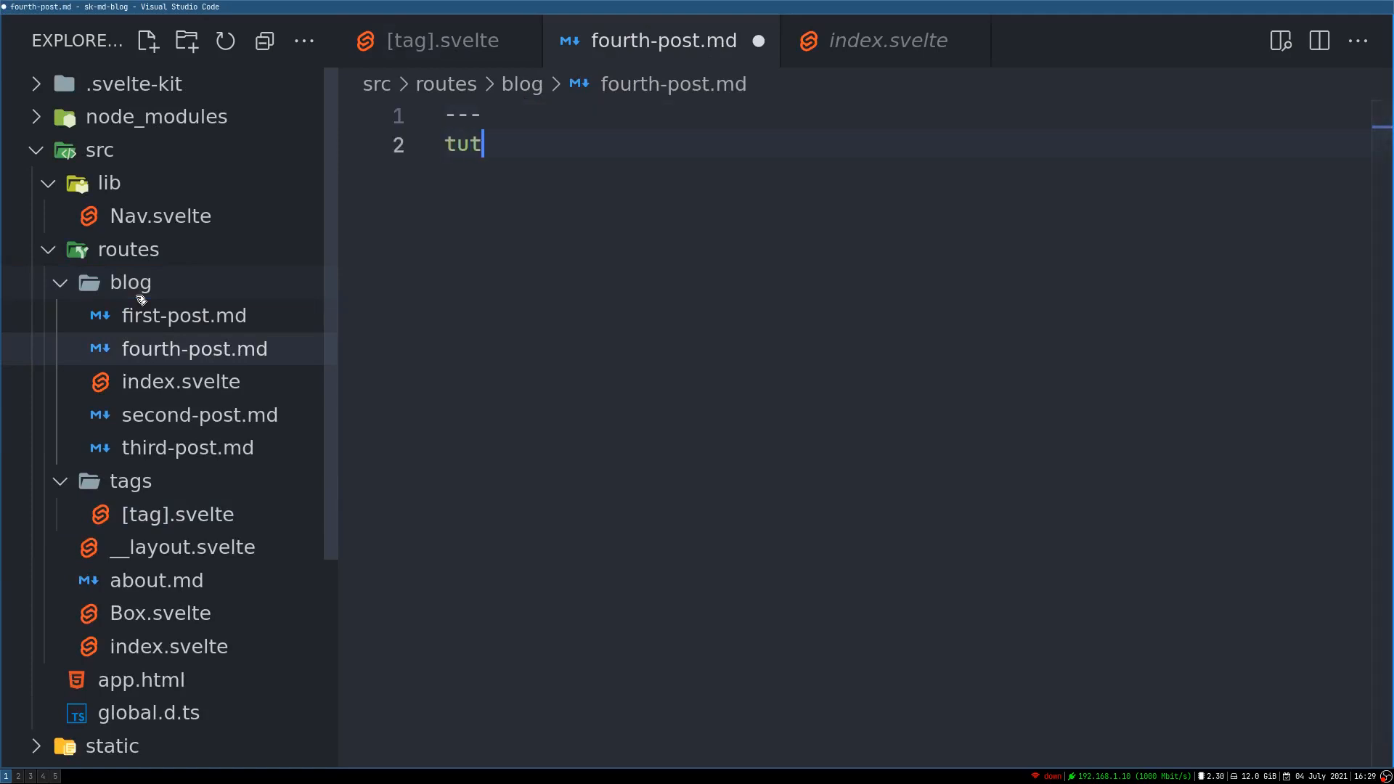
text(itle)
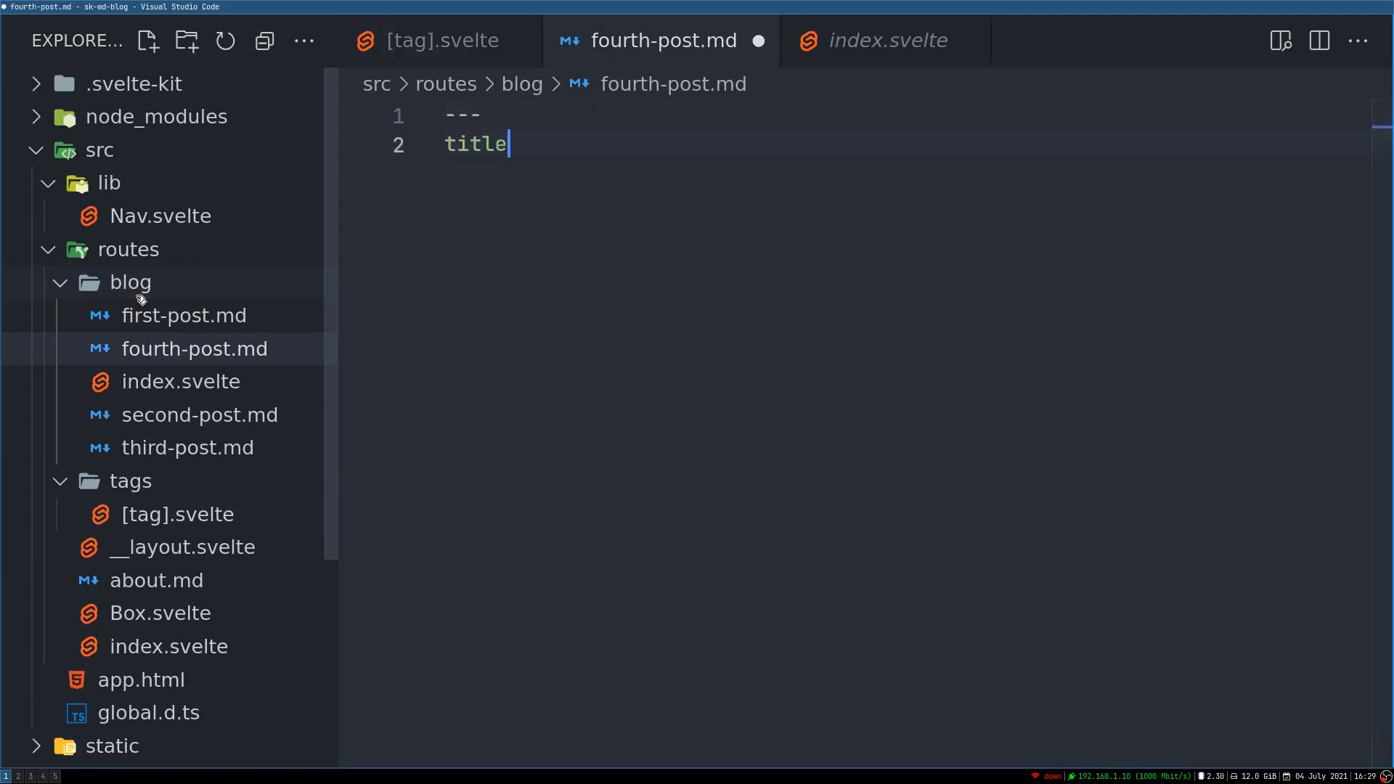
text(: Do)
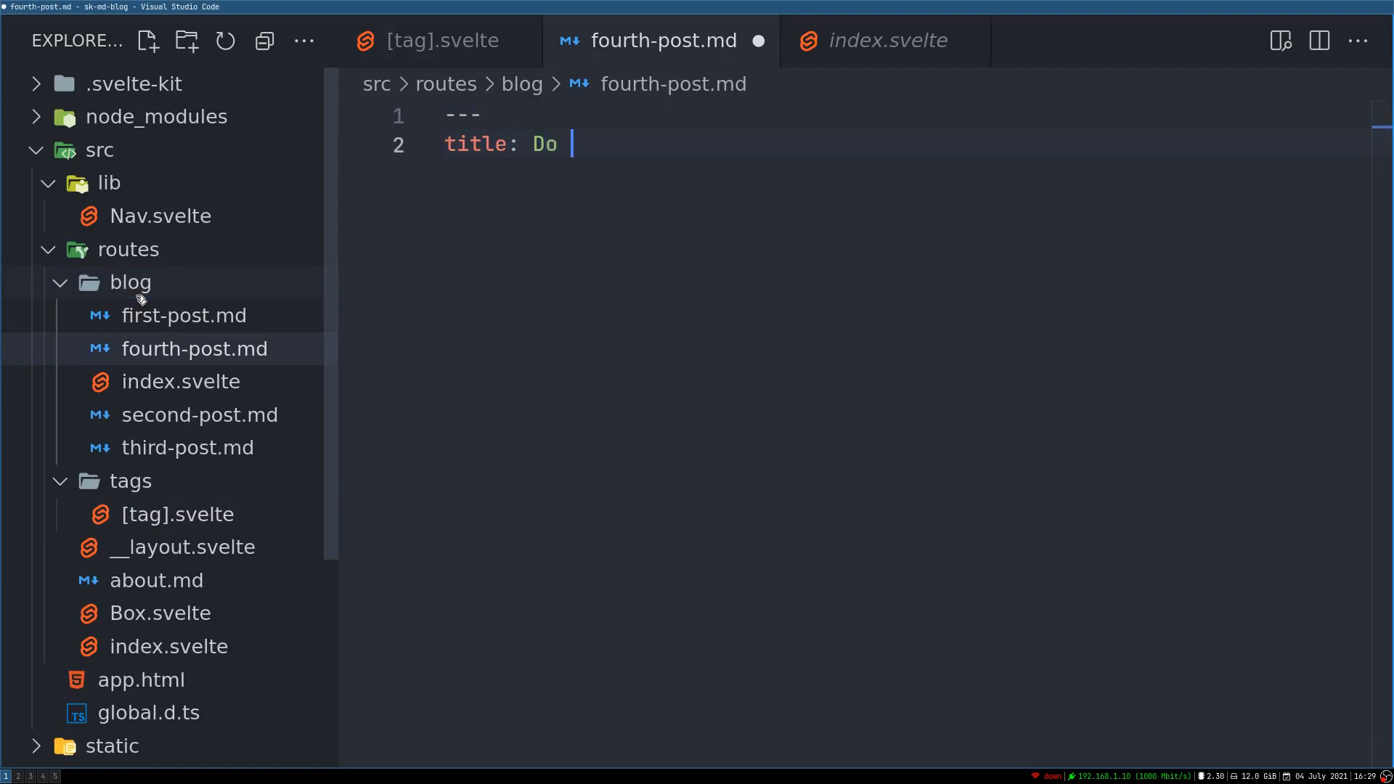
text(I belie)
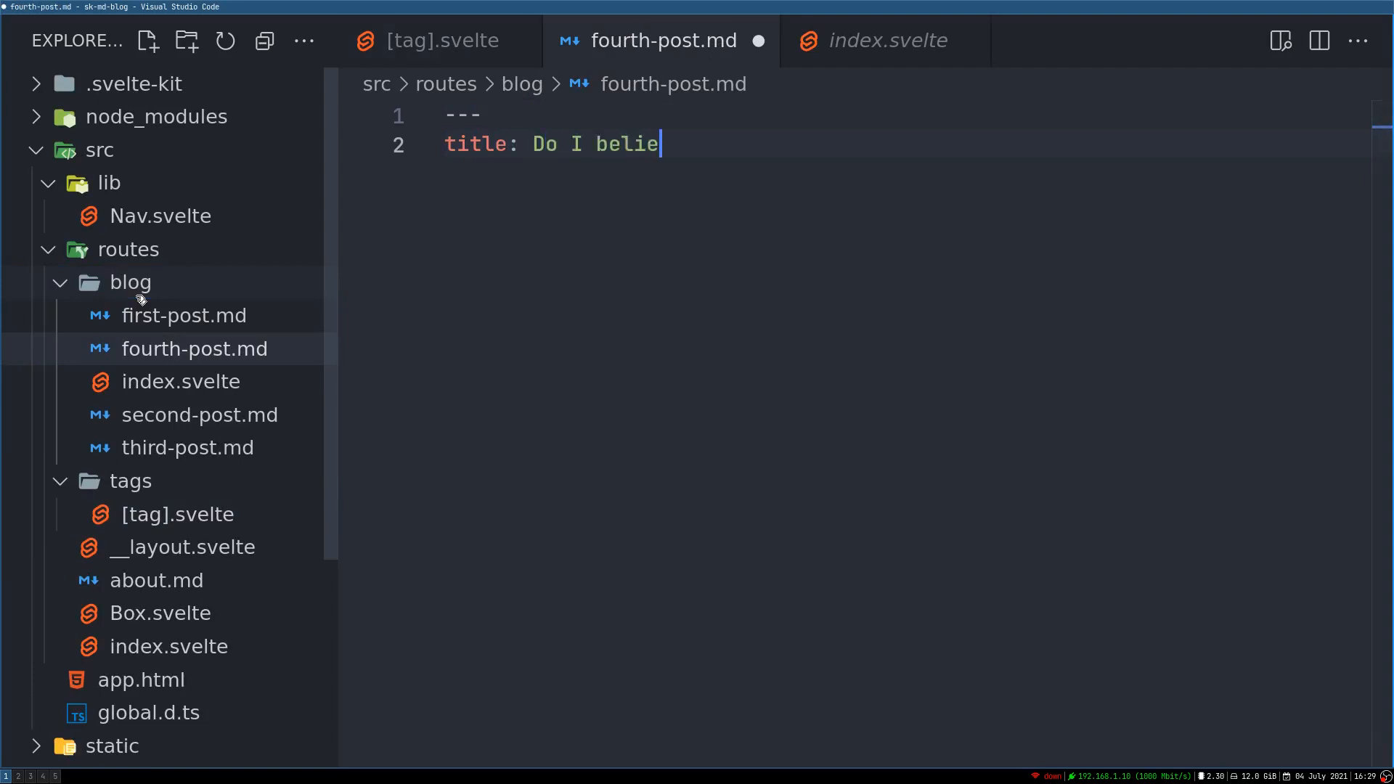
text(ve in G)
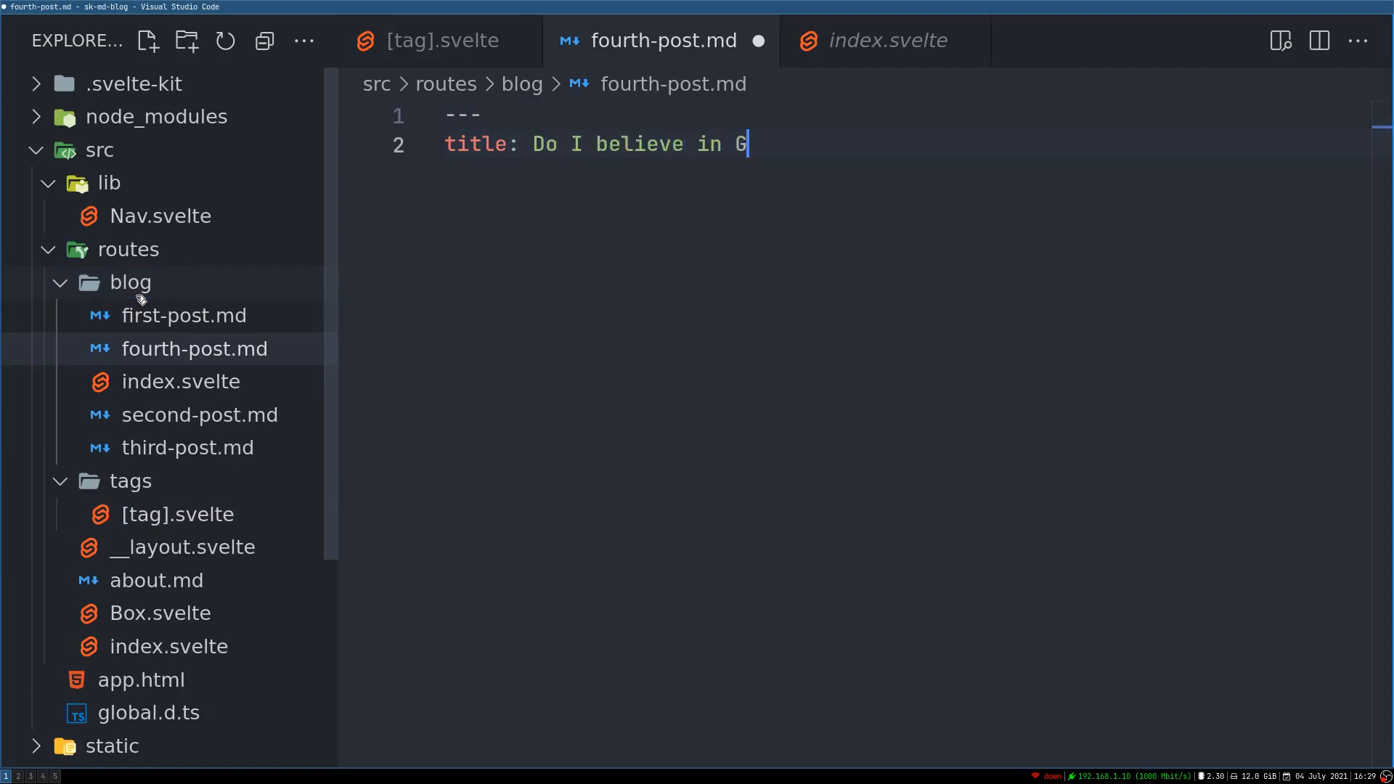
text(od?)
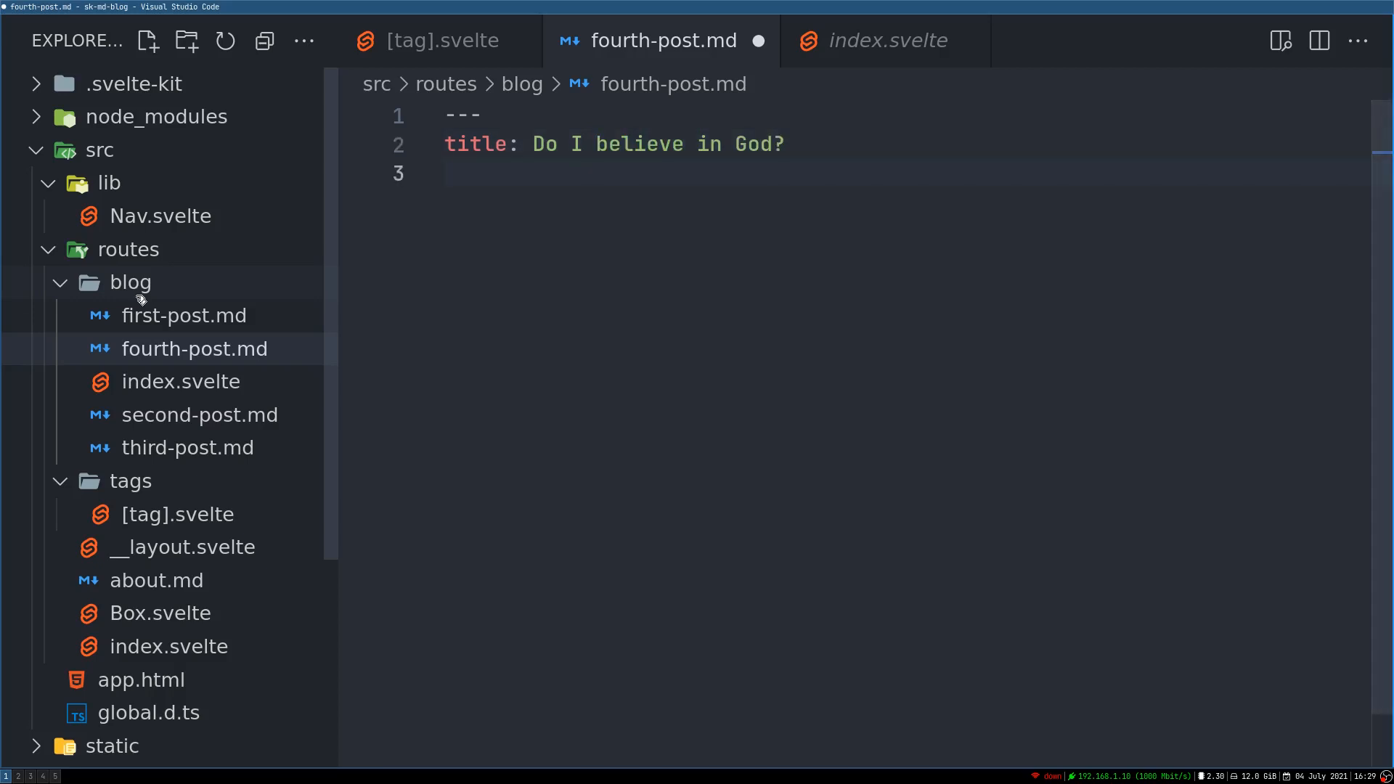
text(tags:)
text(-)
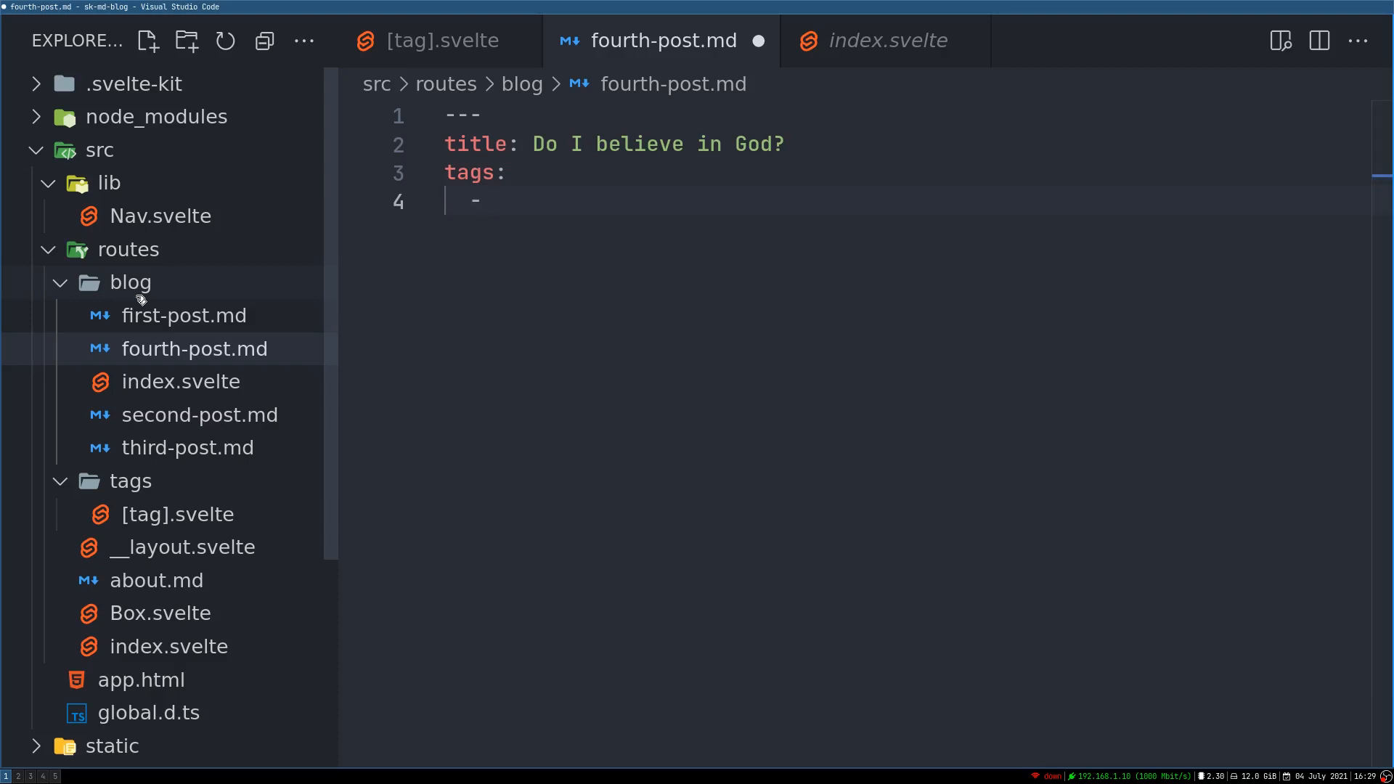
text(sp)
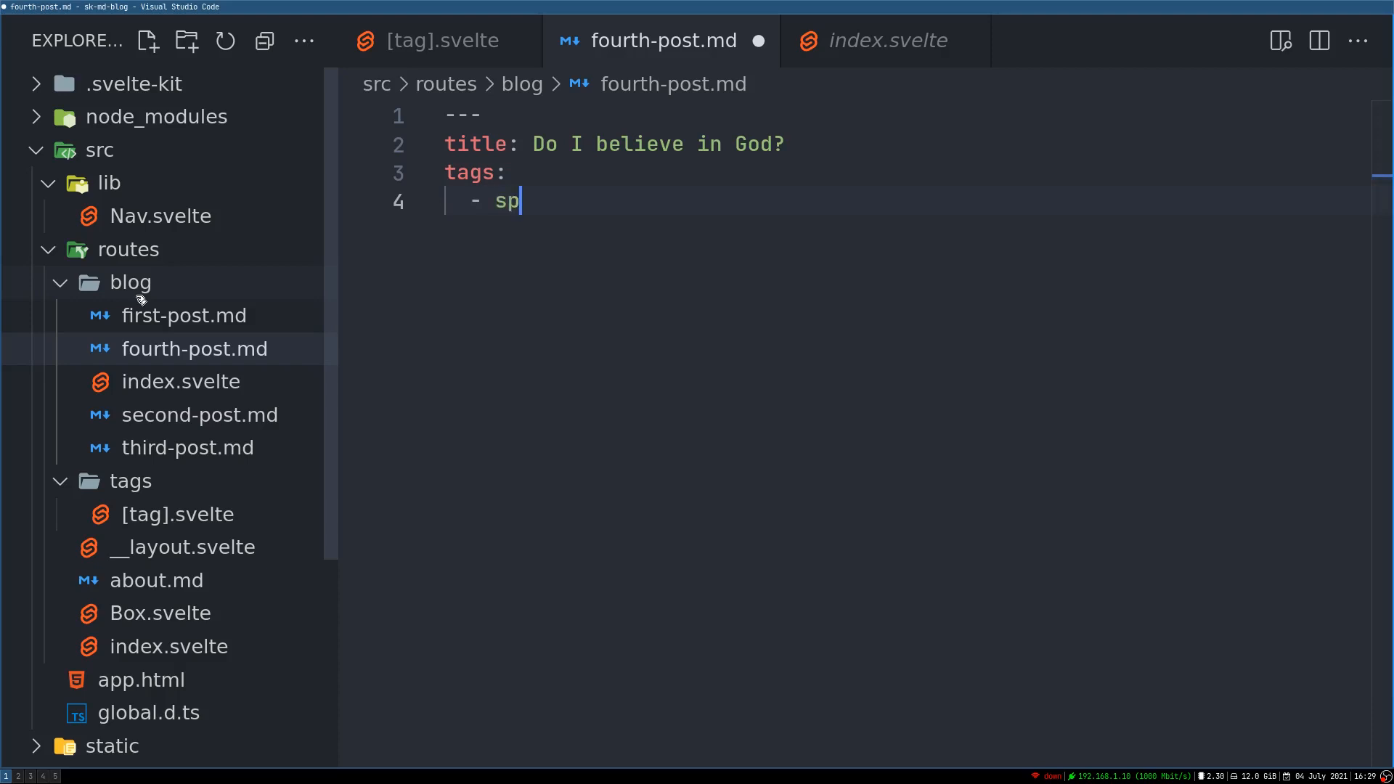
text(irtual)
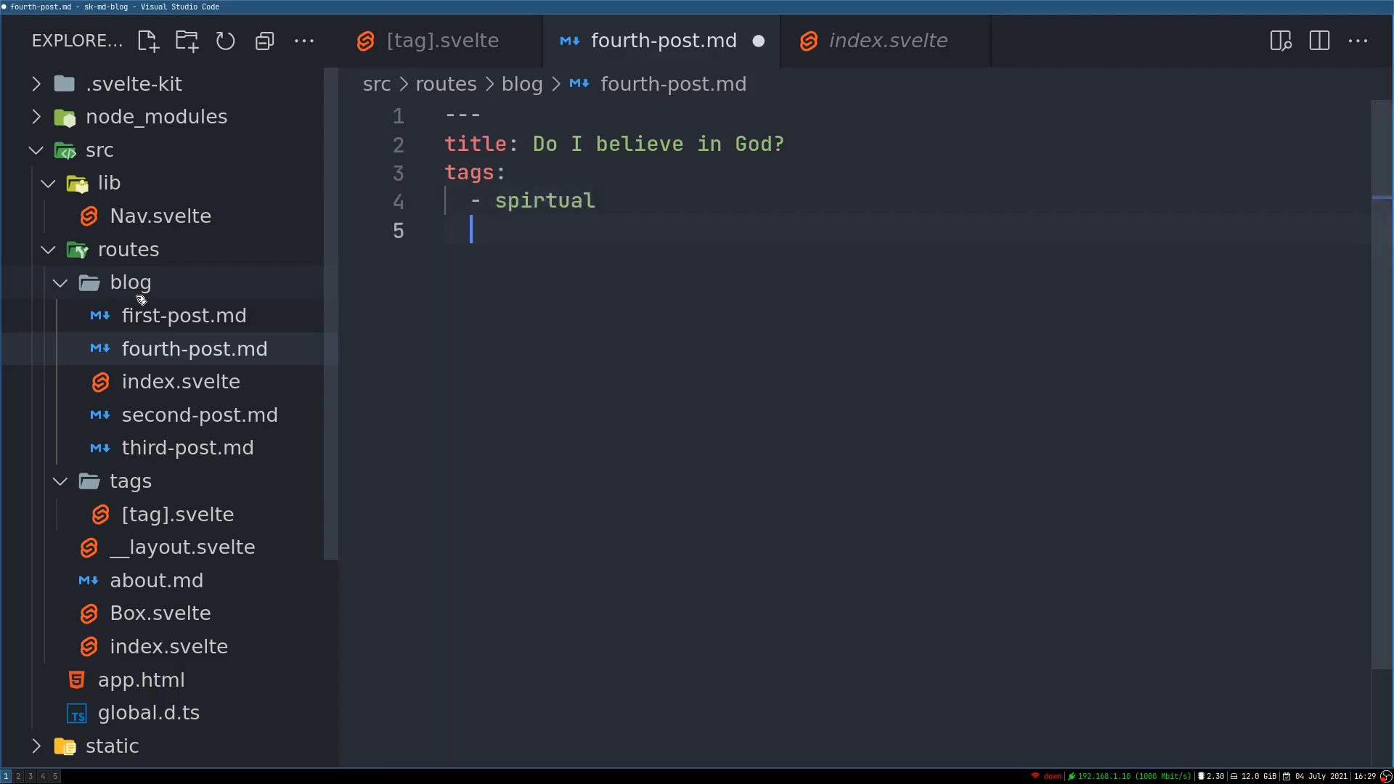
text(---)
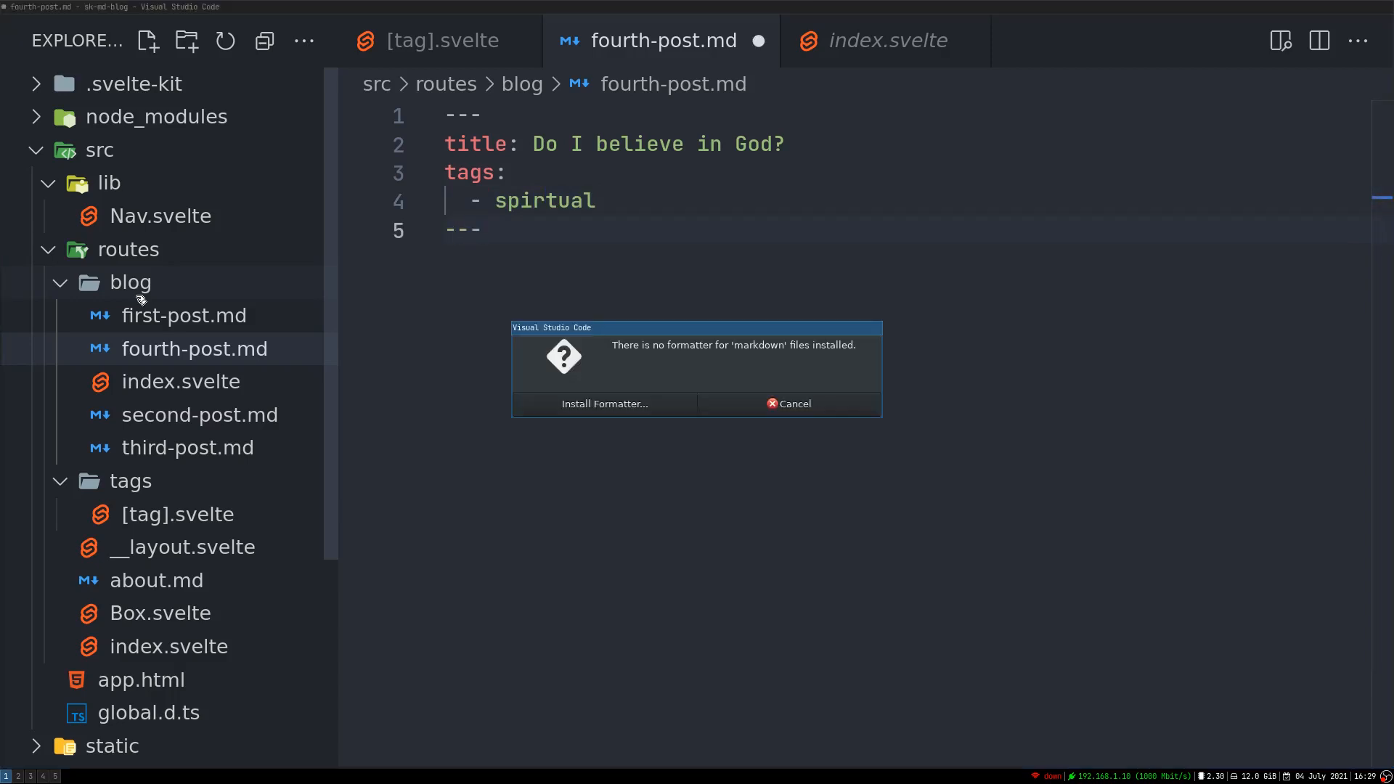
Dismiss the markdown formatter warning and begin the post body.
click(788, 404)
text(I don)
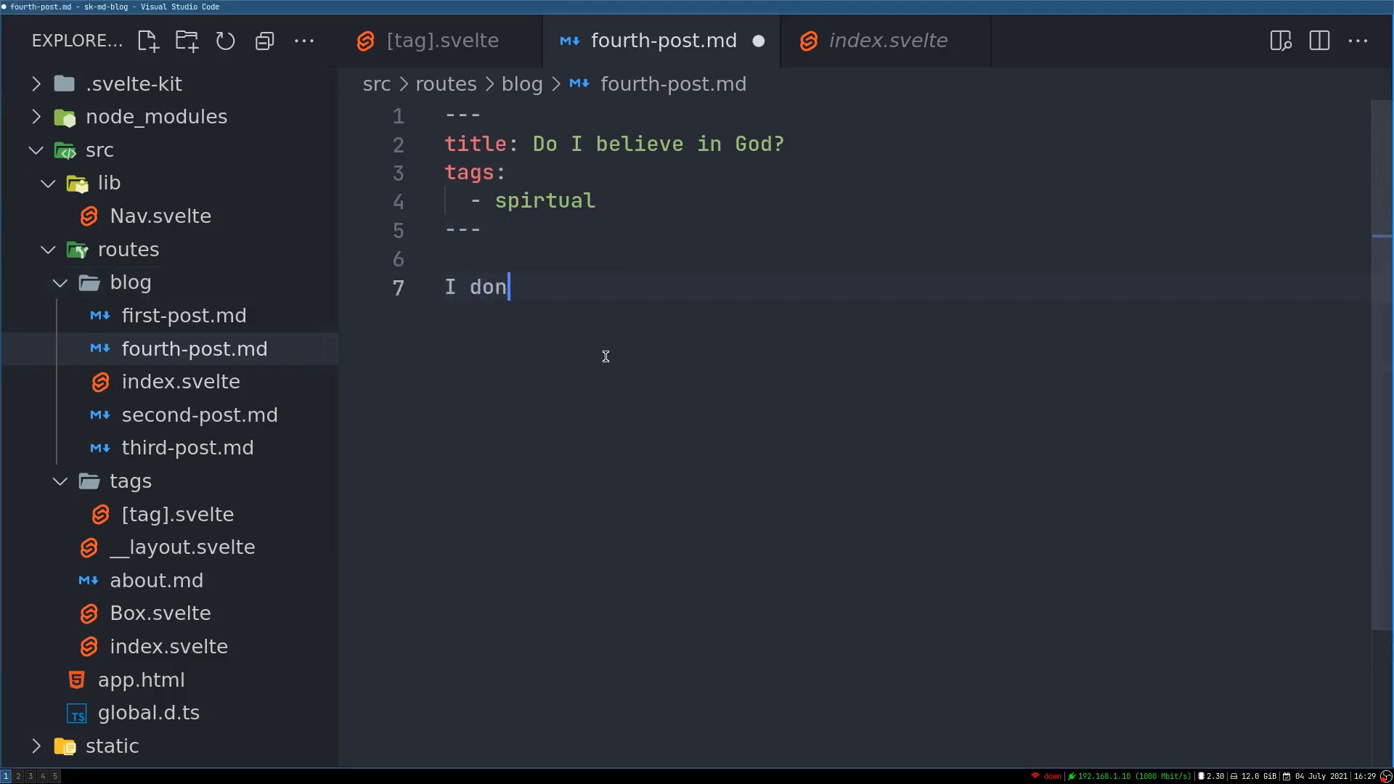
text('t)
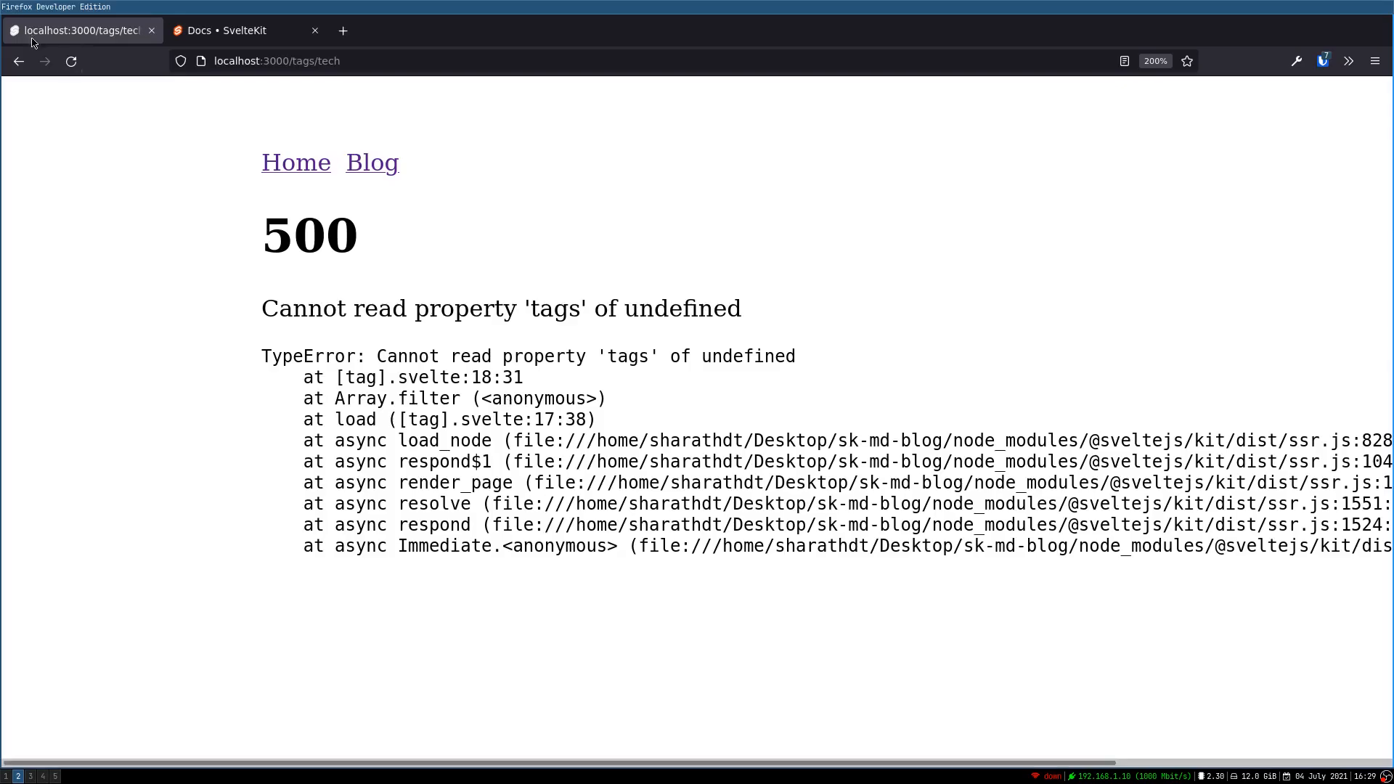
View the four-post blog index, the spirtual tag page, then the personal tag page.
click(372, 163)
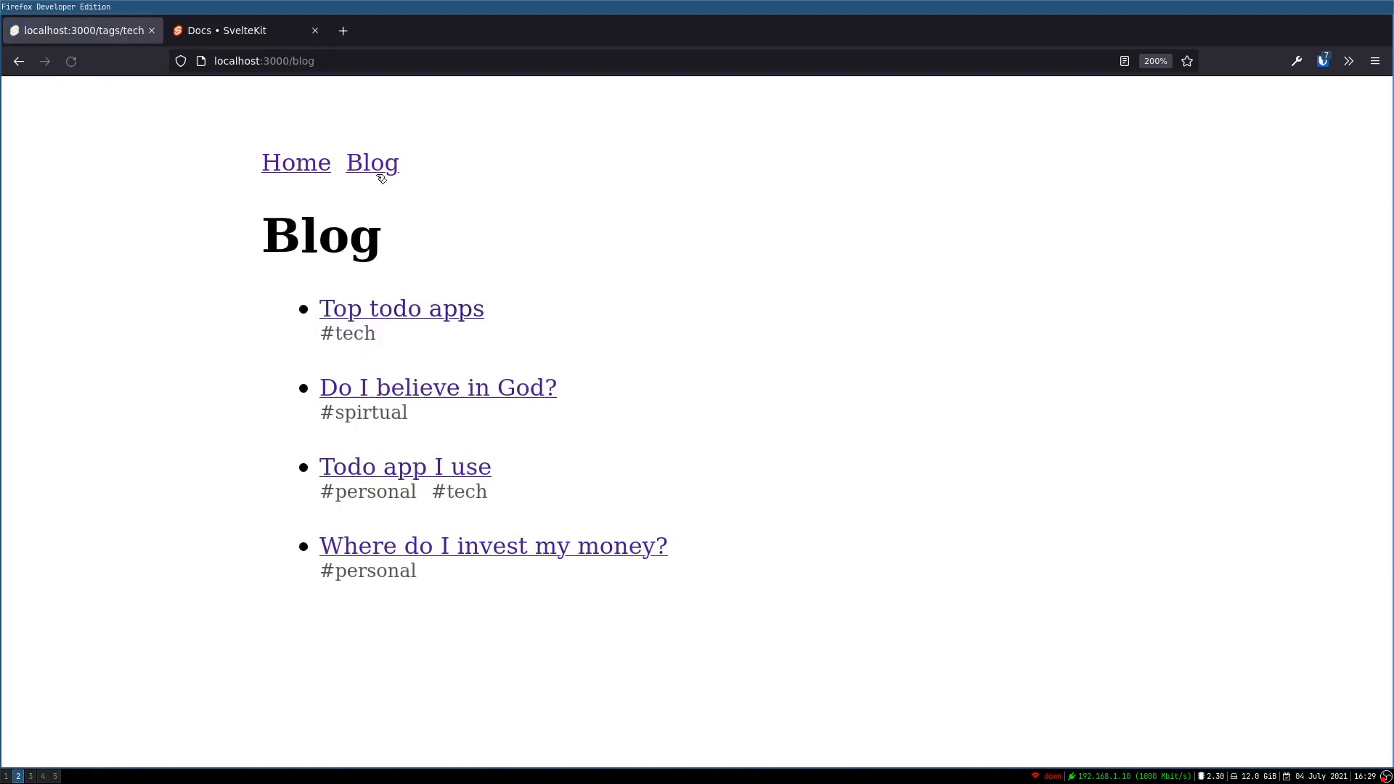
mouse_move(418, 639)
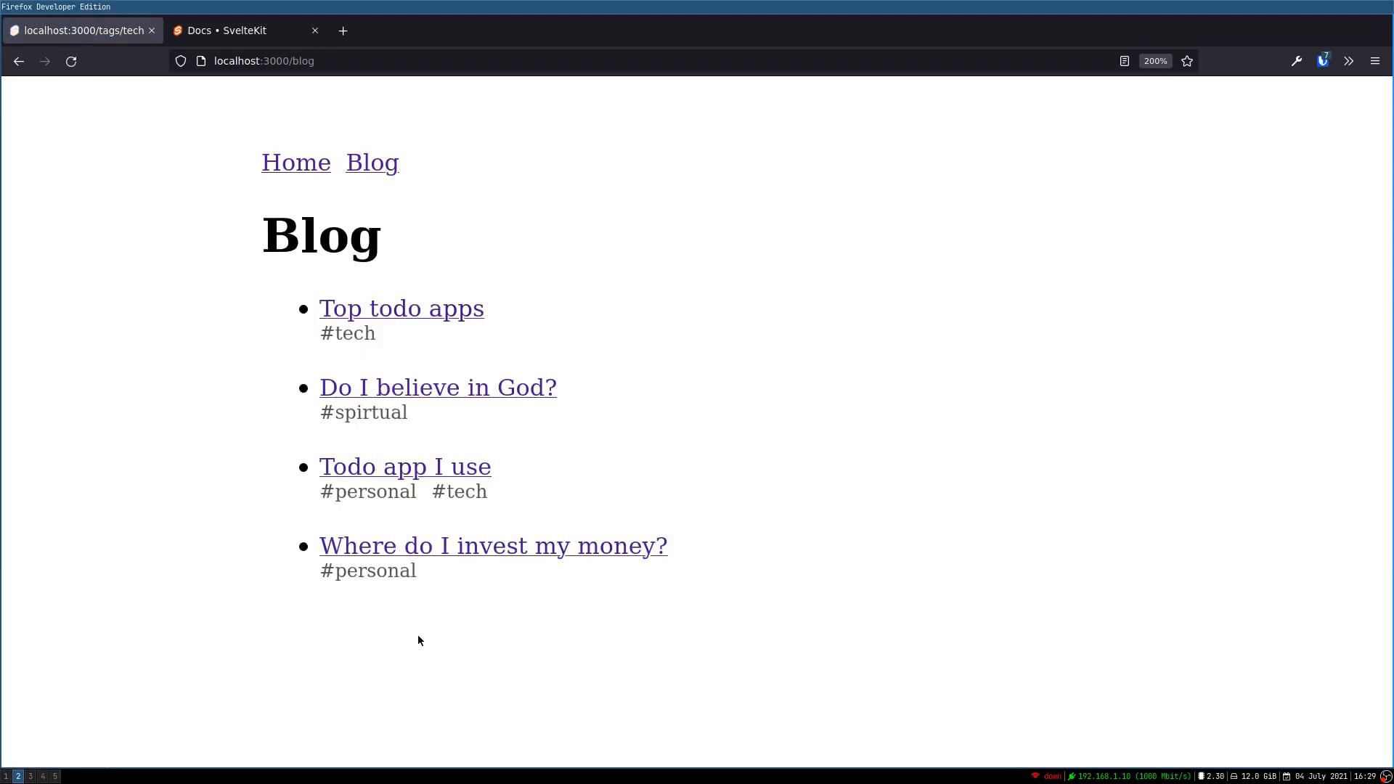
mouse_move(363, 411)
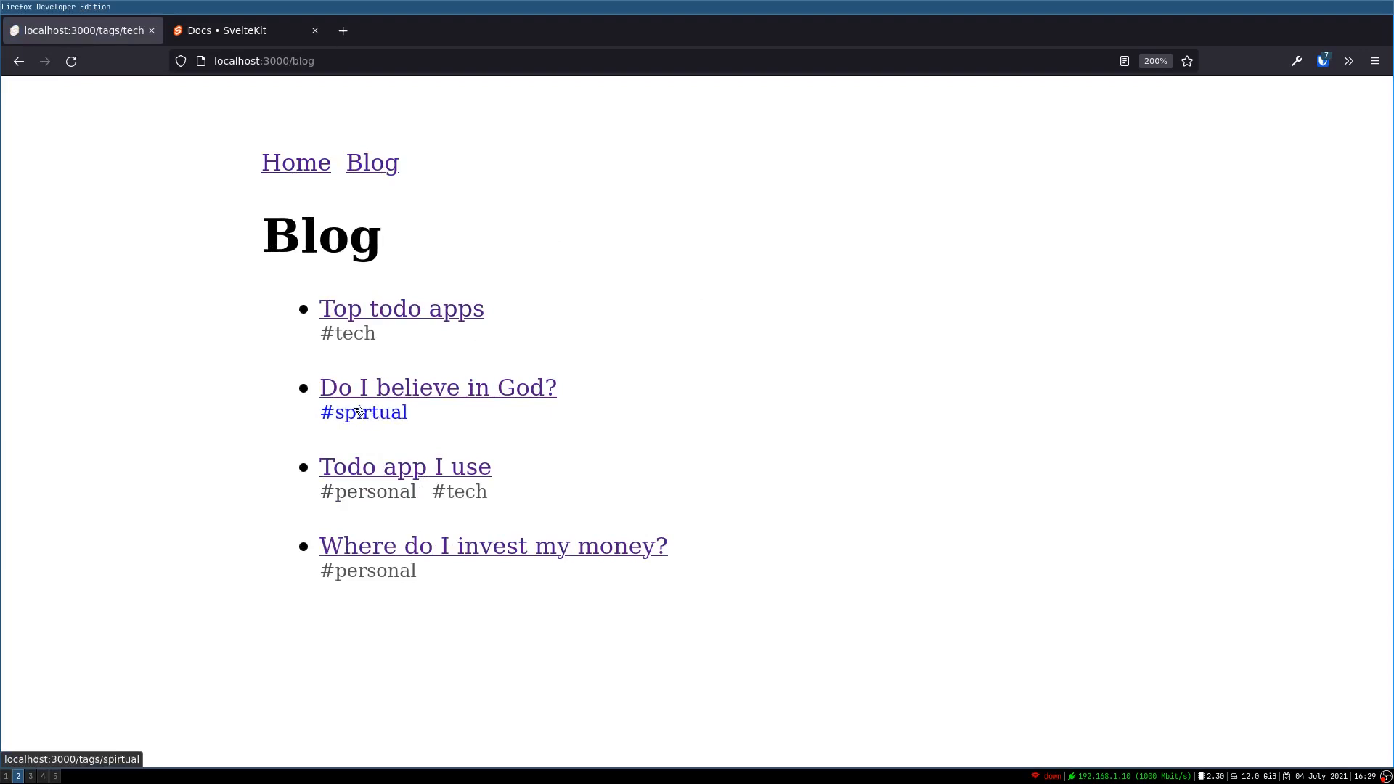
click(363, 411)
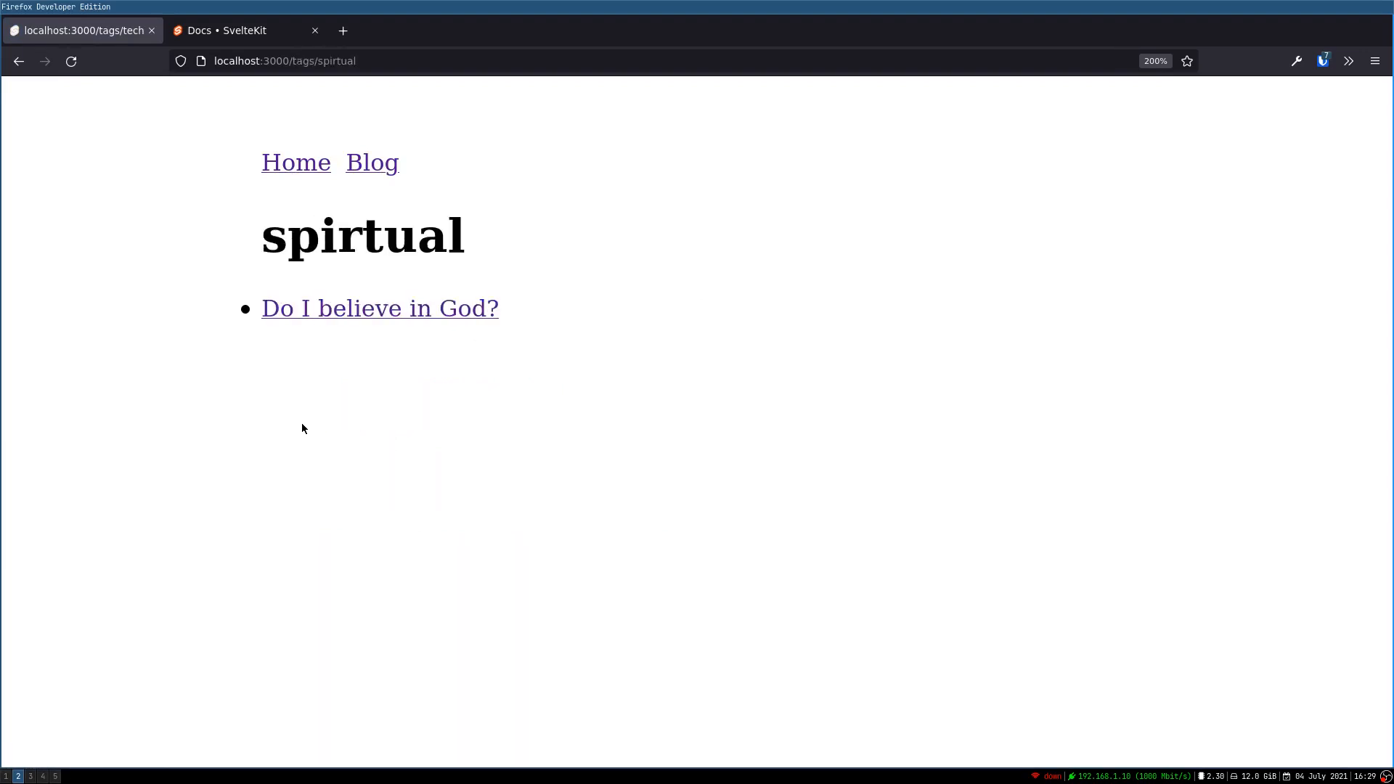
click(379, 307)
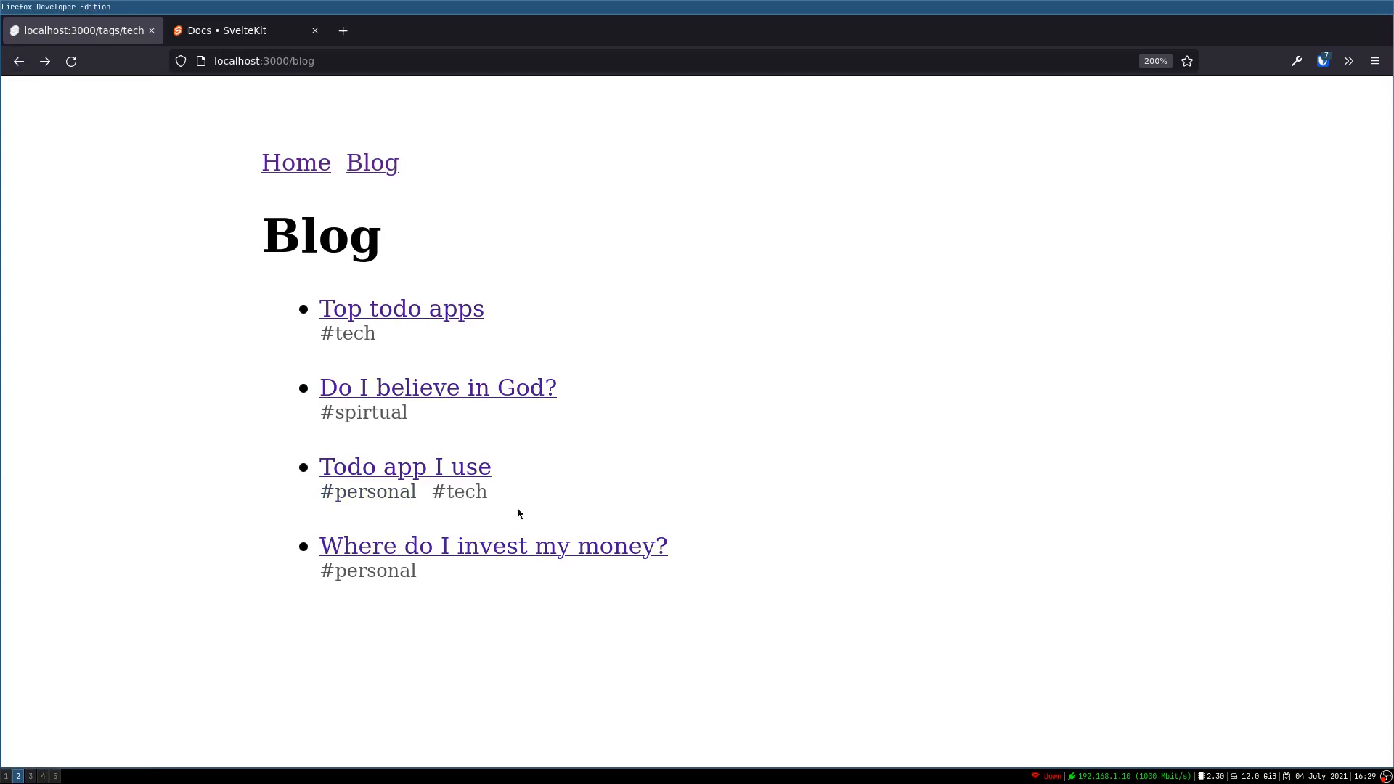
mouse_move(367, 491)
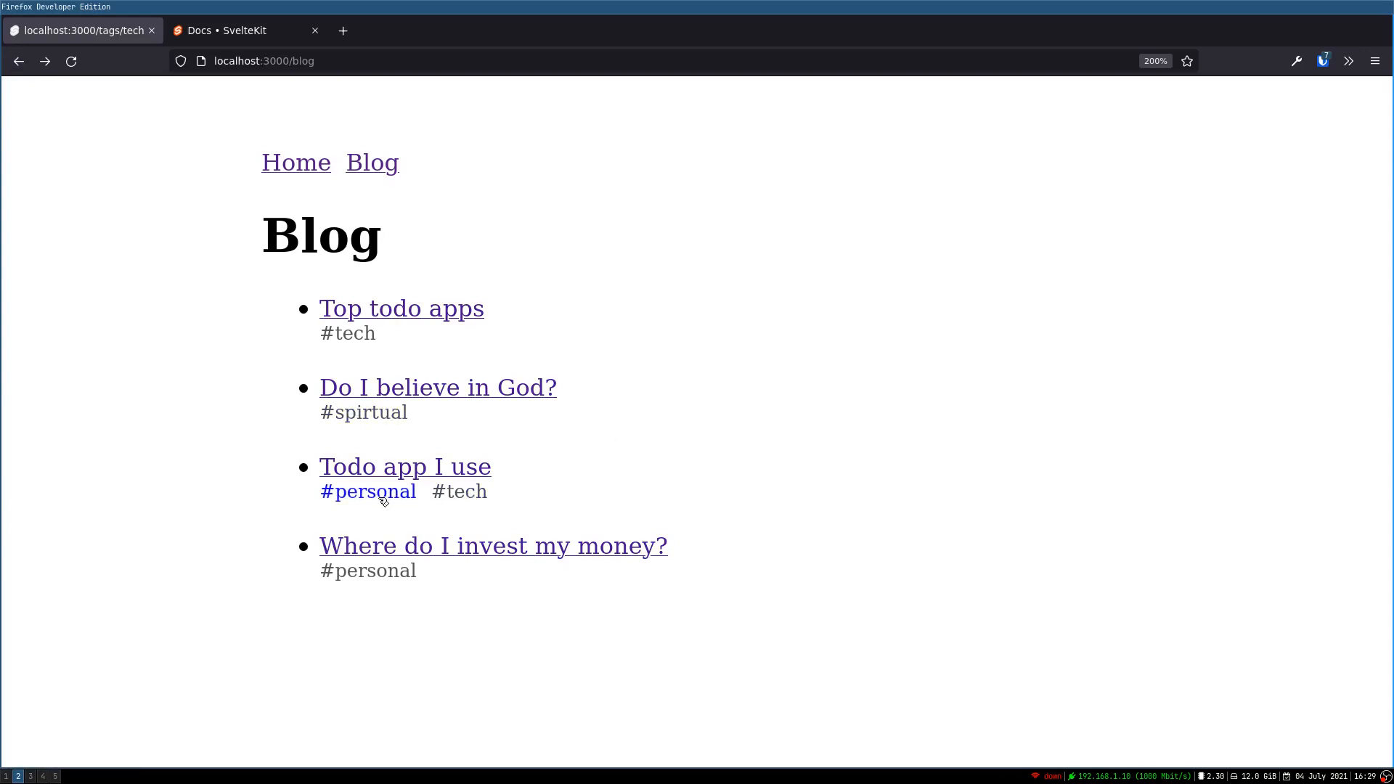
click(367, 493)
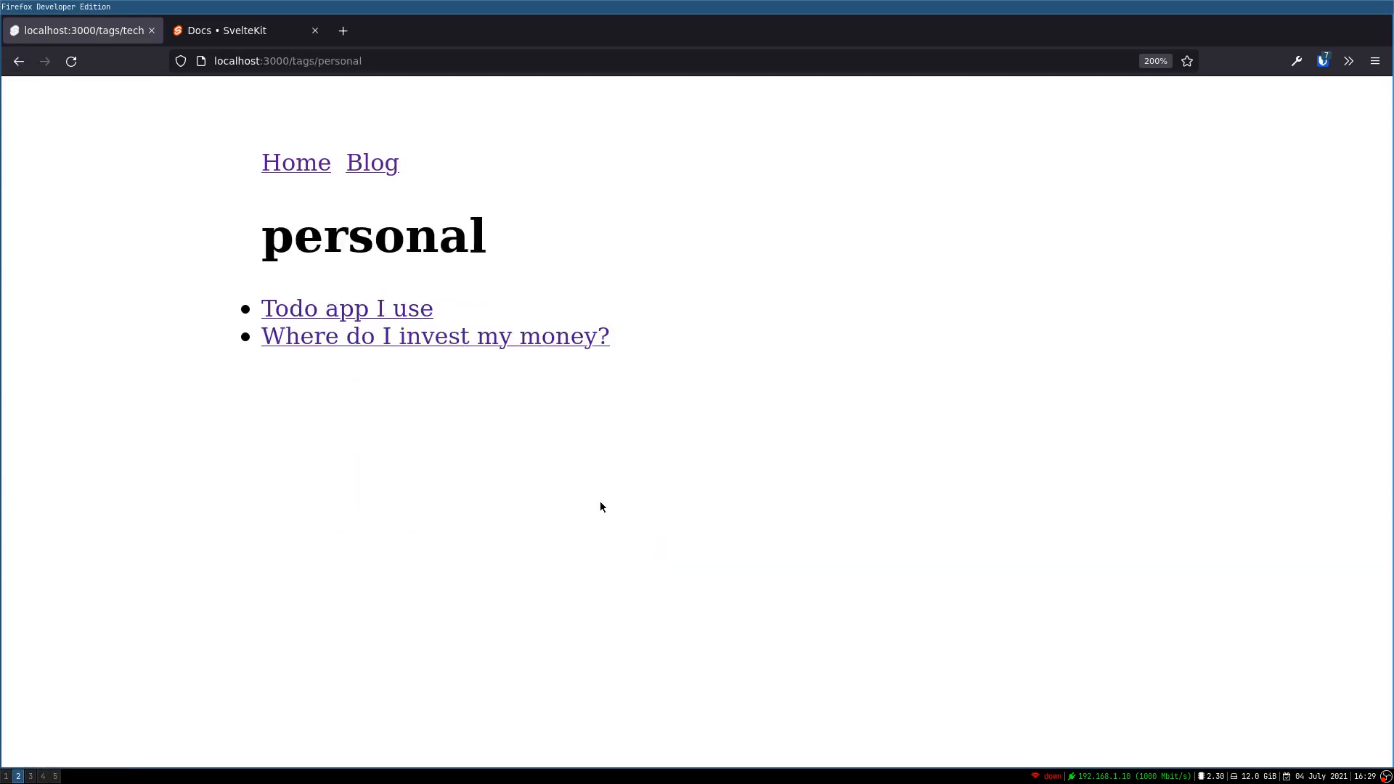